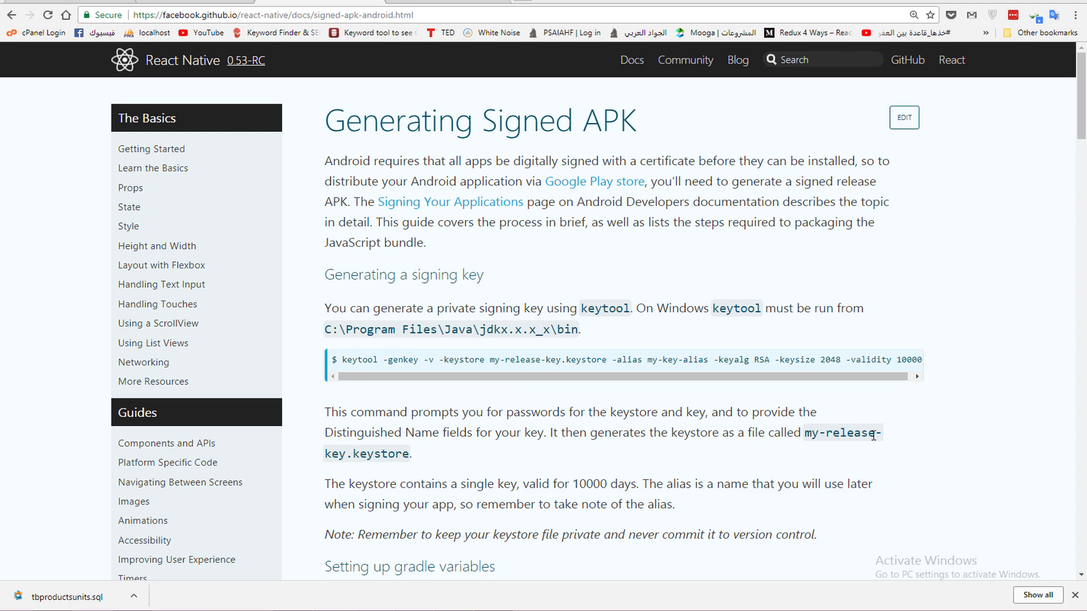
pyautogui.moveTo(871, 420)
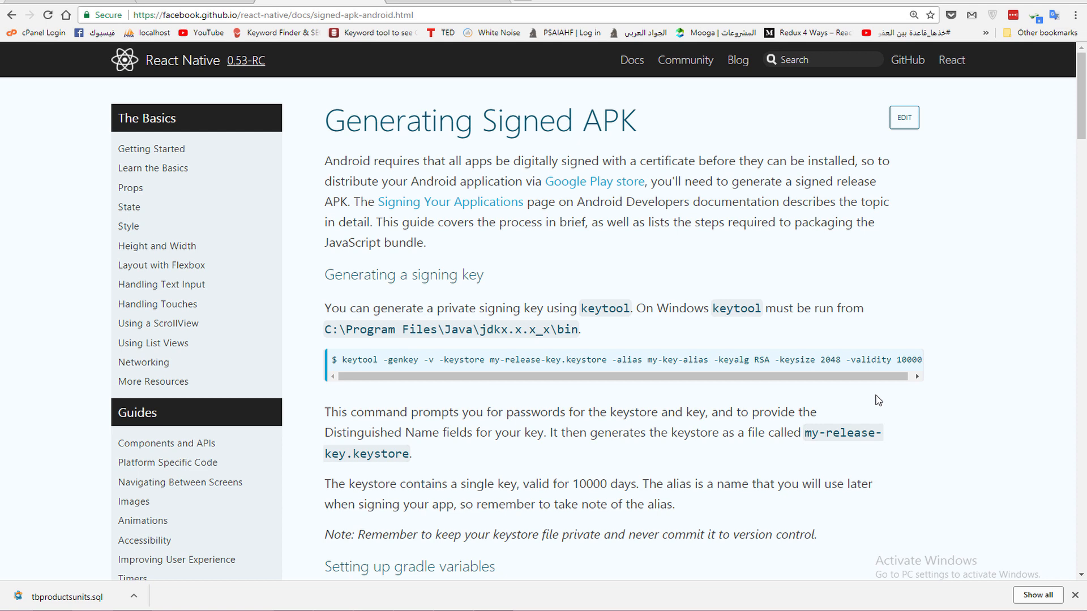
pyautogui.moveTo(880, 386)
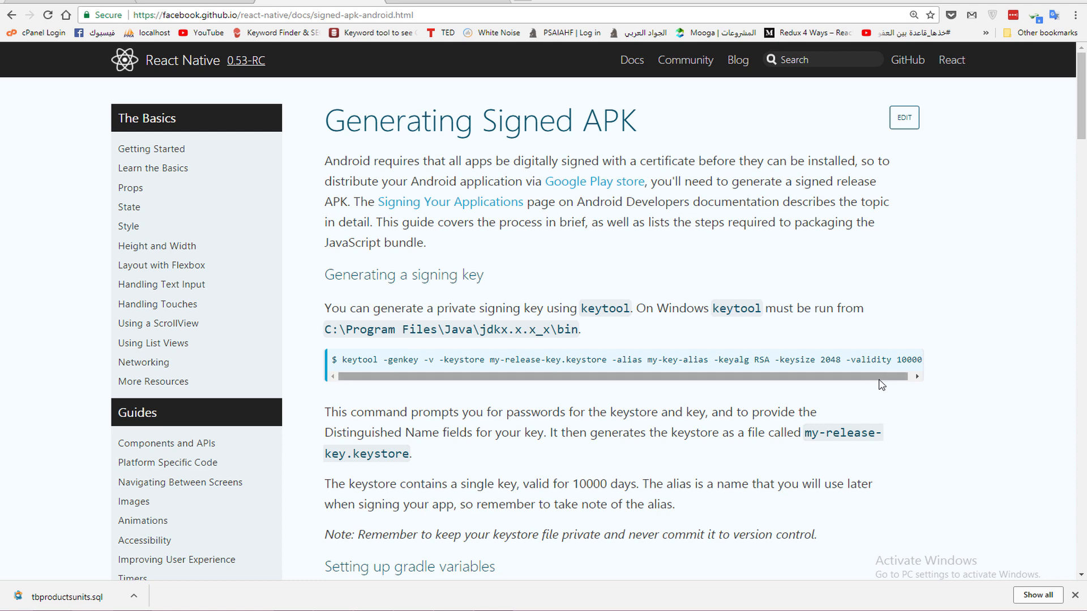
pyautogui.moveTo(884, 381)
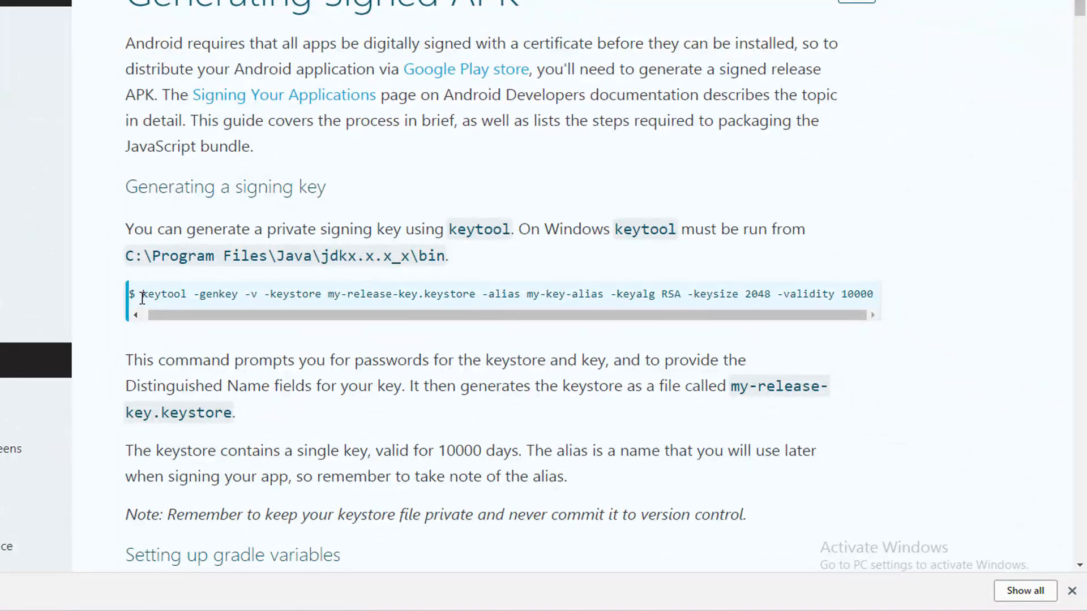
# Step: Copy the guide's keytool command and run the Node.js command prompt as administrator
pyautogui.moveTo(145, 293); pyautogui.dragTo(873, 294)
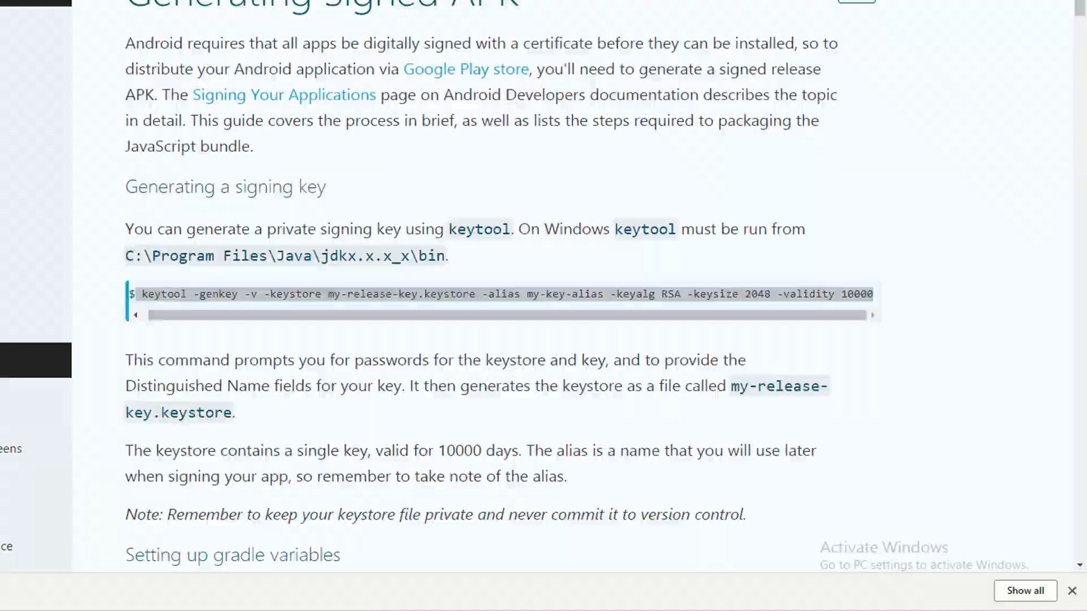
pyautogui.rightClick(216, 401)
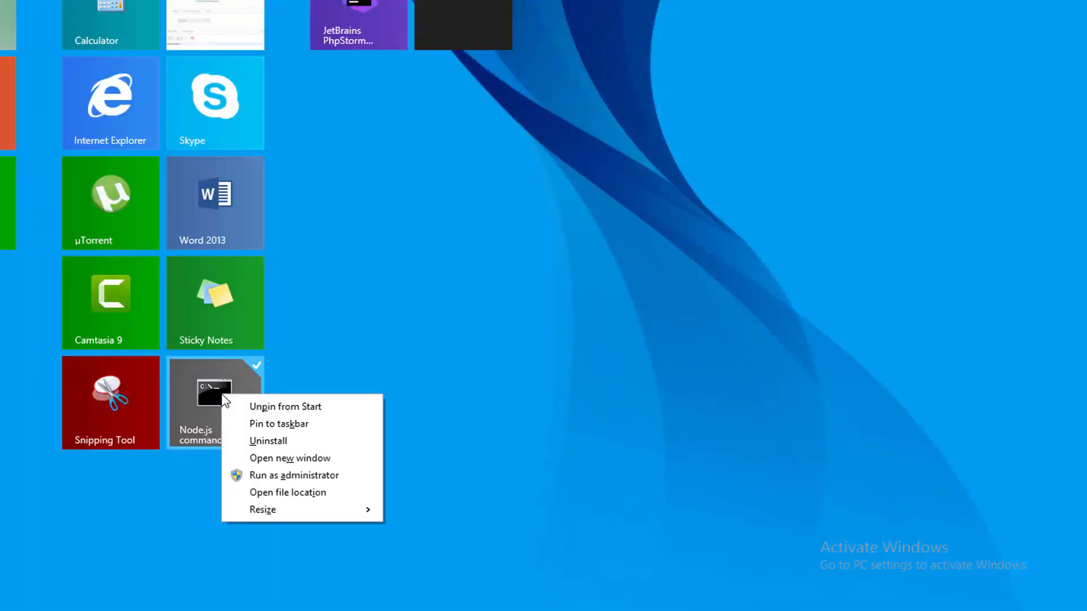
pyautogui.moveTo(294, 474)
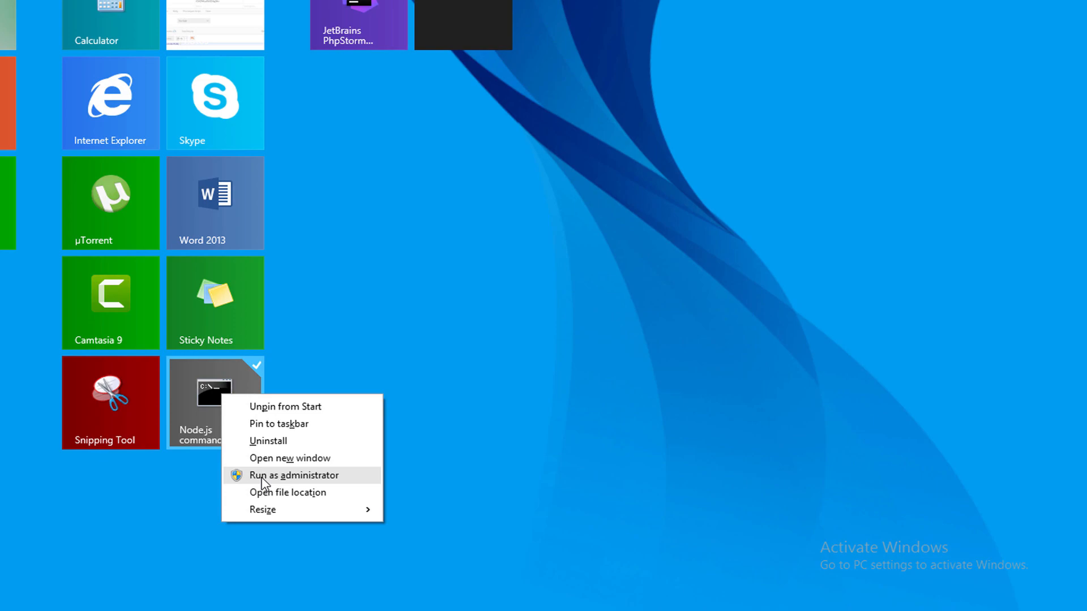
pyautogui.click(294, 475)
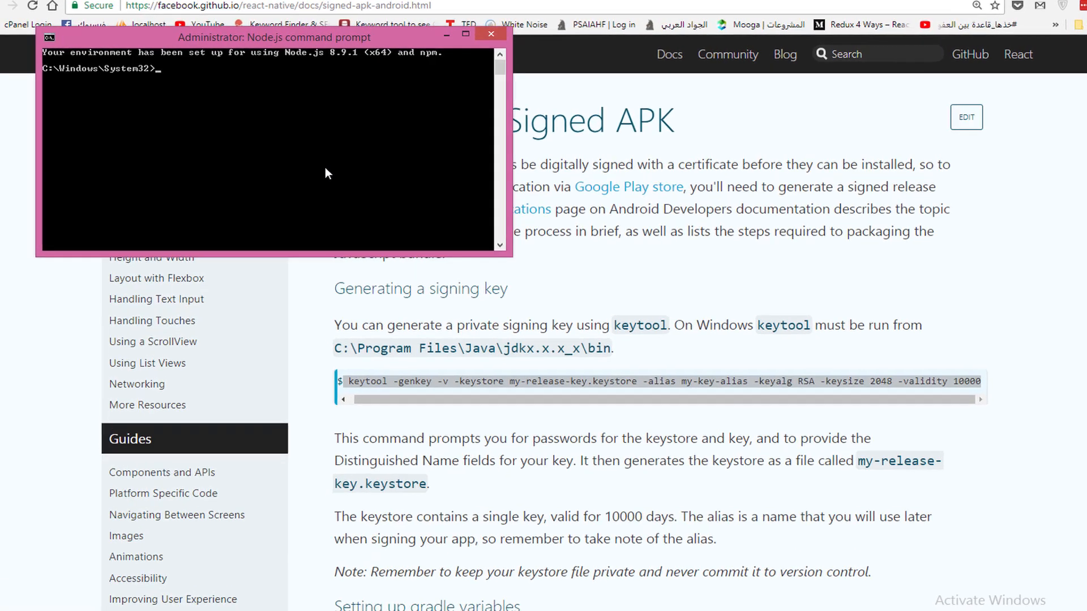
# Step: Switch to the C:\ drive root, then paste and run the keytool genkey command
pyautogui.write('cd')
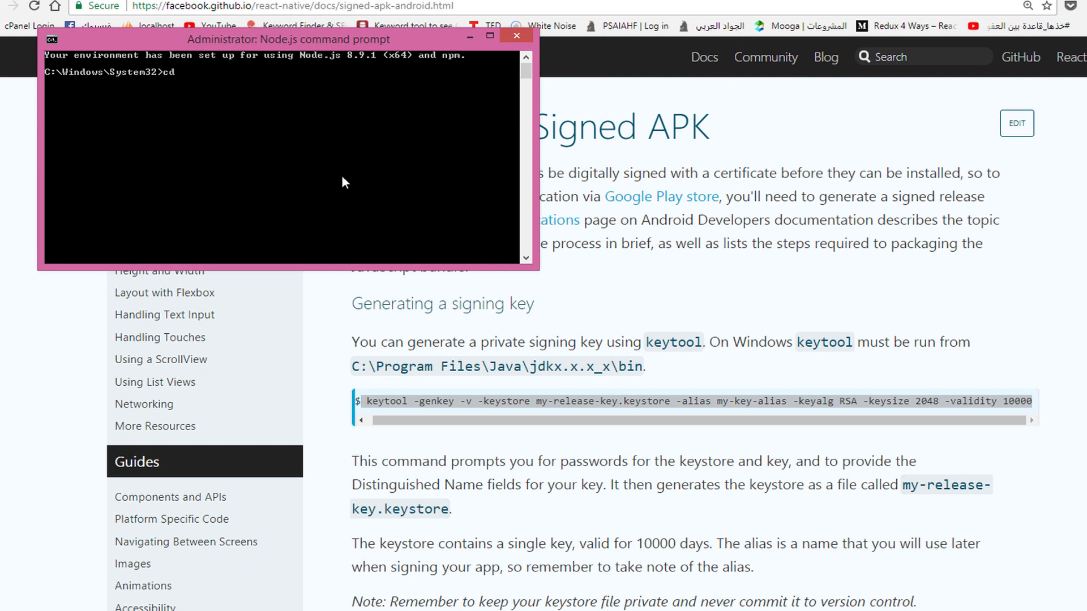
pyautogui.write('c:/')
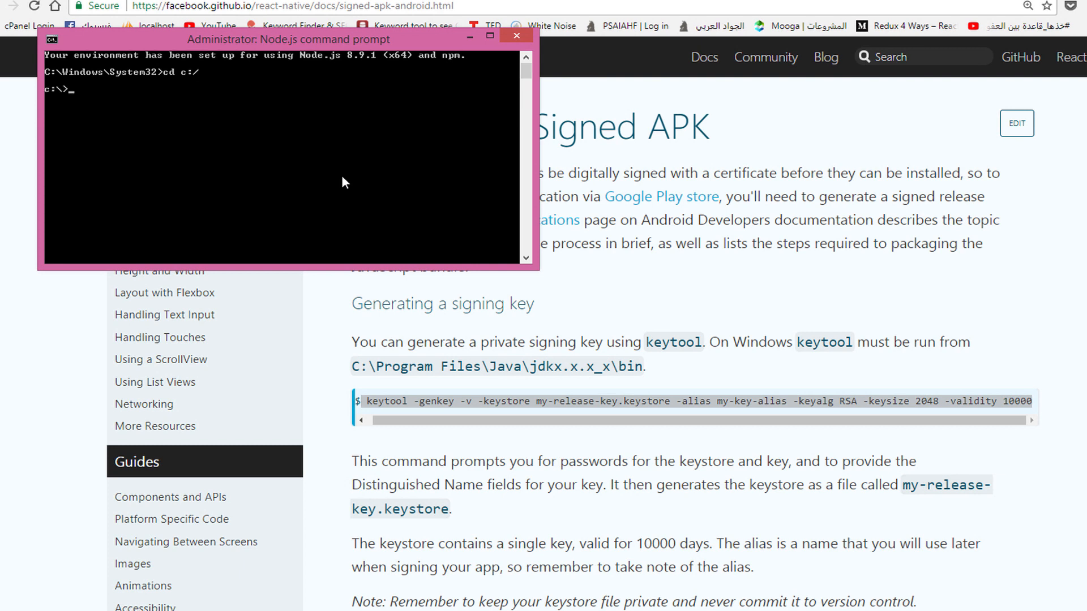
pyautogui.rightClick(343, 182)
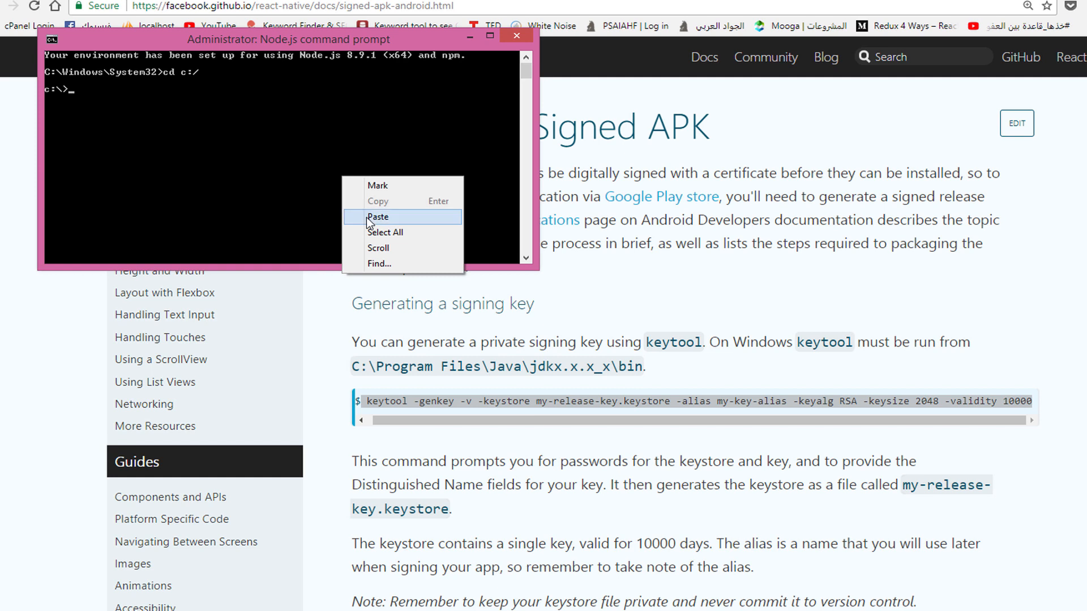
pyautogui.click(377, 217)
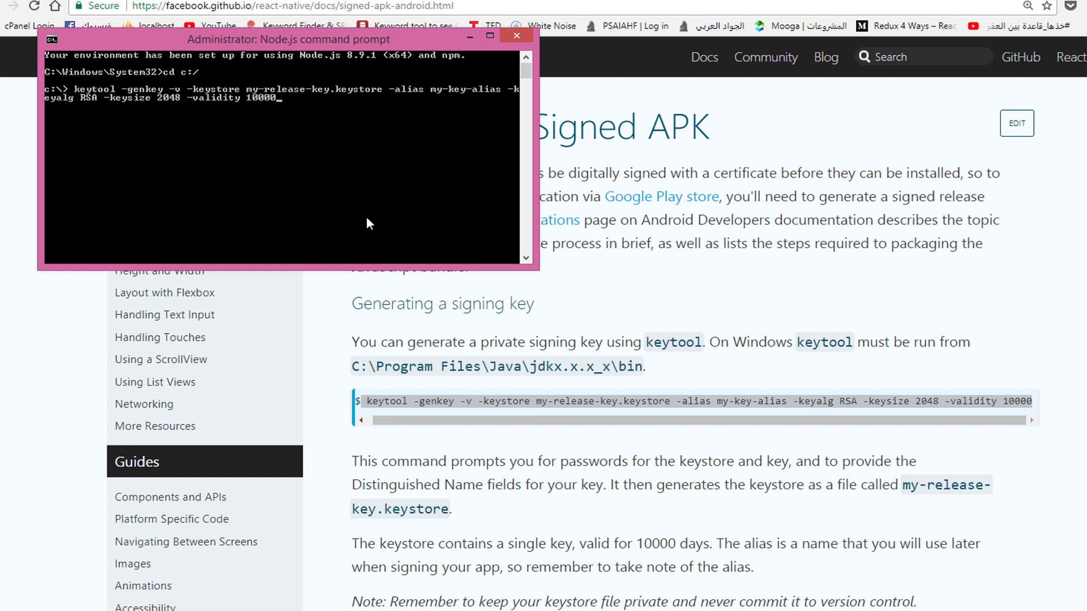
pyautogui.press('enter')
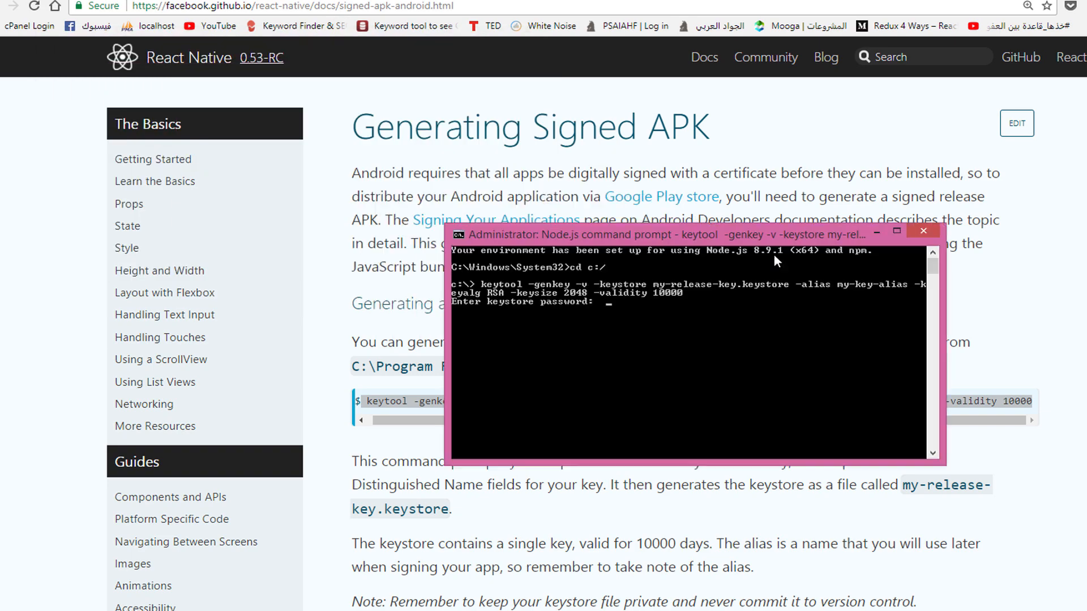
# Step: Submit the keystore password and enter 'Ahmed Fakhr' as first and last name
pyautogui.scroll(-3)
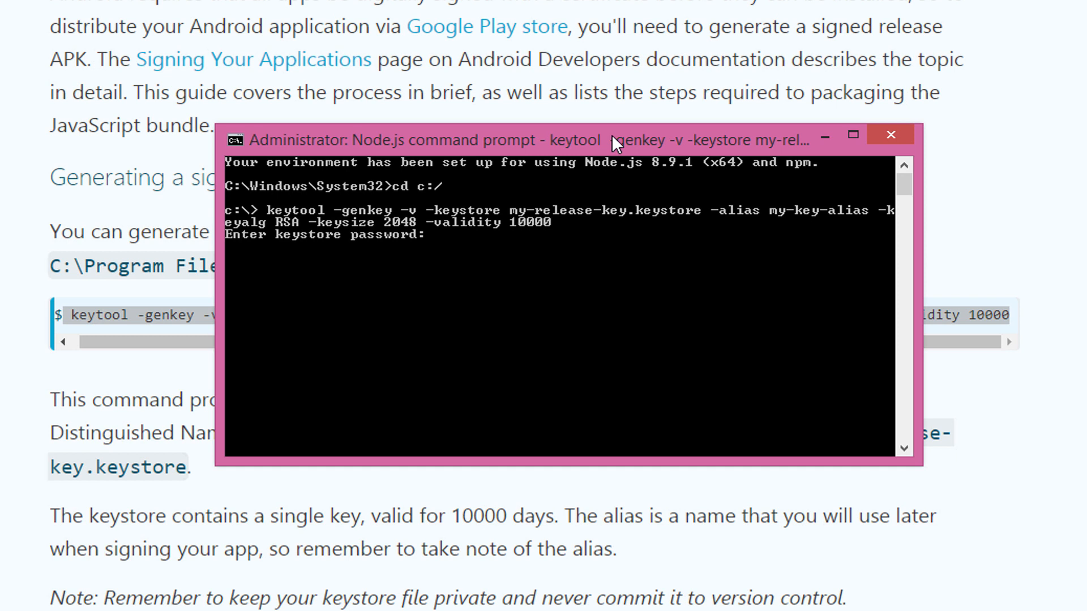
pyautogui.press('enter')
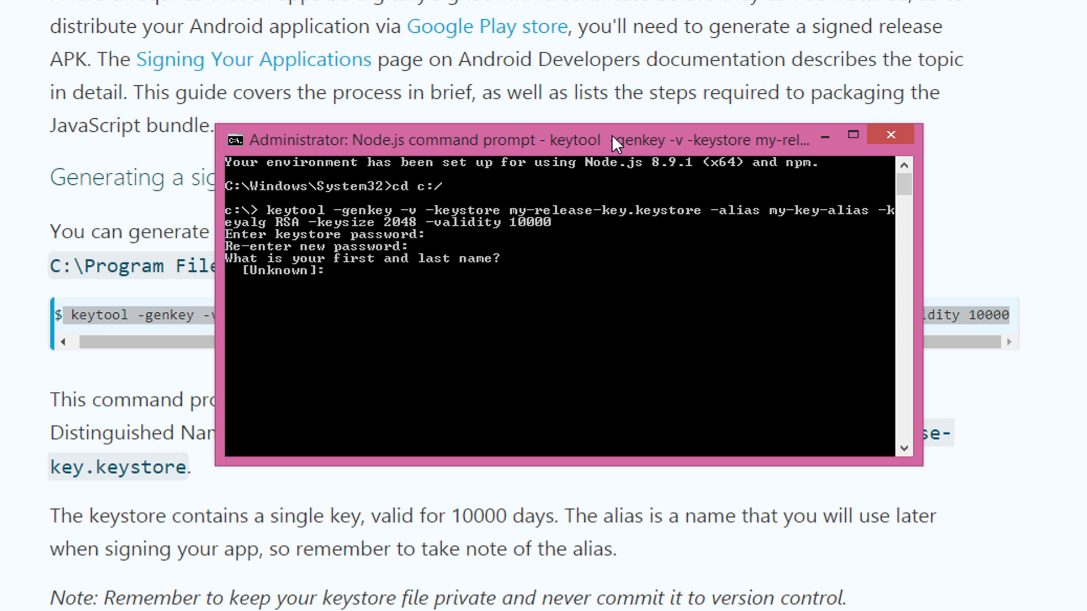
pyautogui.write('ah')
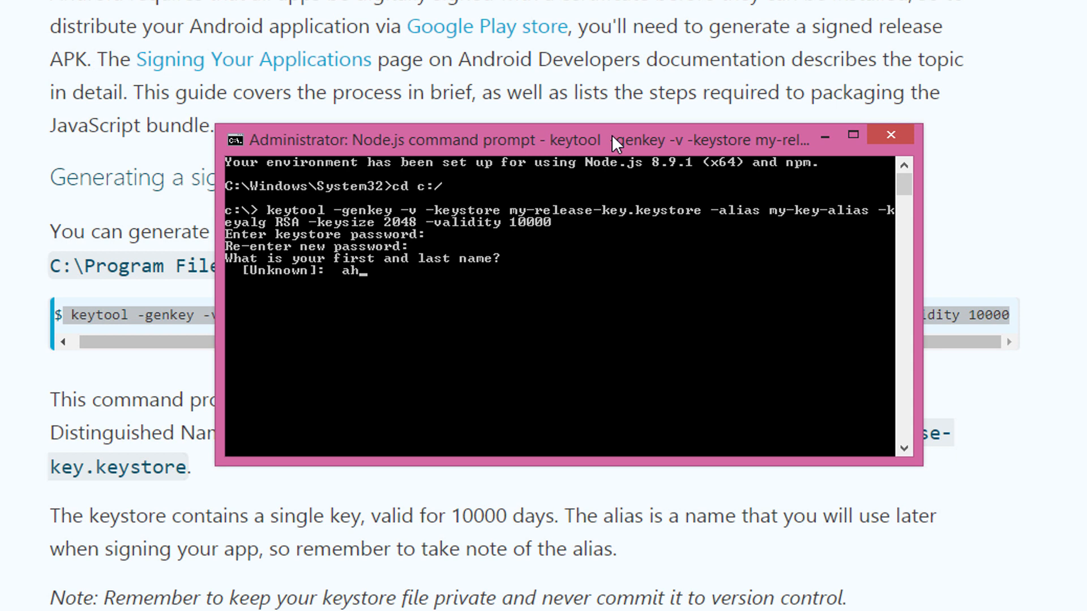
pyautogui.write('med')
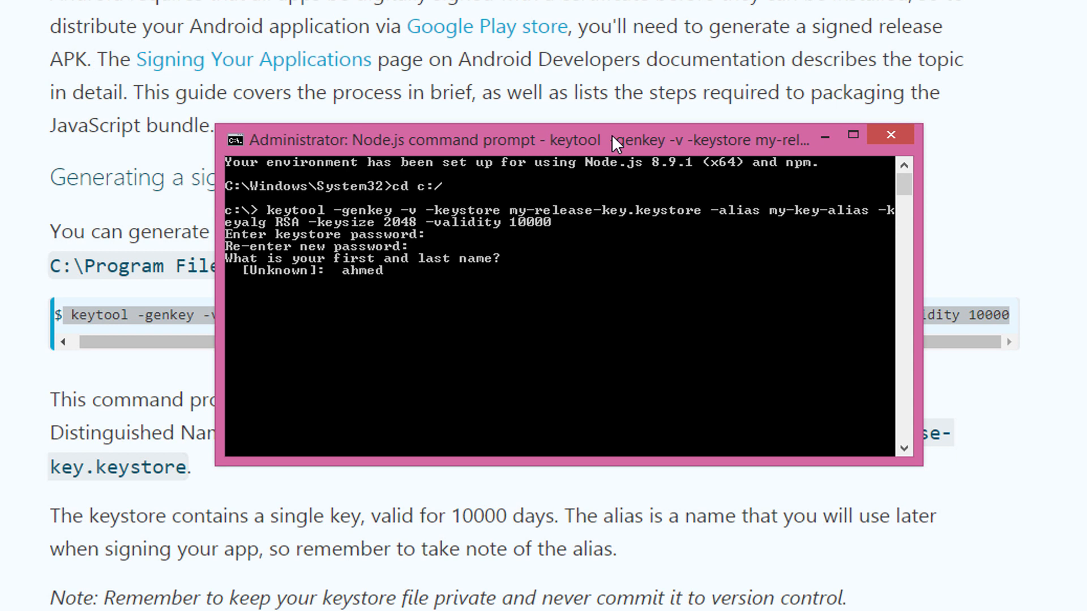
pyautogui.write('fakhr')
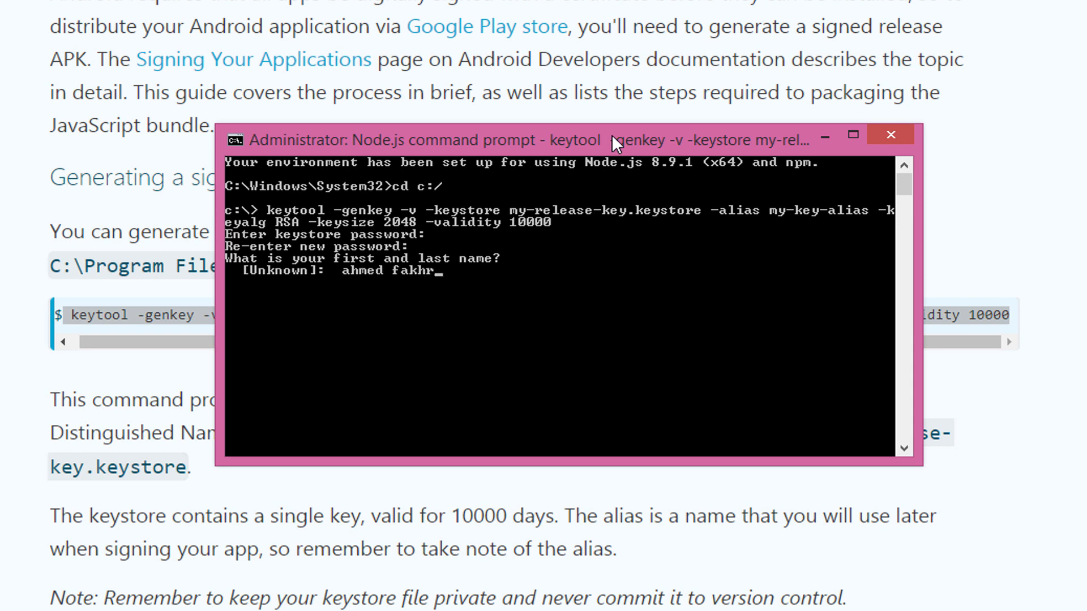
pyautogui.press('enter')
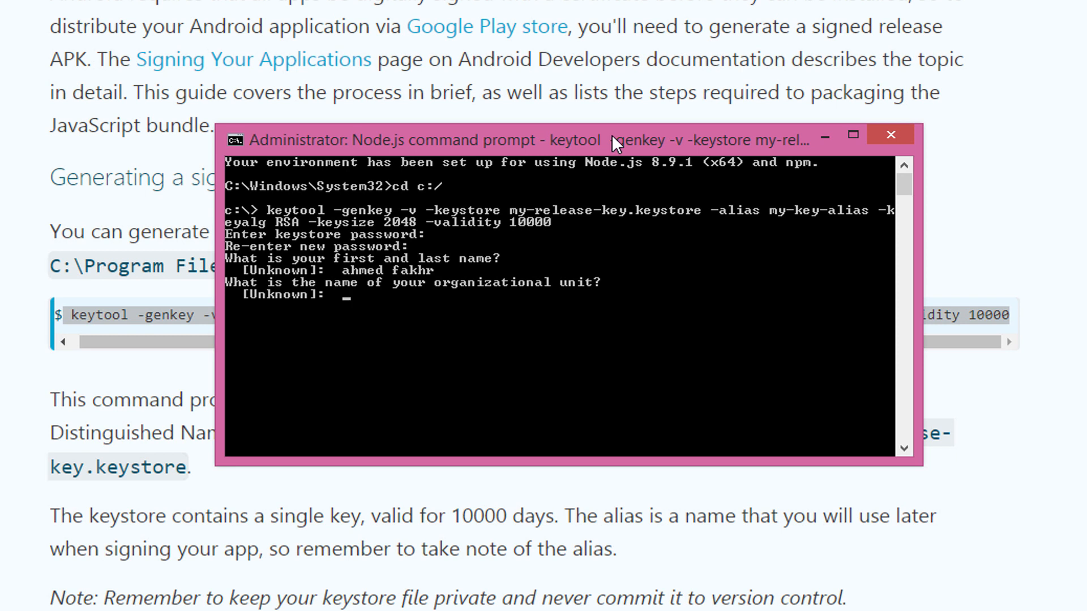
# Step: Enter 'WebEasyStep' as organizational unit and 'webe' as organization
pyautogui.write('w')
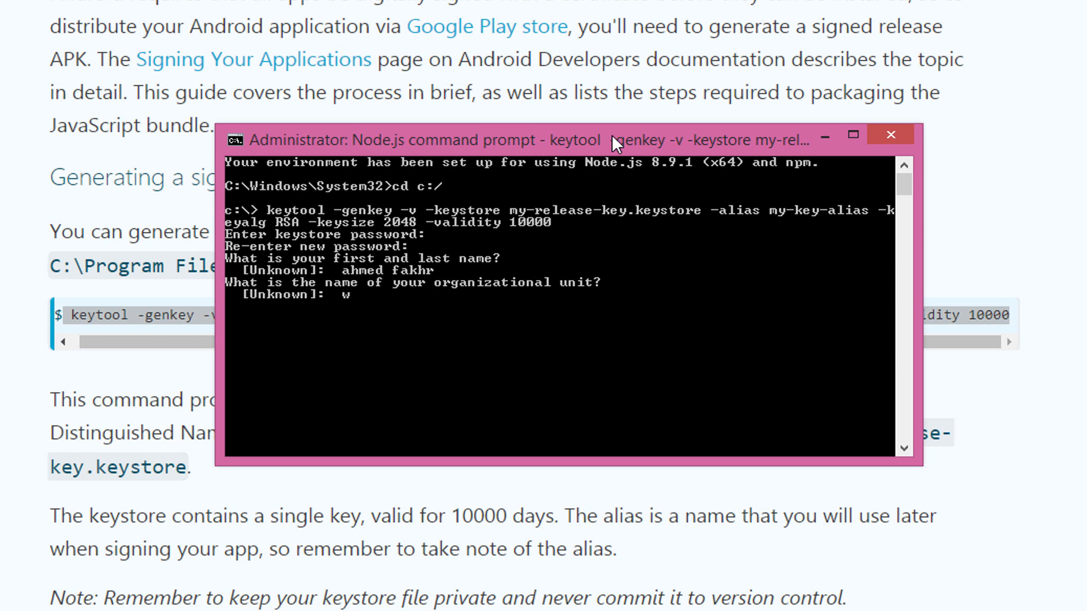
pyautogui.write('ebeasy')
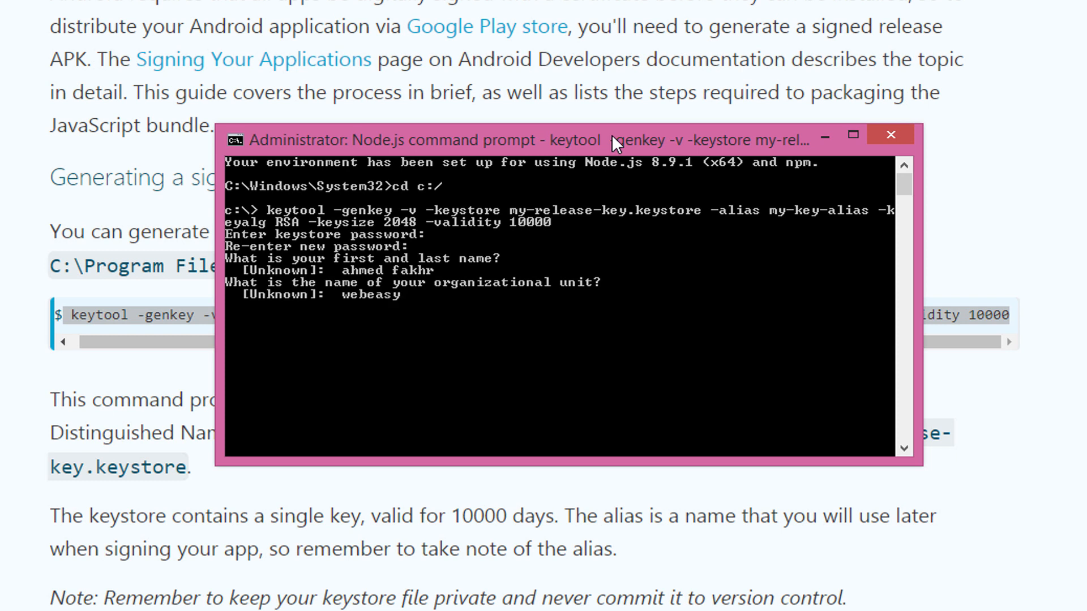
pyautogui.write('step')
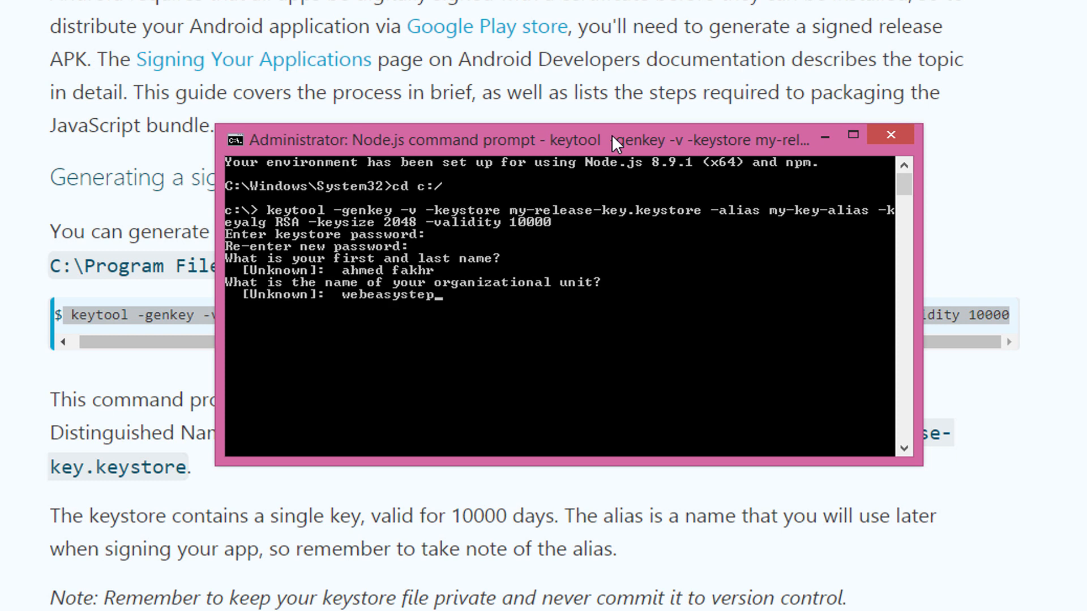
pyautogui.press('enter')
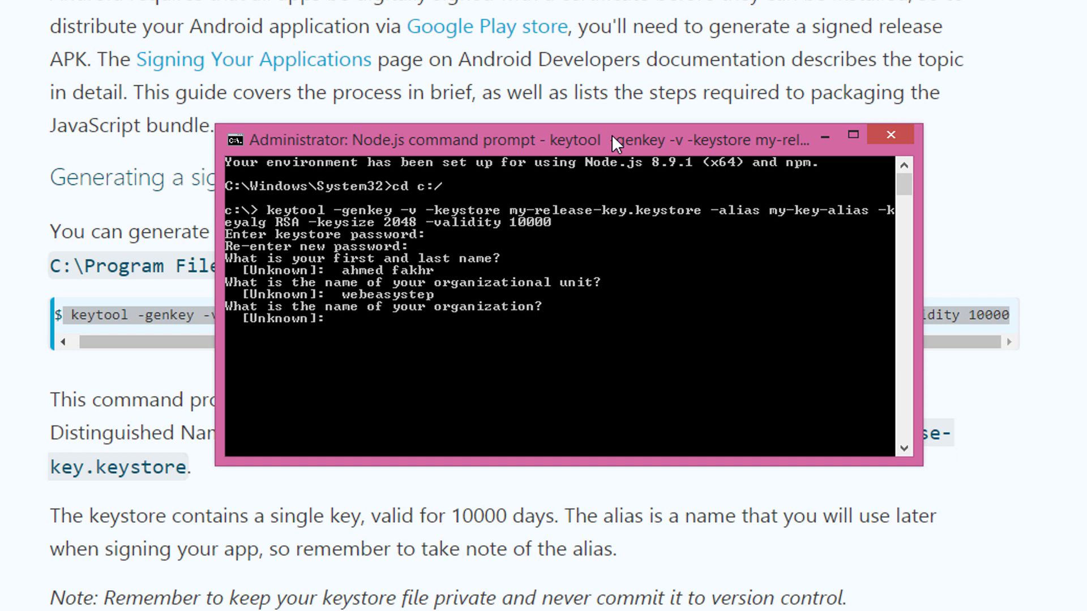
pyautogui.write('webeasystep')
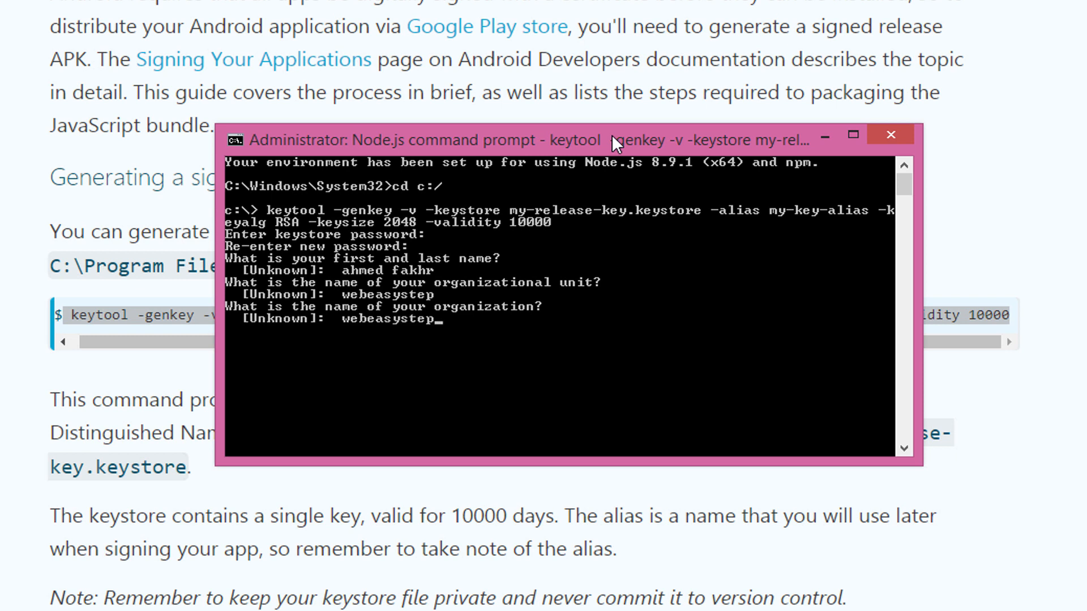
pyautogui.press('enter')
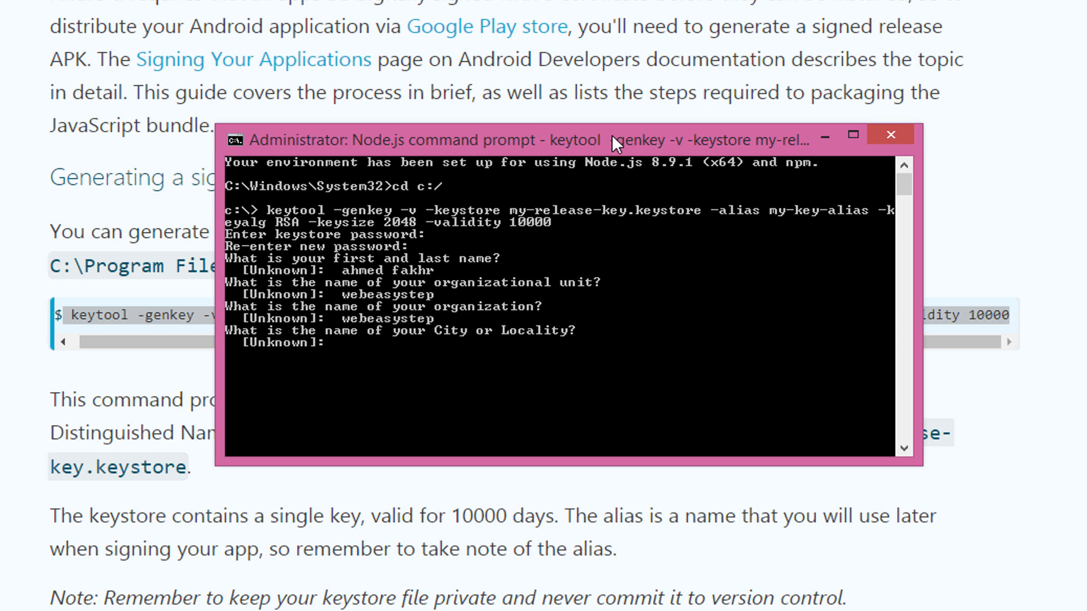
# Step: Enter Cairo for the locality answers and EG as the country code
pyautogui.write('Cai')
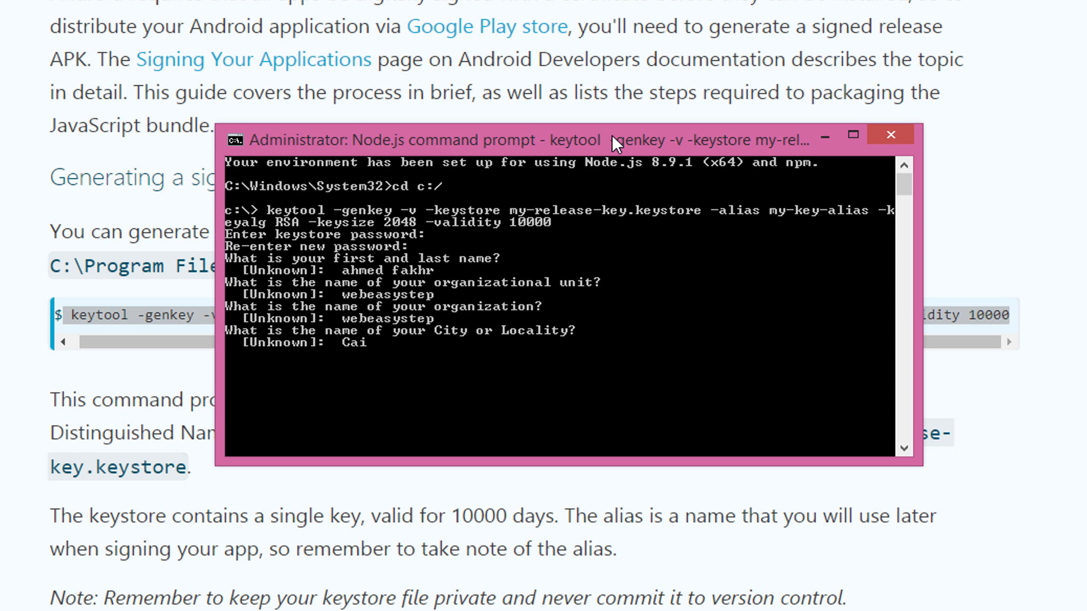
pyautogui.write('Cairo')
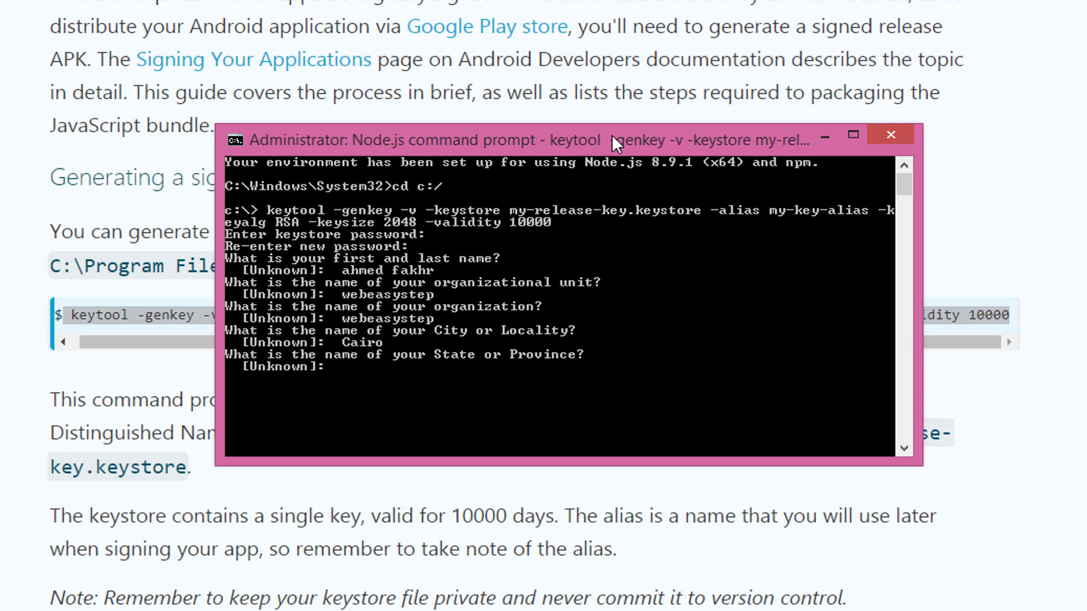
pyautogui.write('no')
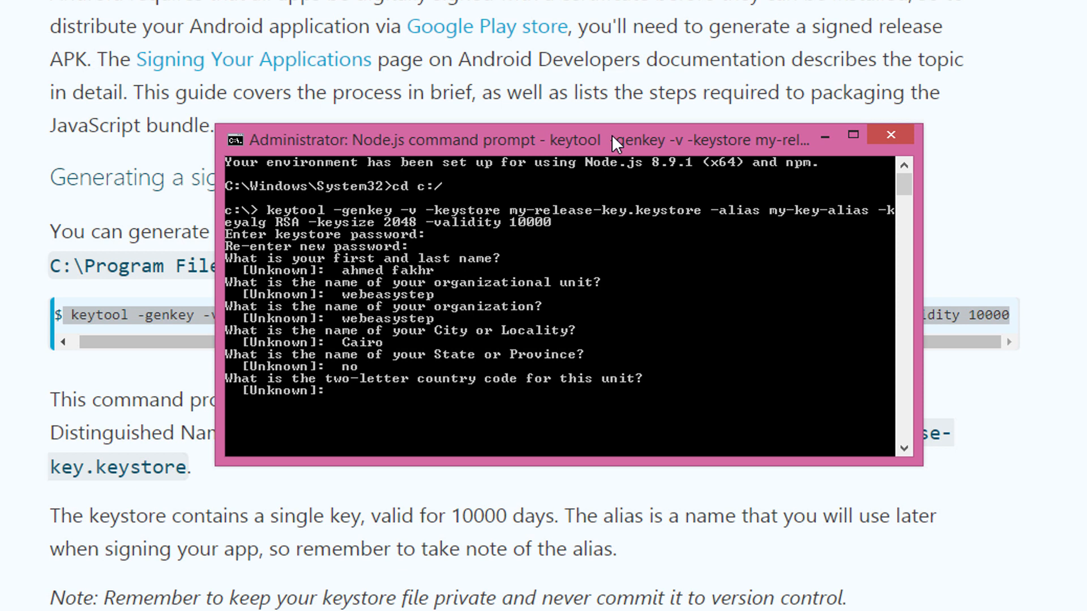
pyautogui.write('E')
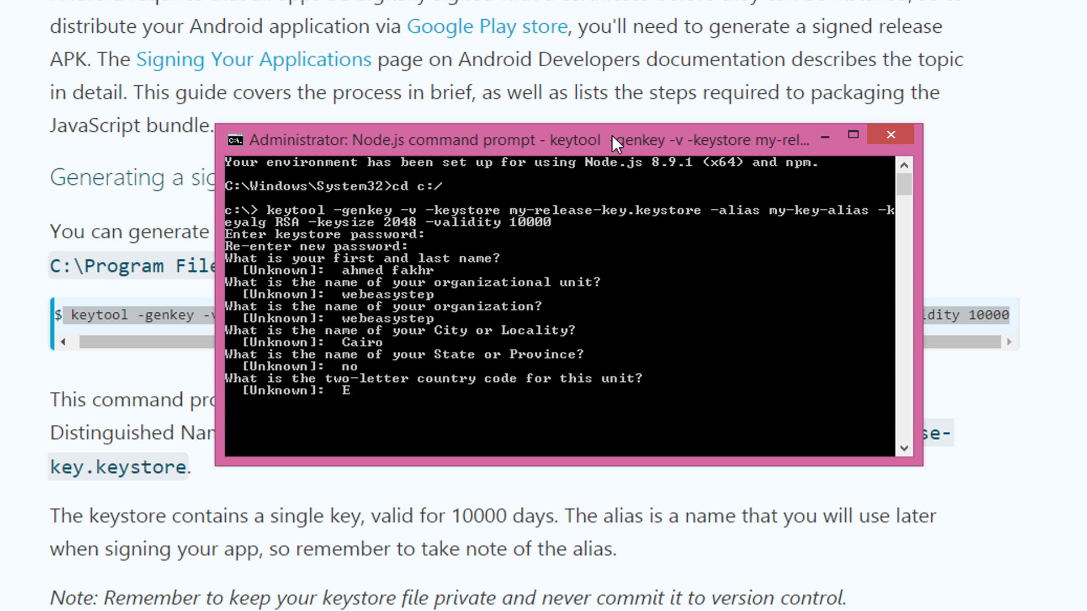
pyautogui.write('G')
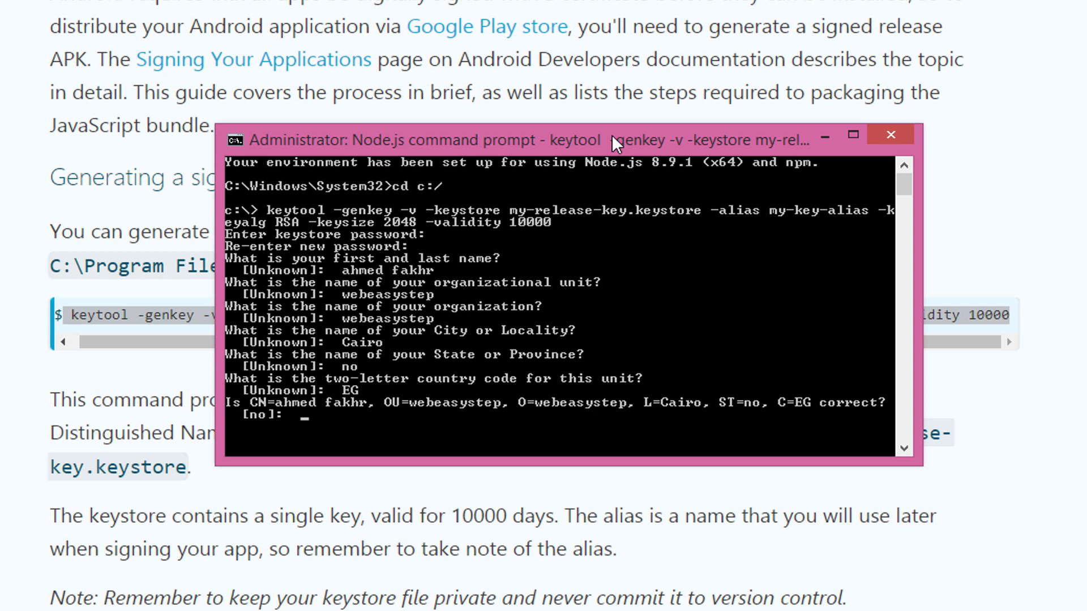
# Step: Type yes to confirm the certificate details
pyautogui.write('yes')
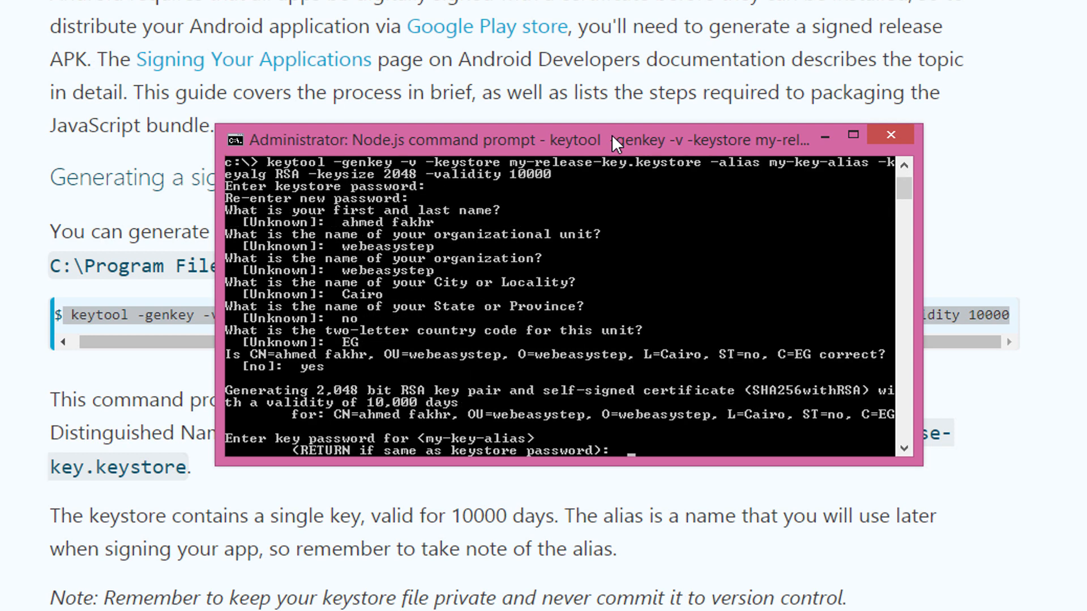
pyautogui.moveTo(377, 452)
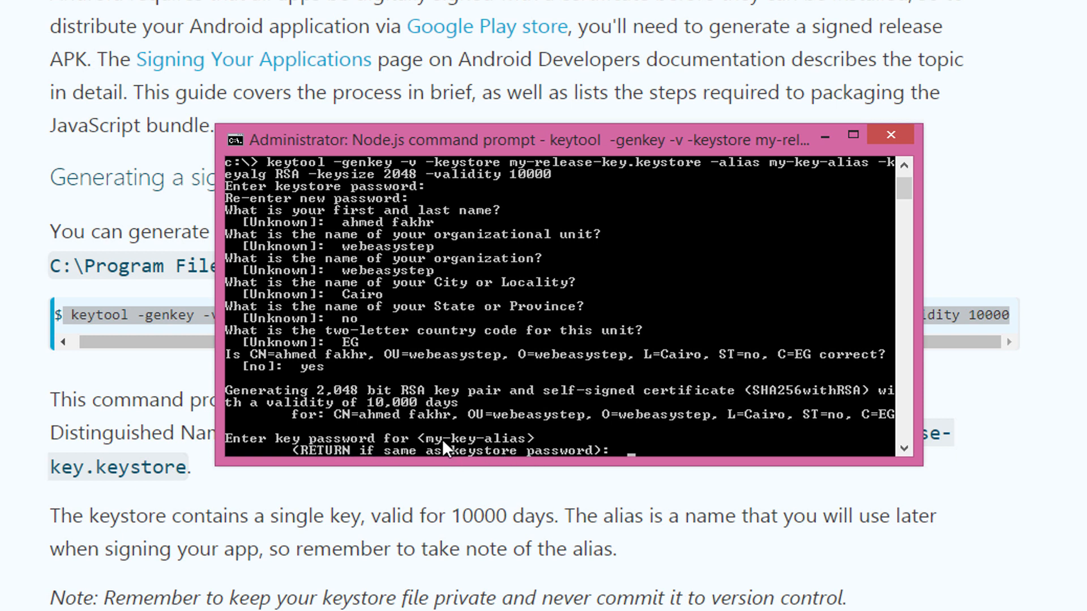
pyautogui.moveTo(594, 436)
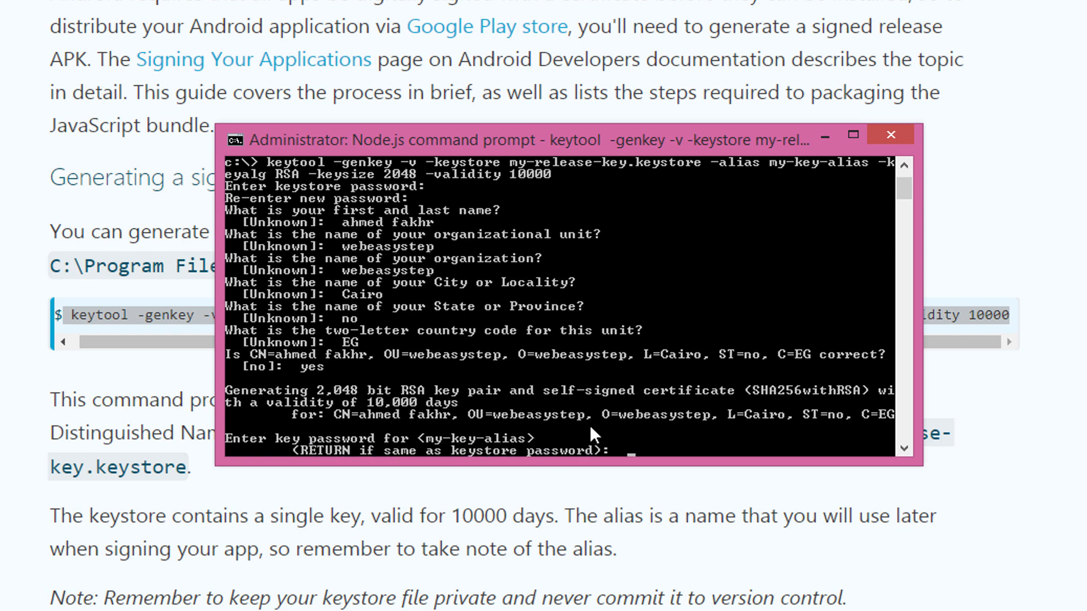
pyautogui.moveTo(594, 423)
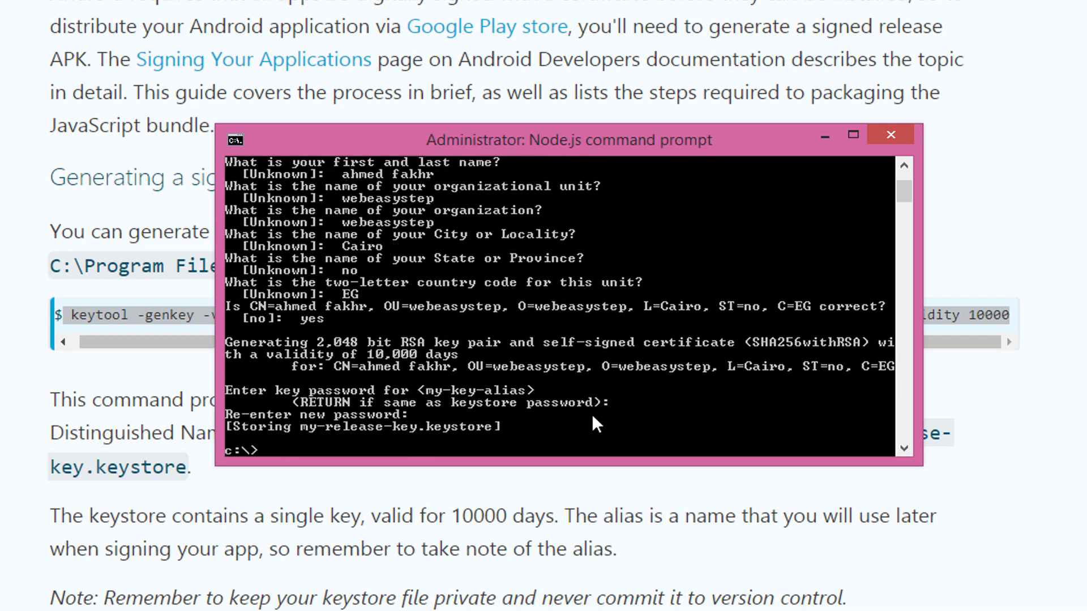
pyautogui.moveTo(216, 450)
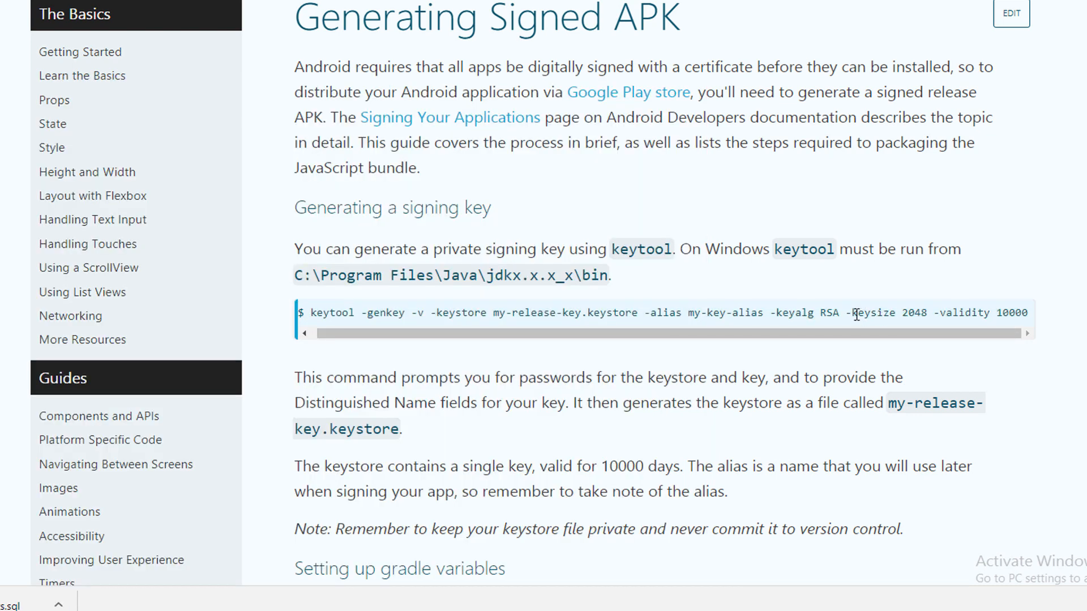
# Step: Select the keytool command's 10000-day validity value and nearby docs text
pyautogui.doubleClick(890, 313)
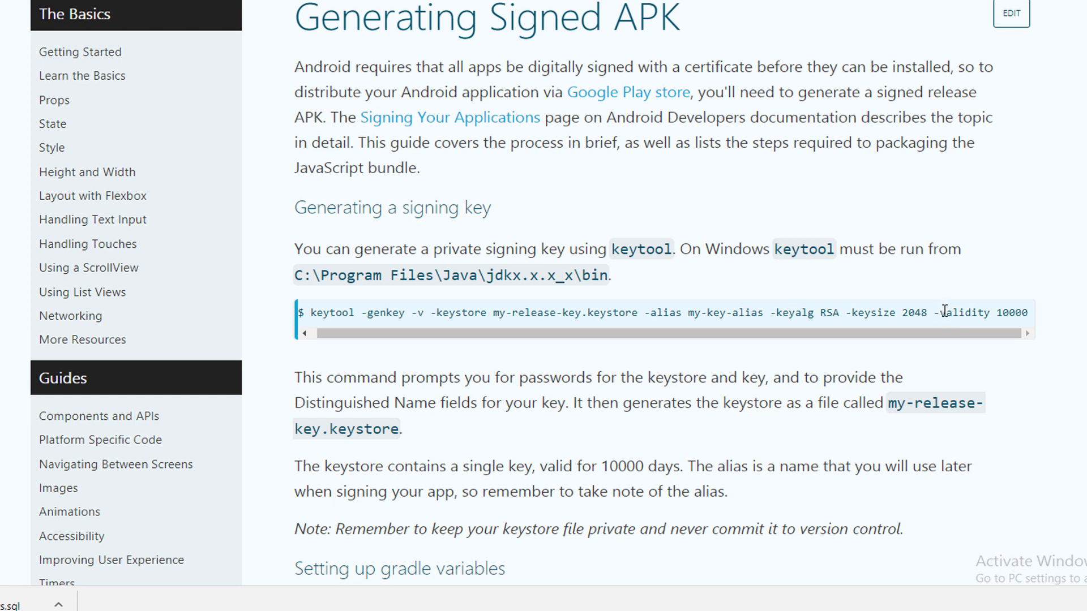
pyautogui.doubleClick(1003, 313)
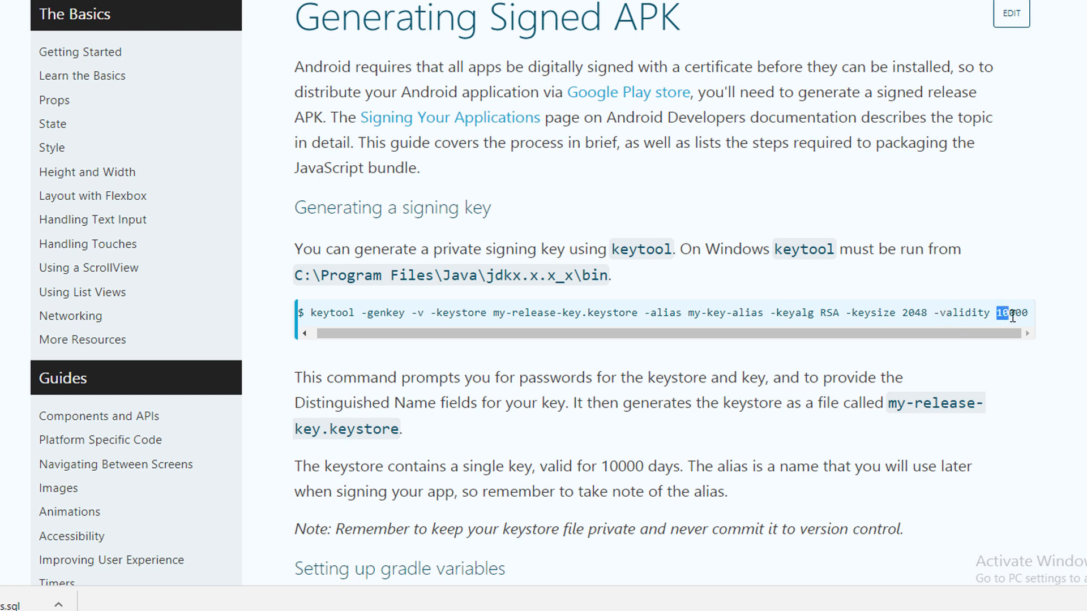
pyautogui.moveTo(602, 469)
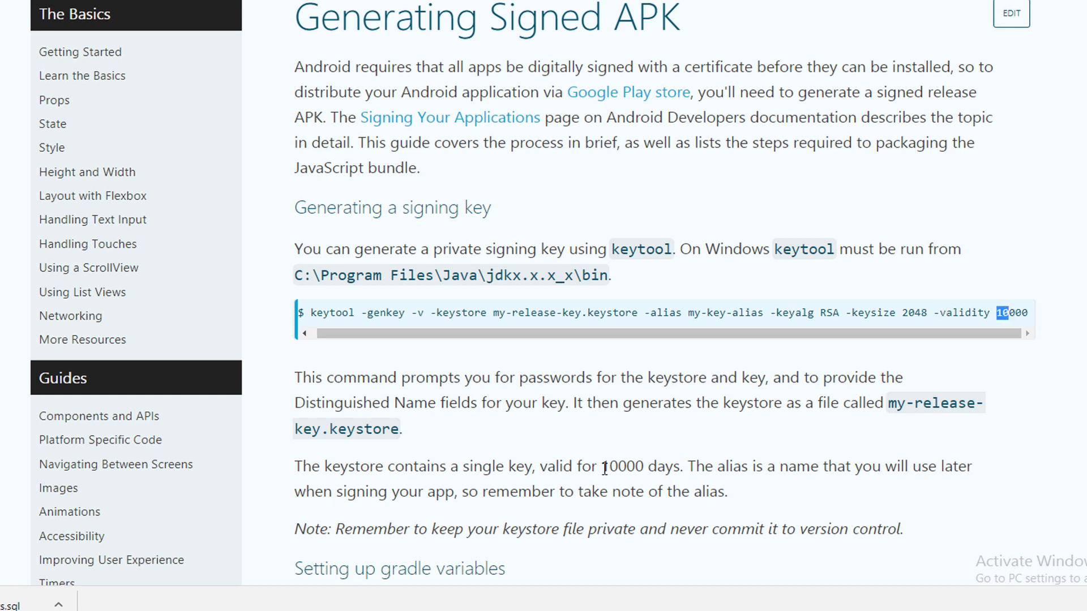
pyautogui.moveTo(540, 466); pyautogui.dragTo(680, 466)
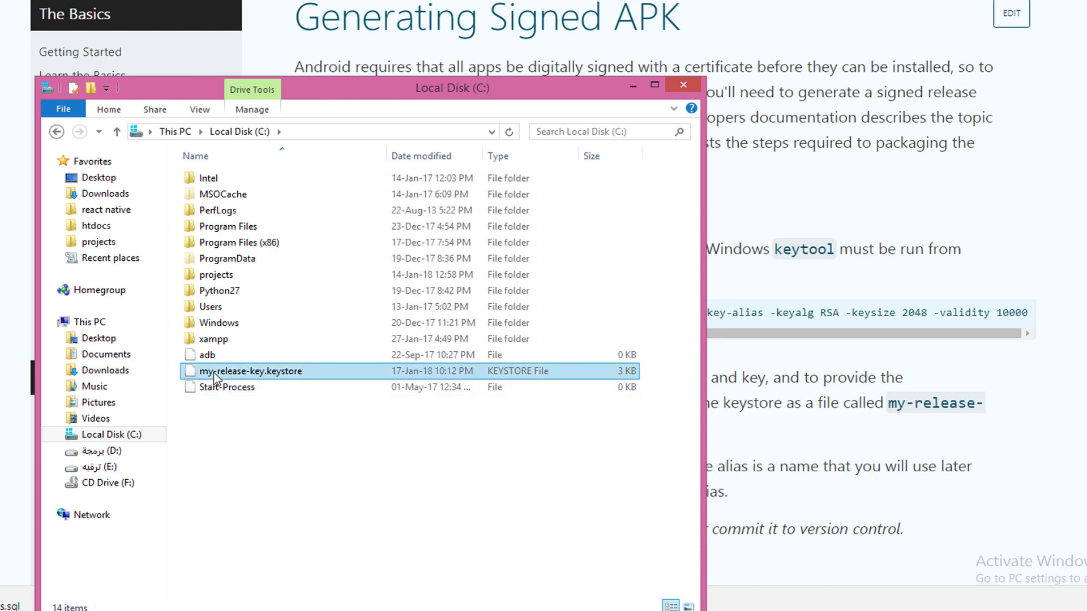
# Step: Copy my-release-key.keystore into projects\AwesomeProject\android\app, replacing the existing copy
pyautogui.rightClick(248, 371)
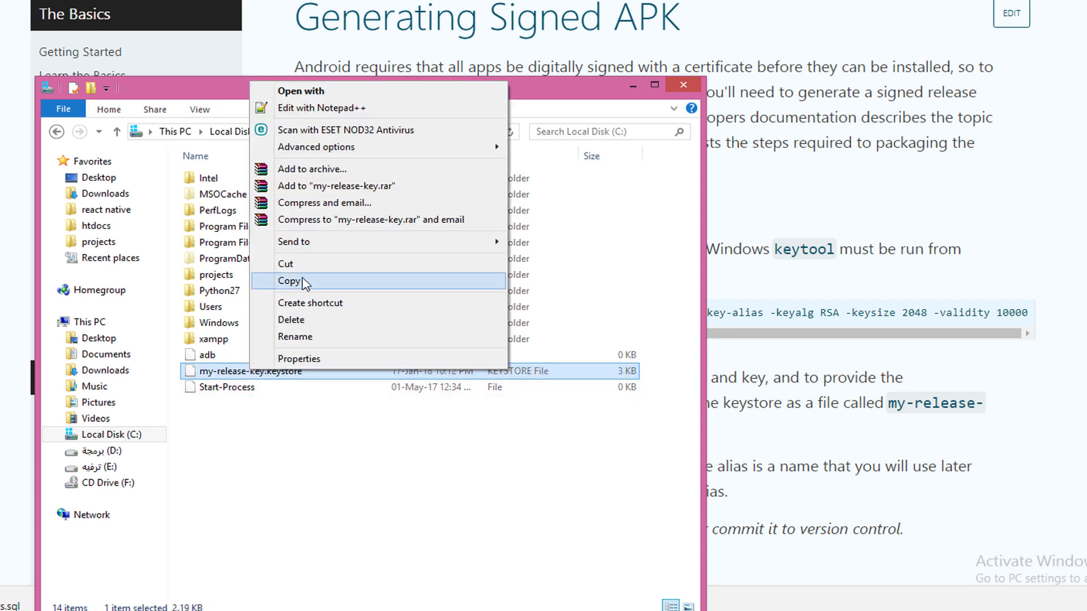
pyautogui.click(291, 281)
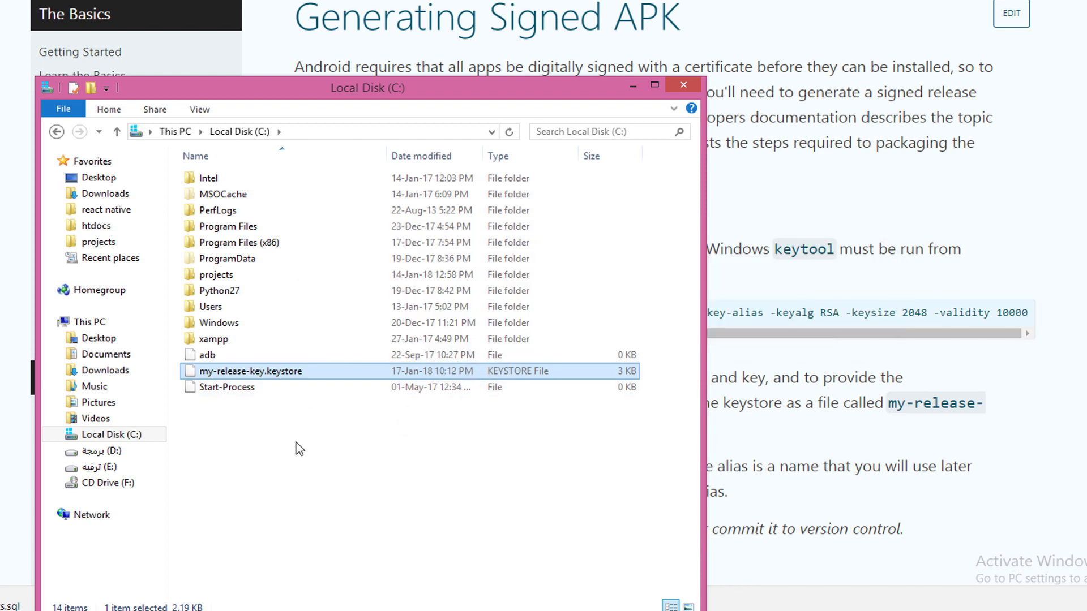
pyautogui.click(217, 275)
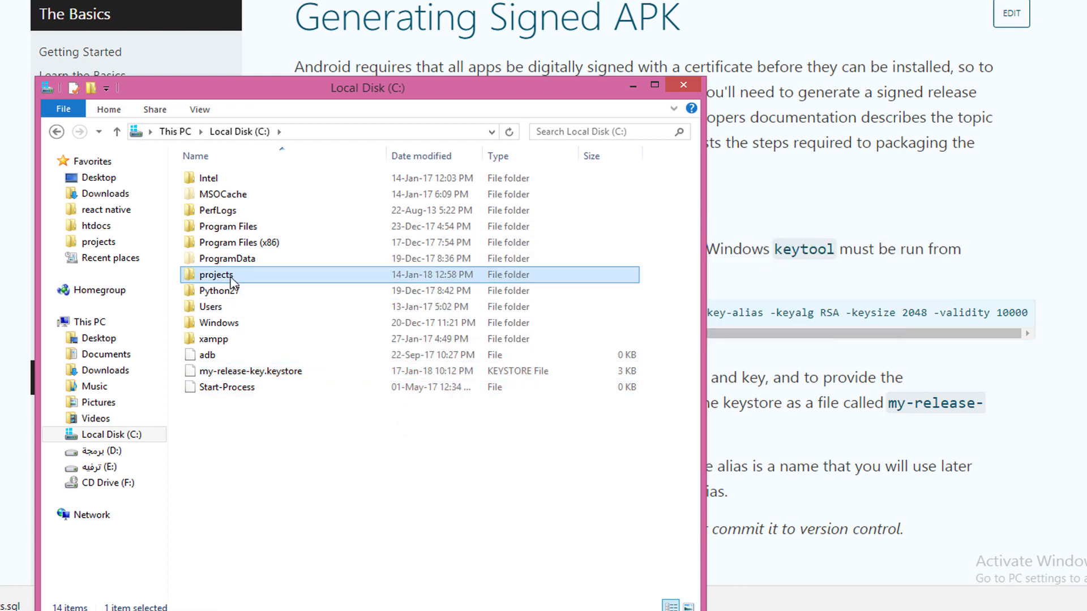
pyautogui.doubleClick(216, 275)
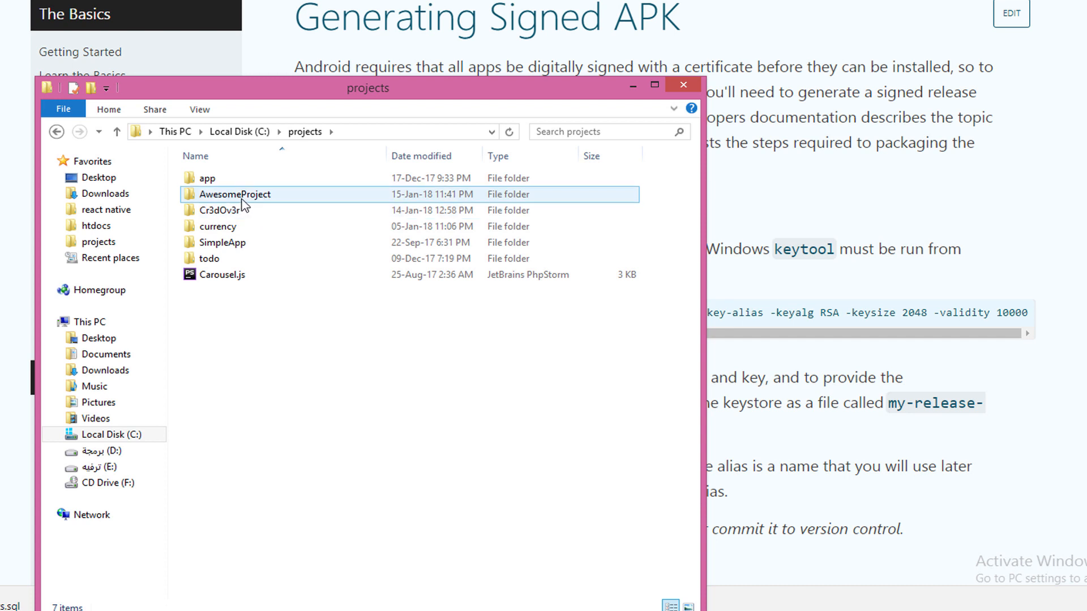
pyautogui.doubleClick(234, 195)
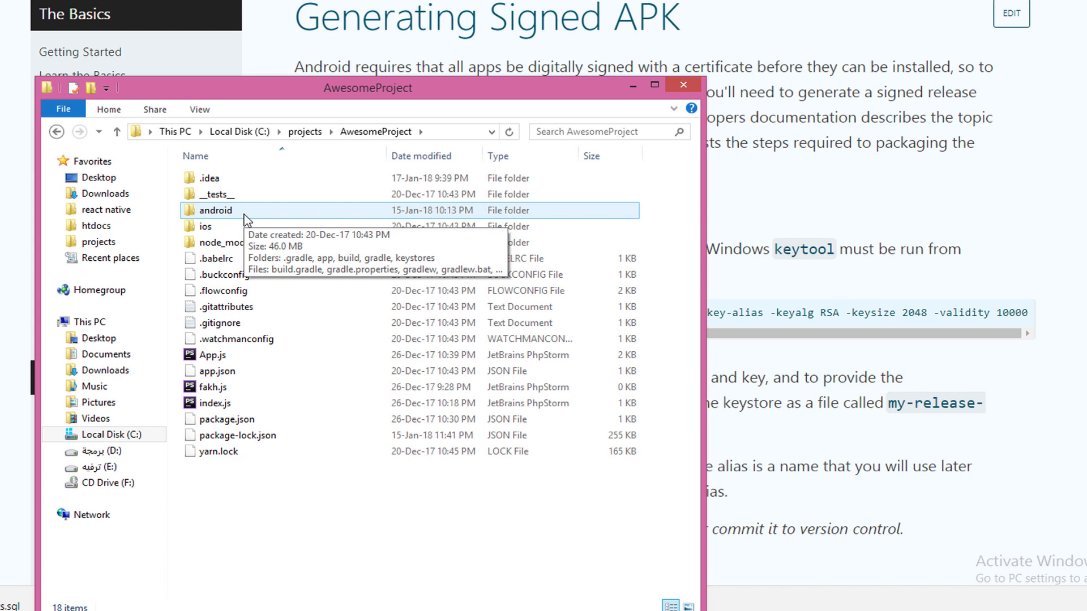
pyautogui.doubleClick(218, 210)
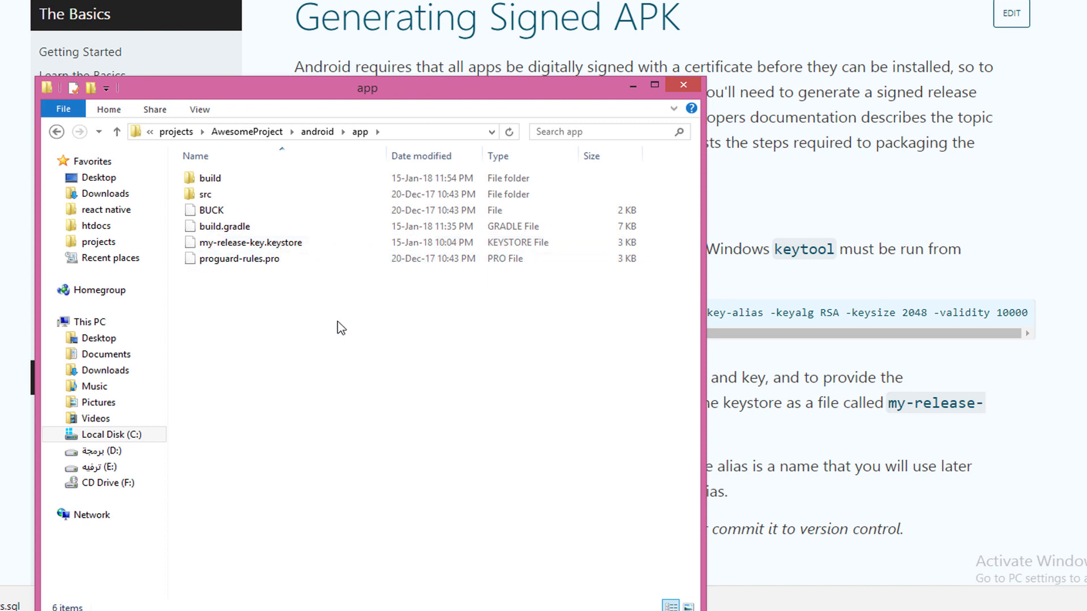
pyautogui.rightClick(339, 327)
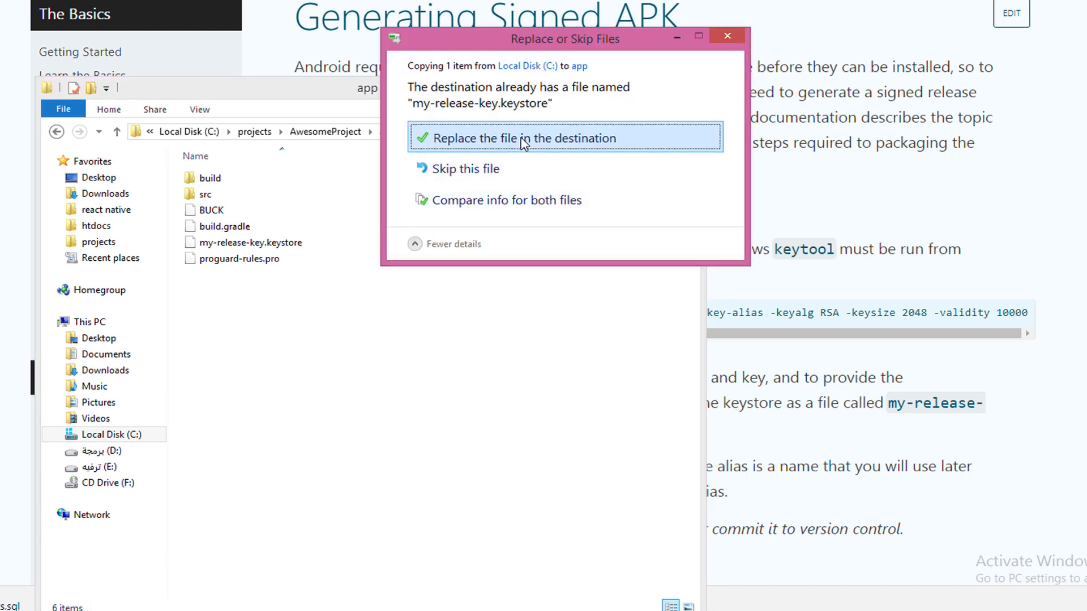
pyautogui.click(515, 138)
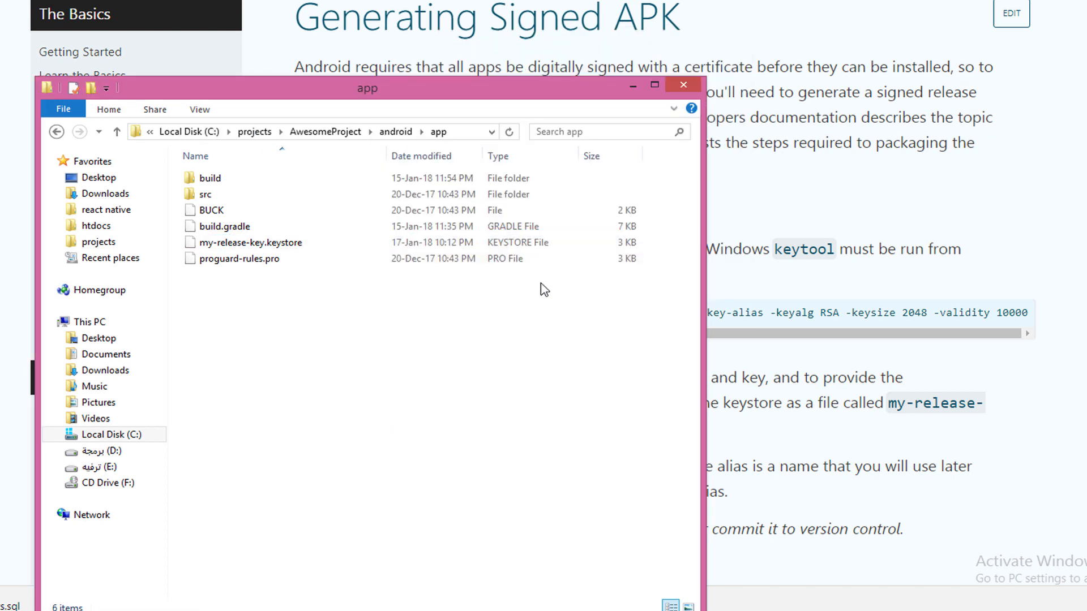
pyautogui.click(249, 241)
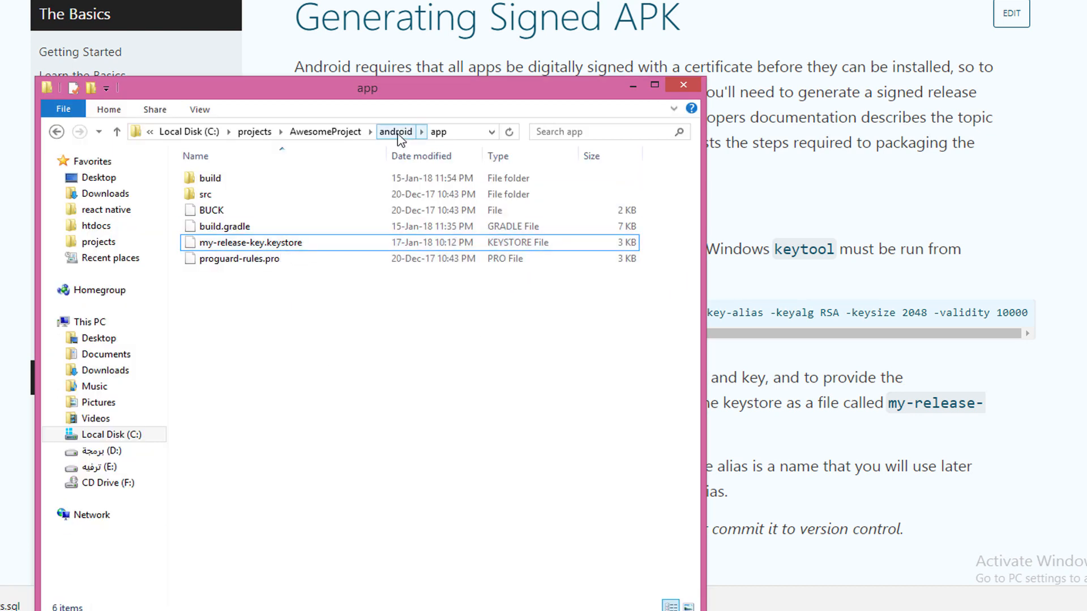
# Step: Go up to AwesomeProject's android folder and close File Explorer
pyautogui.click(395, 132)
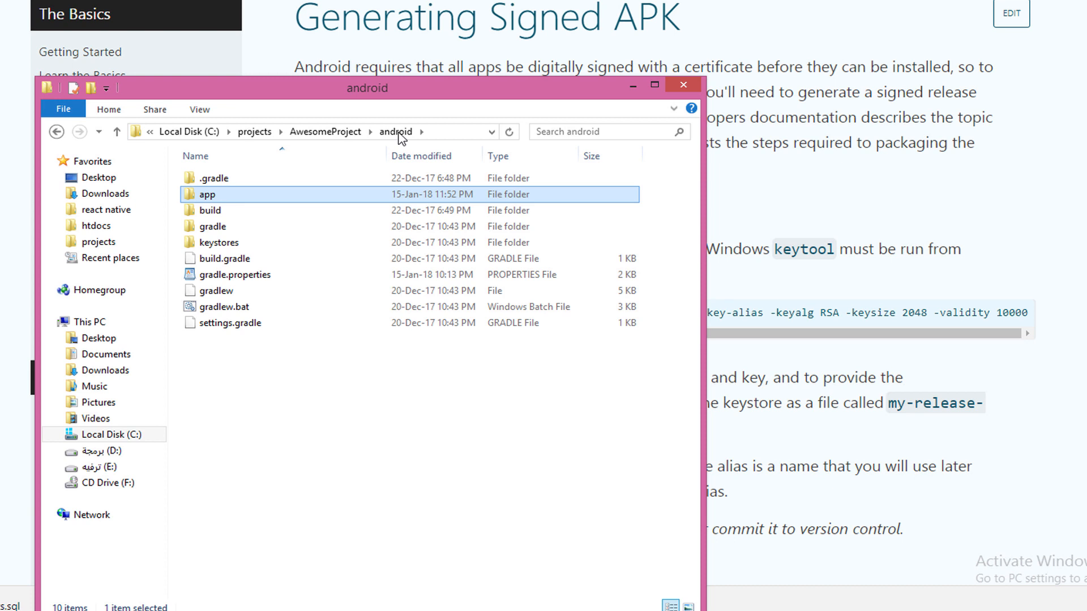
pyautogui.click(395, 132)
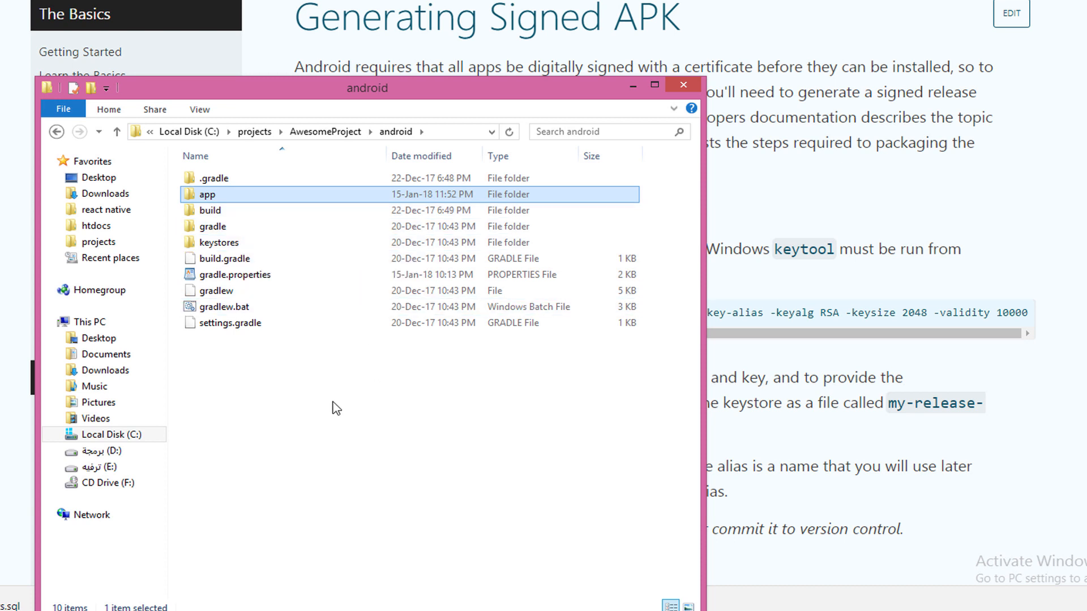
pyautogui.click(235, 274)
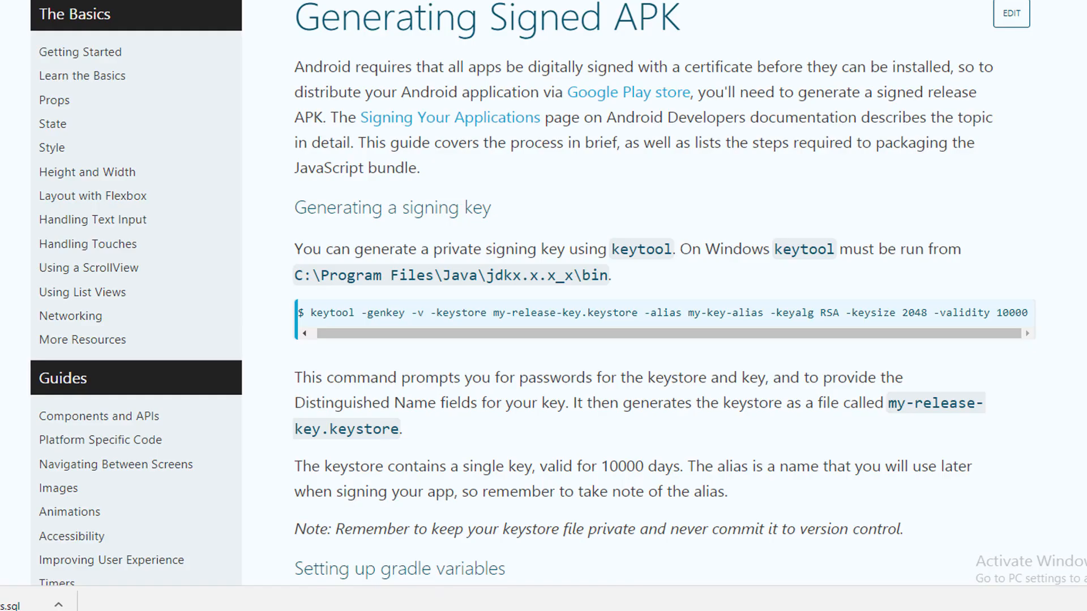
# Step: Scroll the docs to 'Setting up gradle variables' and select the MYAPP_RELEASE lines
pyautogui.scroll(-3)
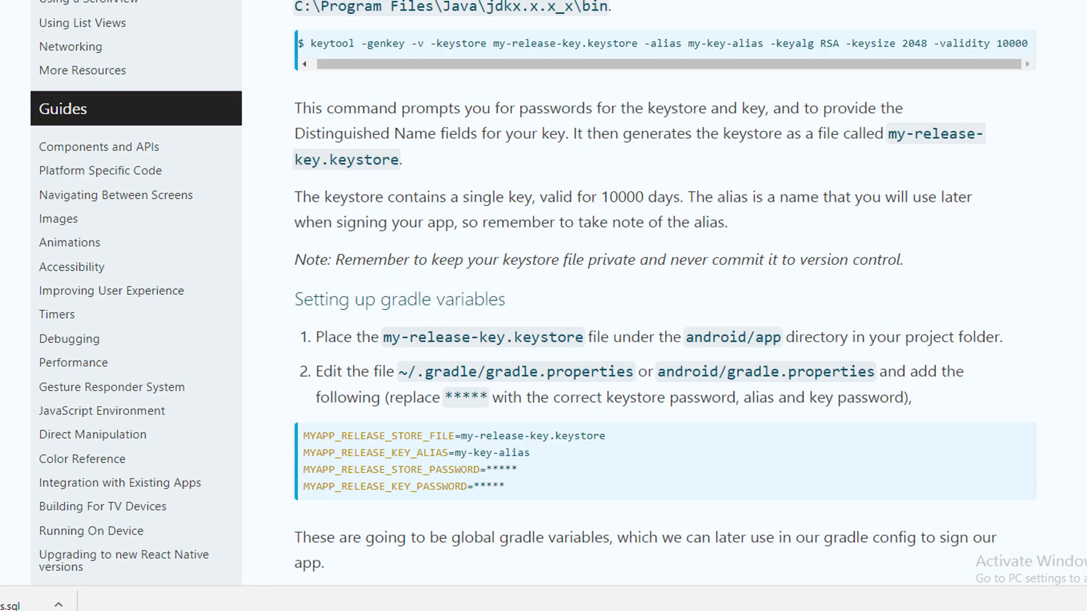
pyautogui.scroll(-3)
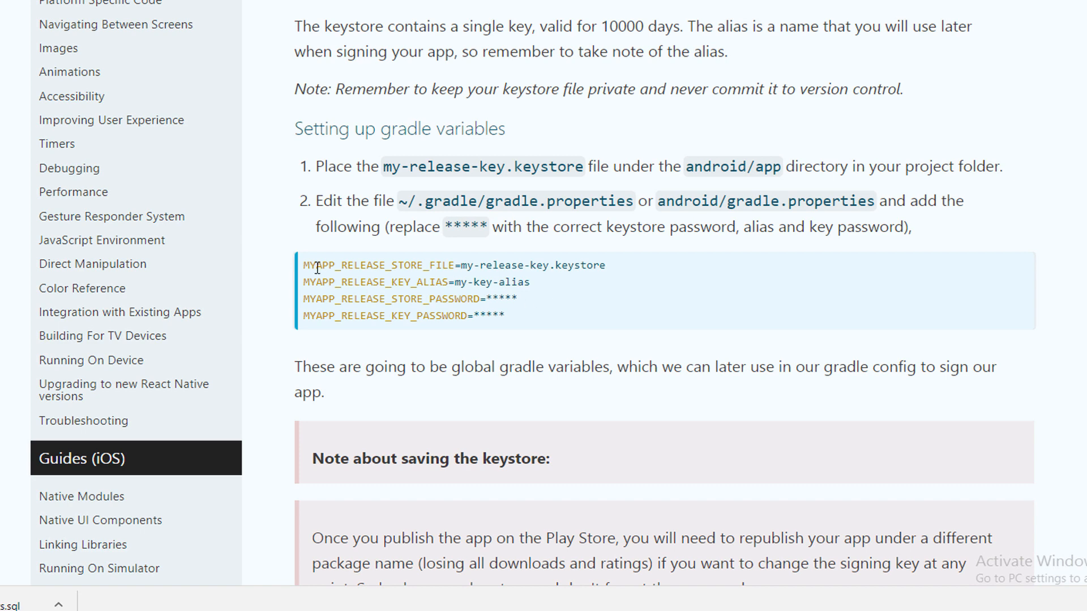
pyautogui.moveTo(317, 265); pyautogui.dragTo(503, 316)
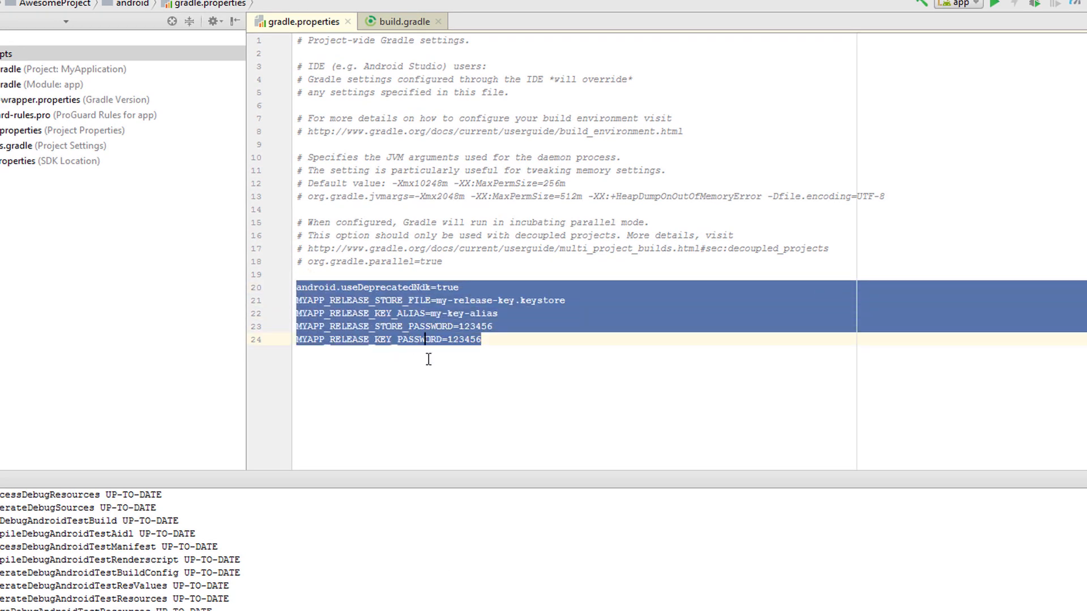
# Step: Select the store and key password values in gradle.properties
pyautogui.doubleClick(475, 326)
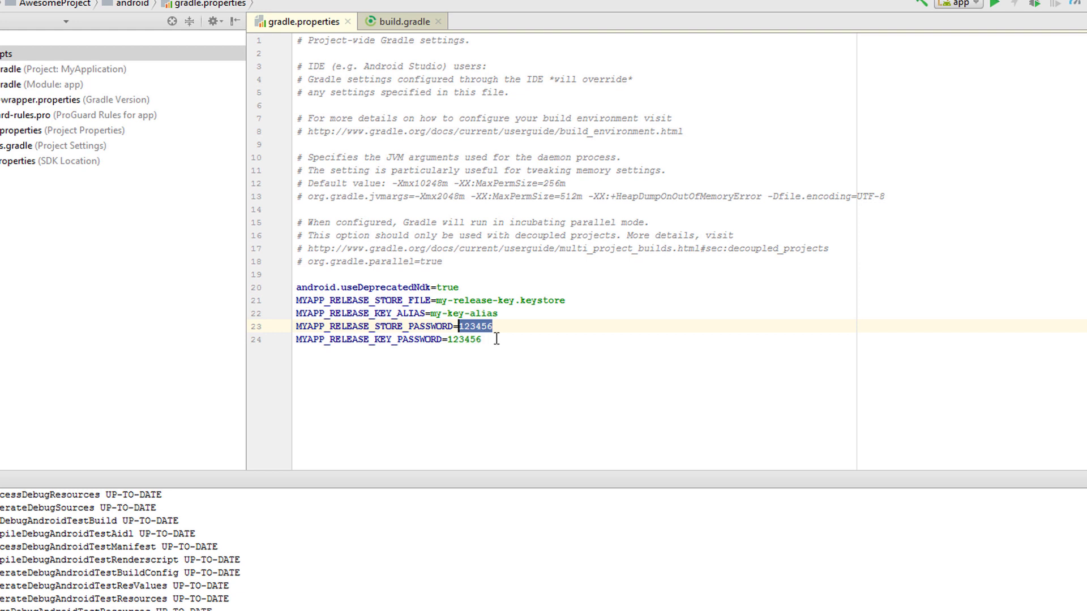
pyautogui.doubleClick(402, 327)
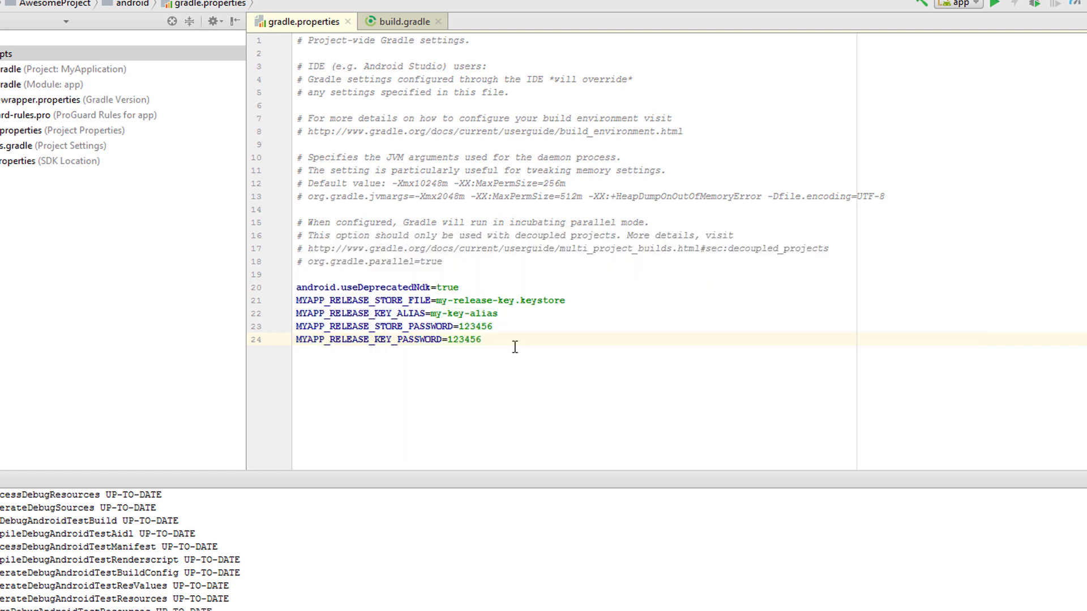
pyautogui.moveTo(514, 352)
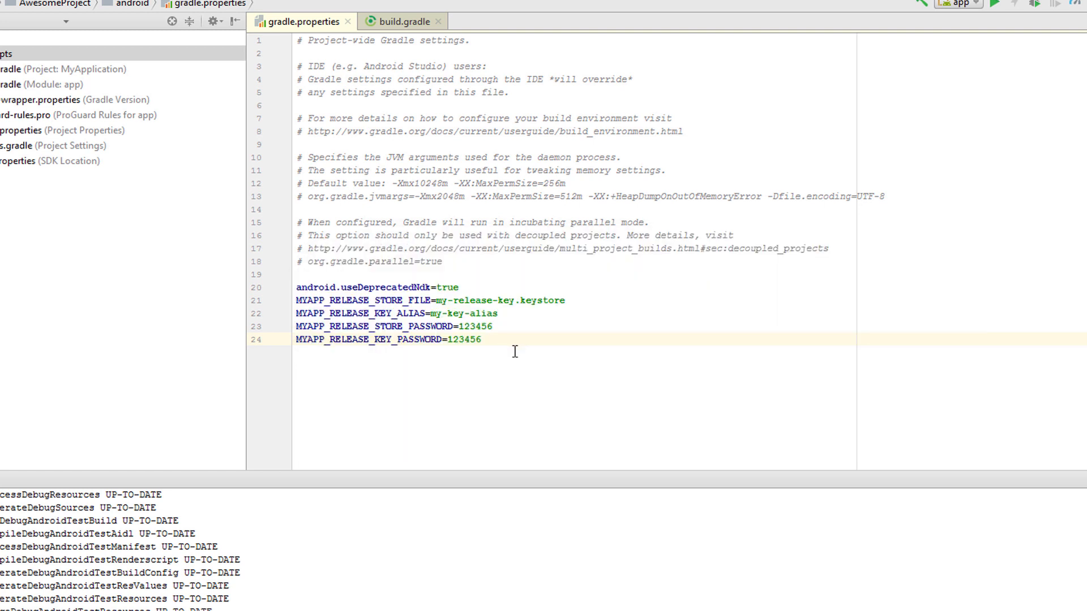
pyautogui.moveTo(370, 503)
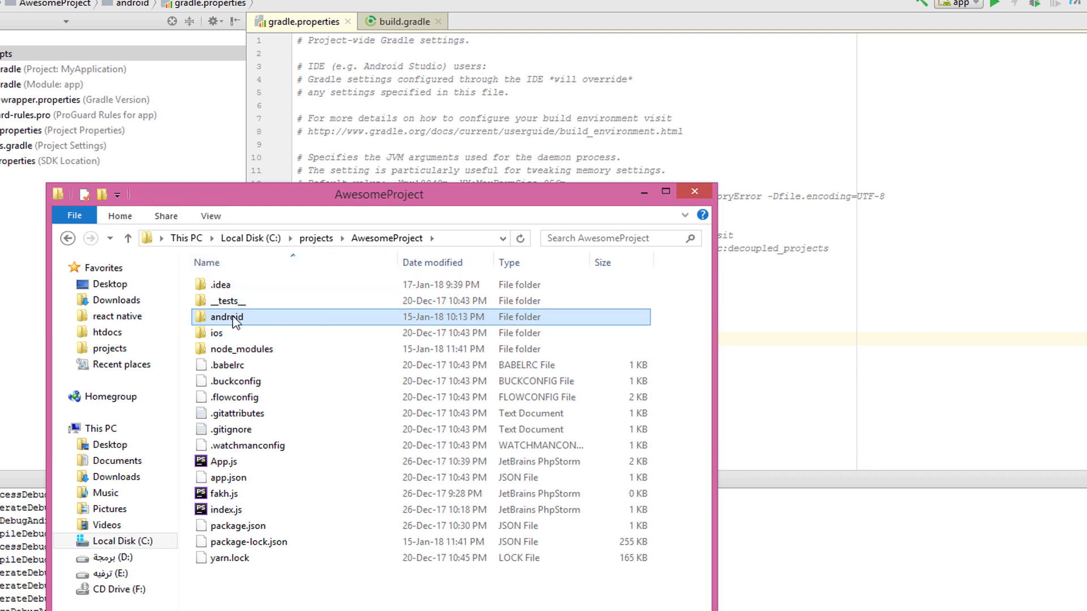
# Step: Check android\app in Explorer, then select the docs' signingConfigs and buildTypes release snippet
pyautogui.doubleClick(226, 317)
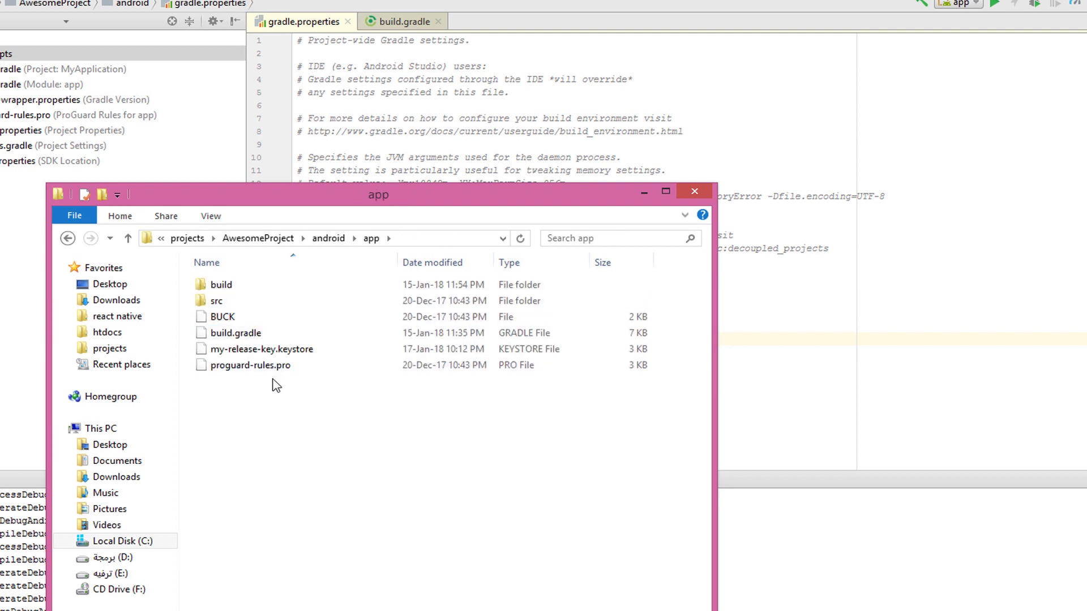
pyautogui.click(237, 334)
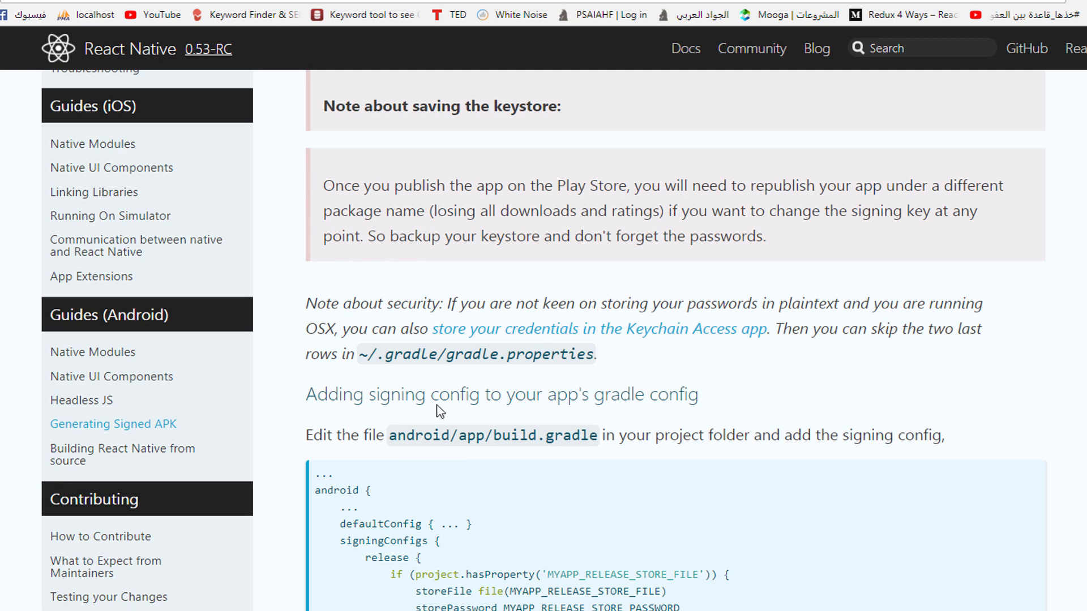
pyautogui.scroll(-3)
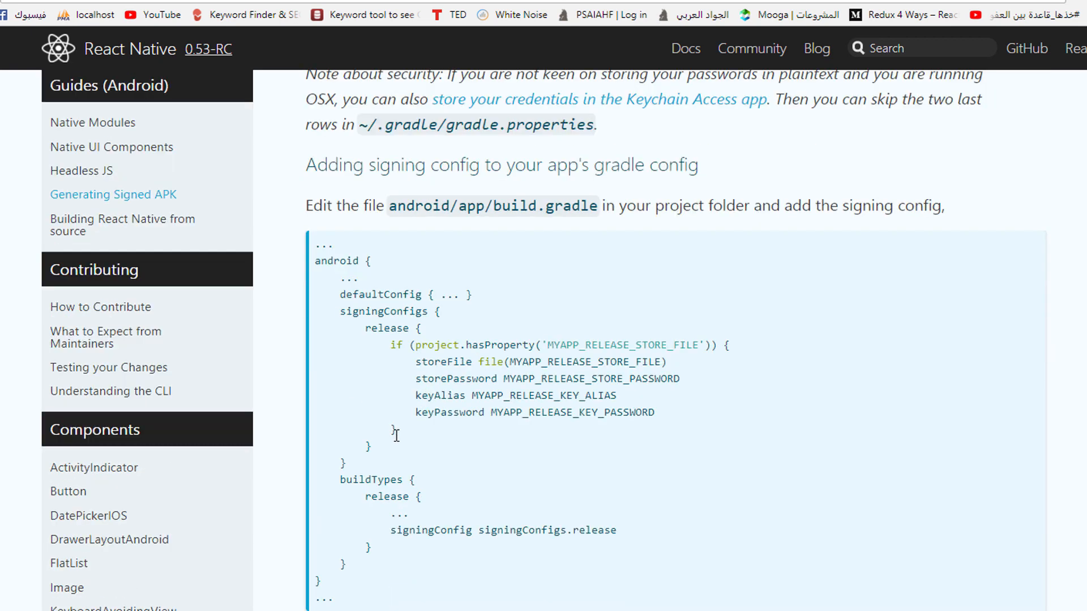
pyautogui.moveTo(361, 466)
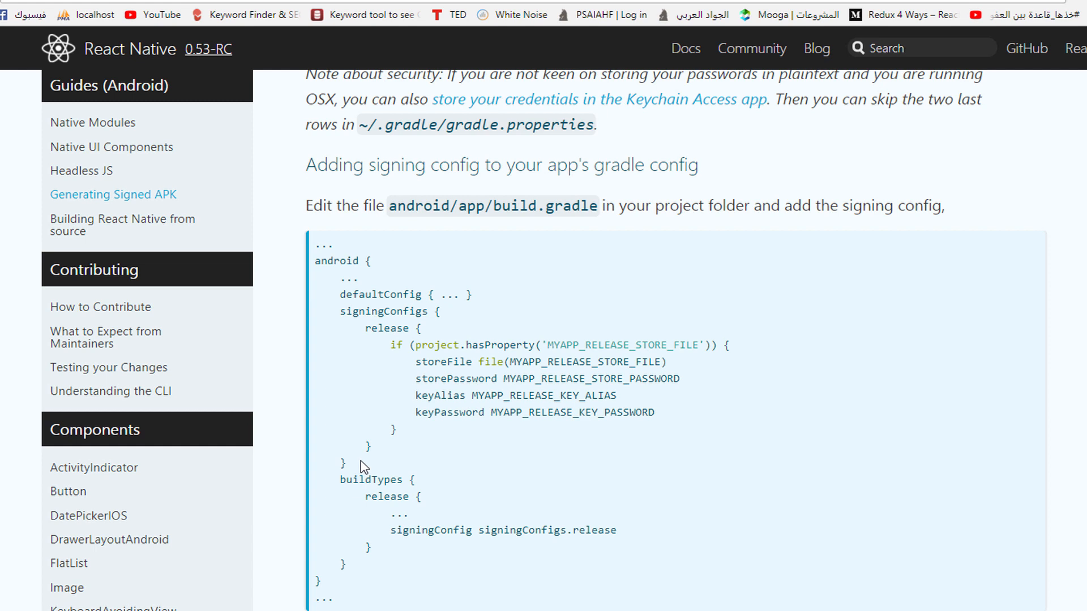
pyautogui.moveTo(340, 311); pyautogui.dragTo(345, 466)
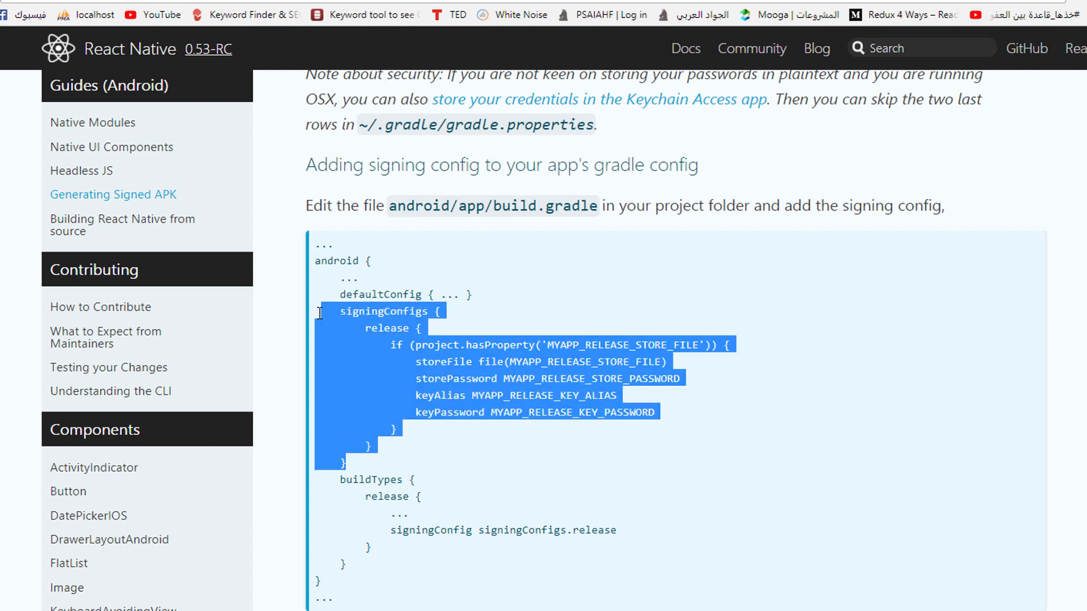
pyautogui.moveTo(492, 322)
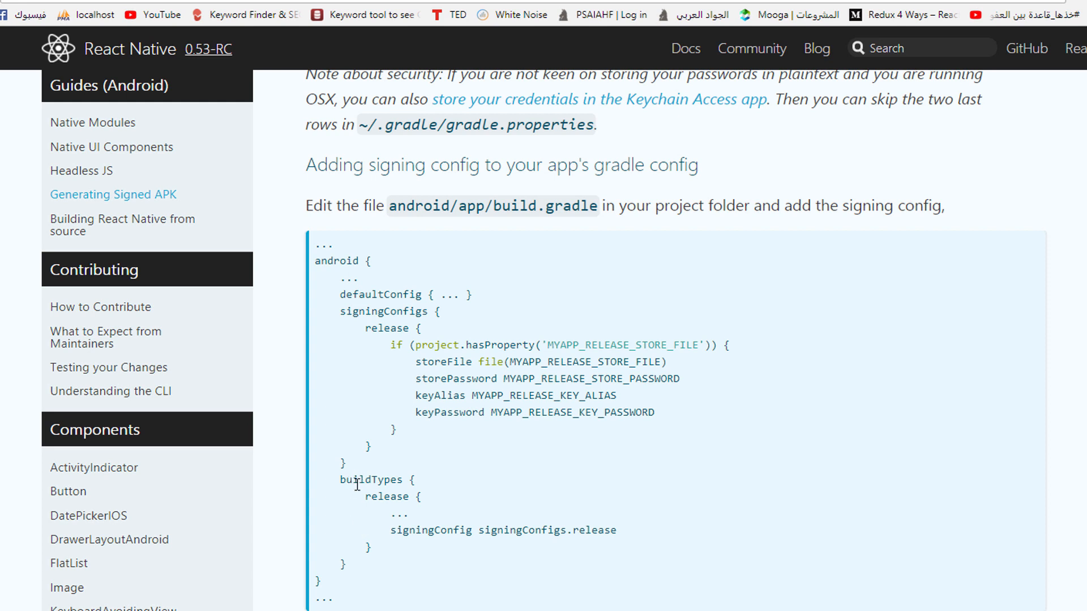
pyautogui.moveTo(340, 479); pyautogui.dragTo(369, 565)
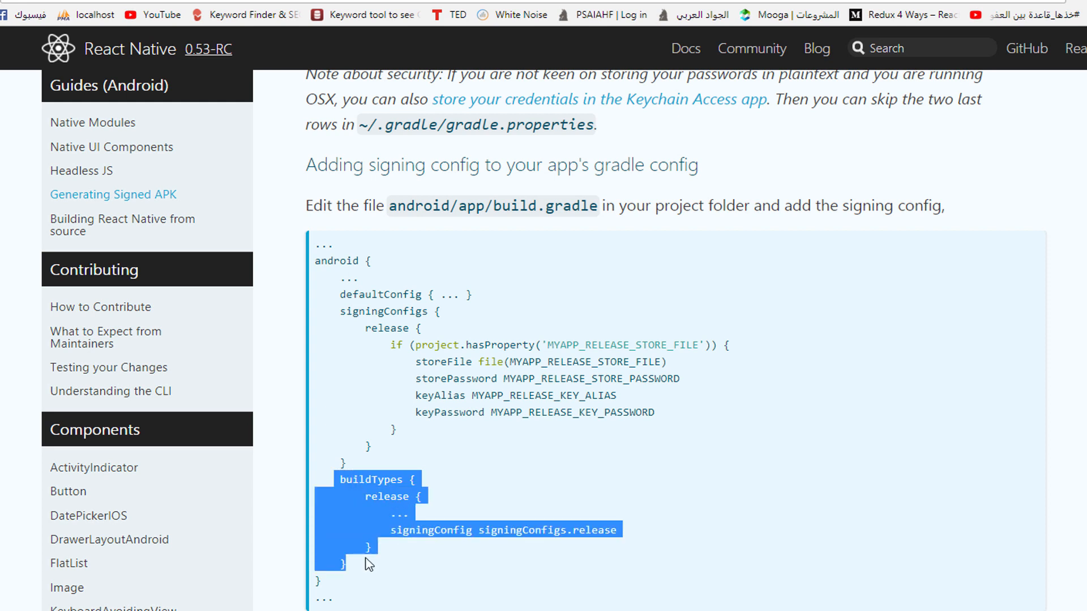
pyautogui.click(358, 472)
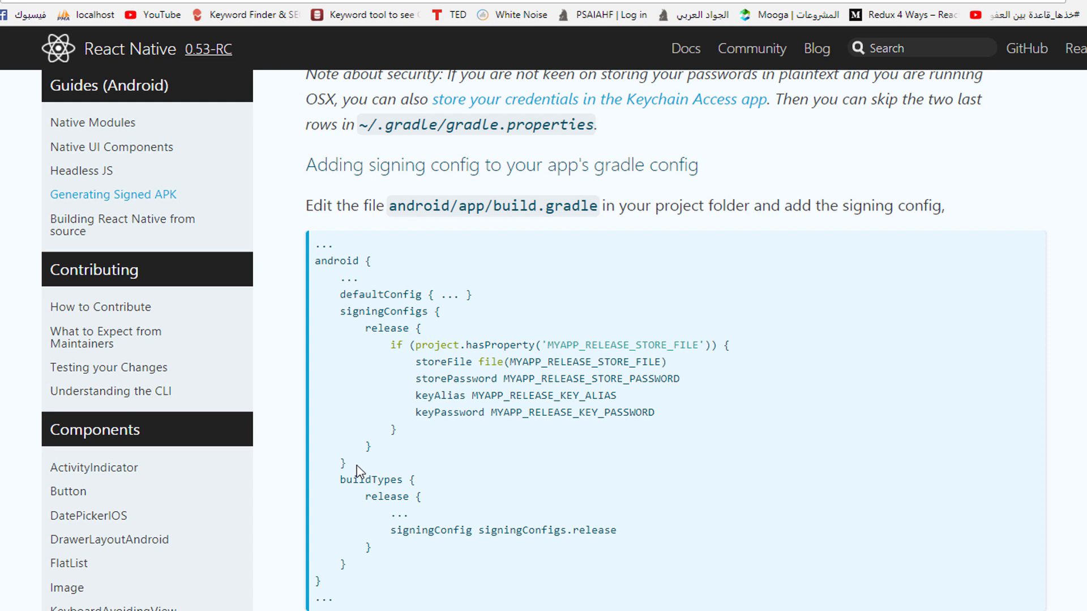
pyautogui.moveTo(364, 328); pyautogui.dragTo(343, 464)
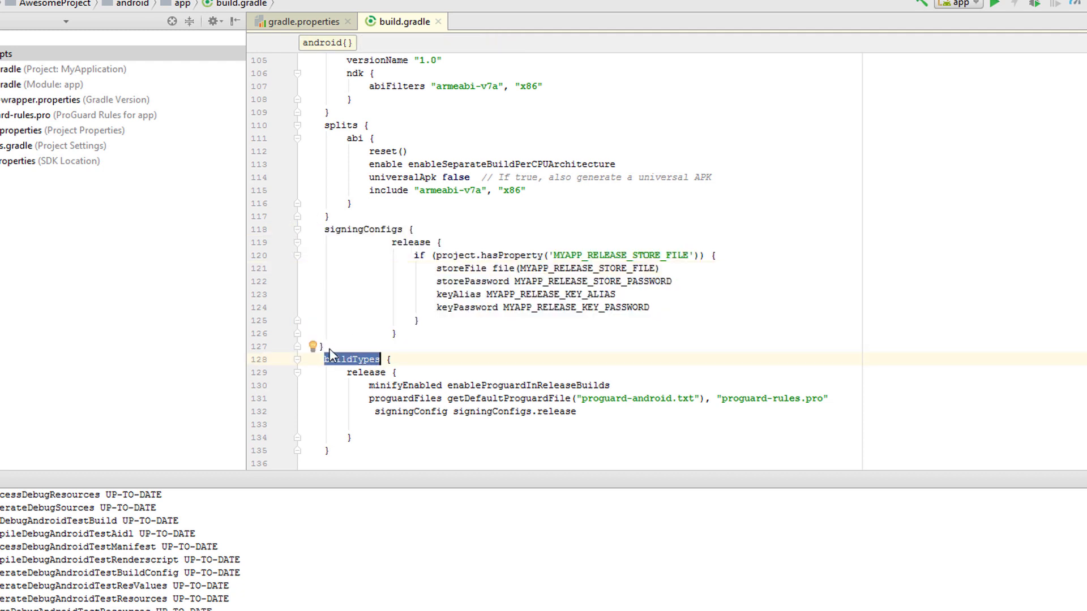
# Step: Align the release build type's 'signingConfig signingConfigs.release' line in build.gradle
pyautogui.click(297, 229)
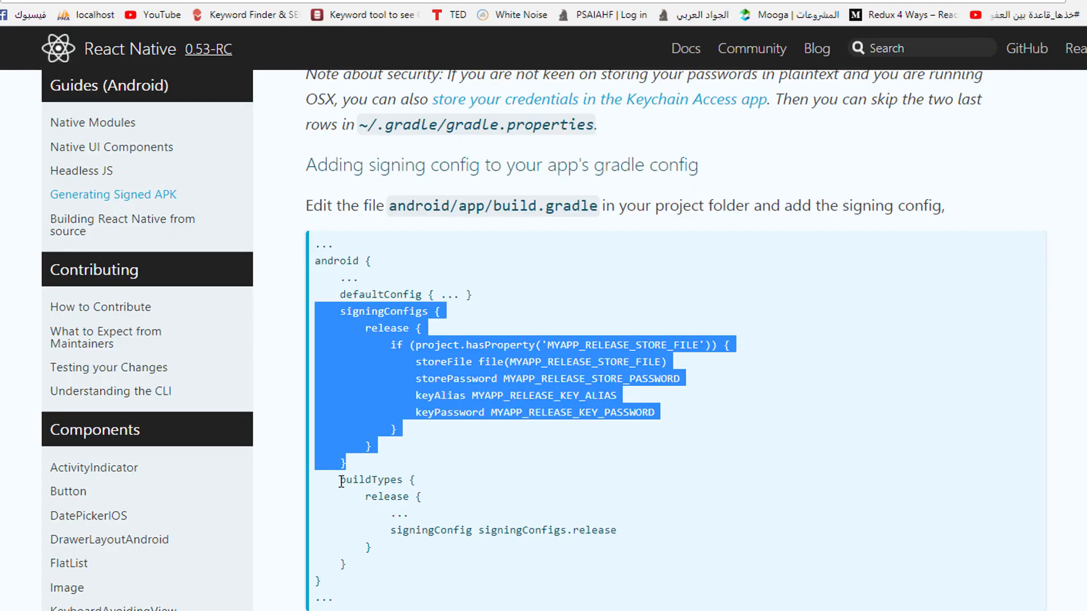
pyautogui.doubleClick(378, 497)
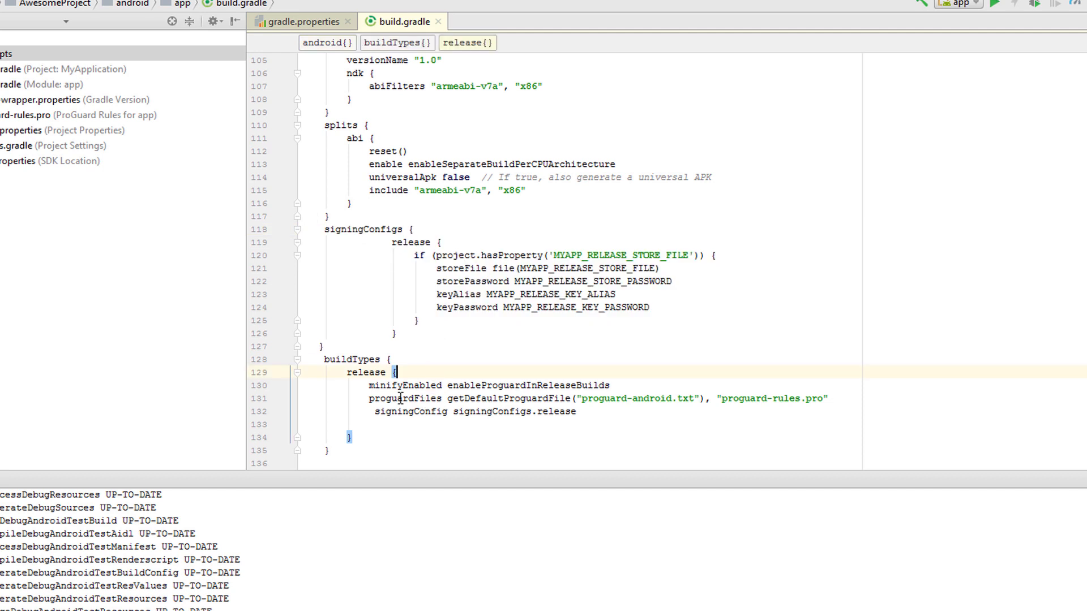
pyautogui.moveTo(368, 386); pyautogui.dragTo(826, 398)
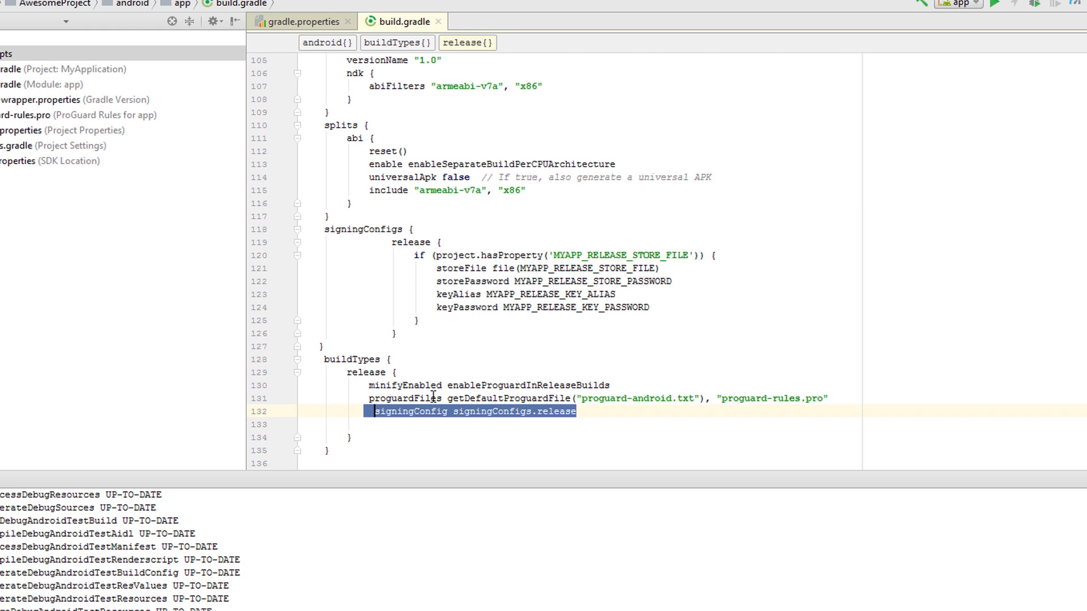
pyautogui.click(570, 411)
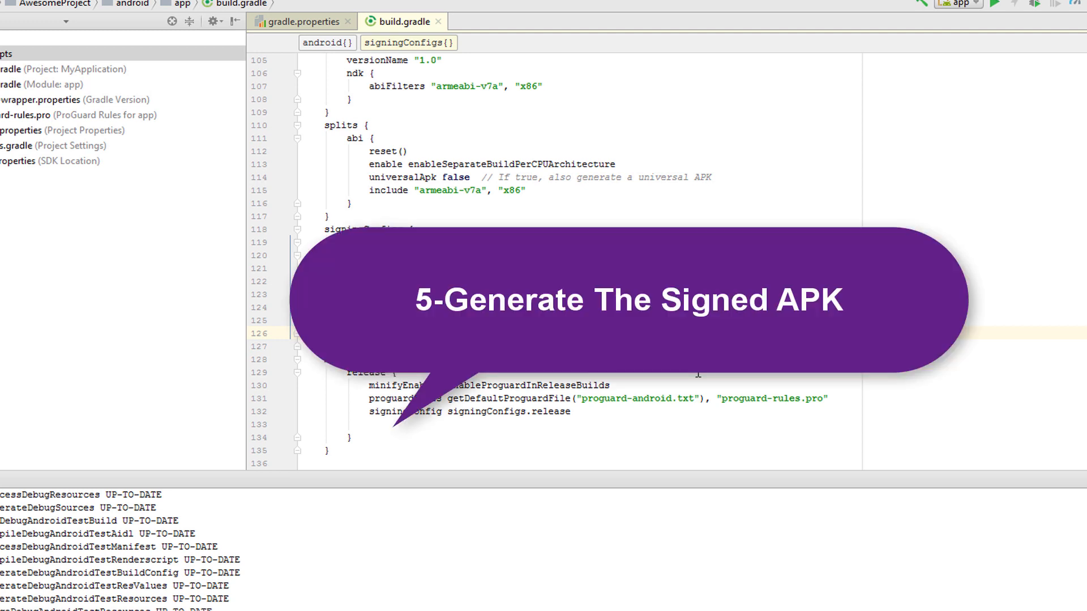
pyautogui.moveTo(637, 541)
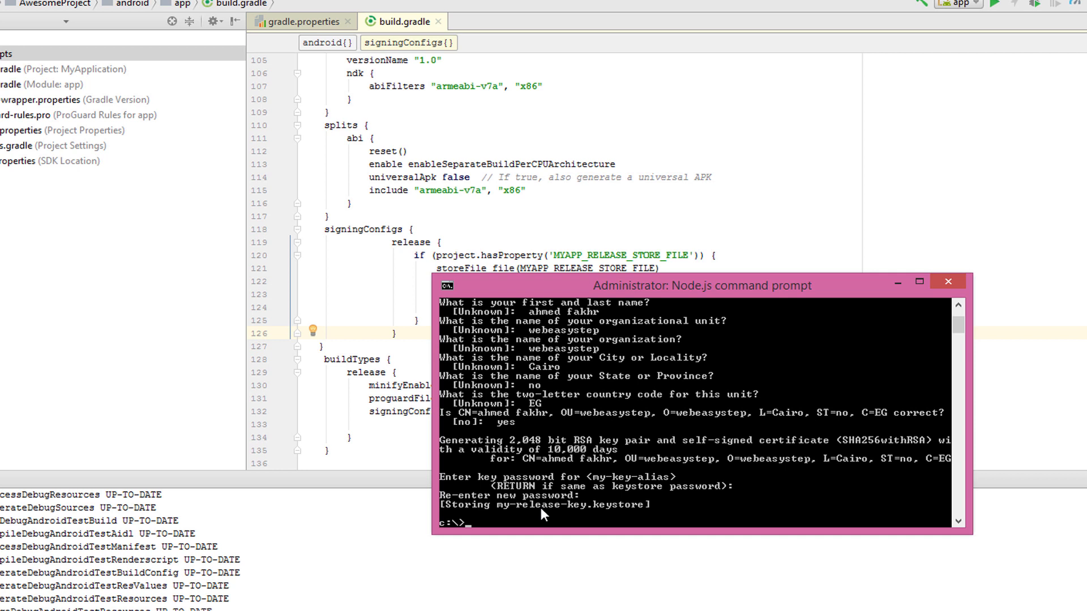
pyautogui.moveTo(572, 527)
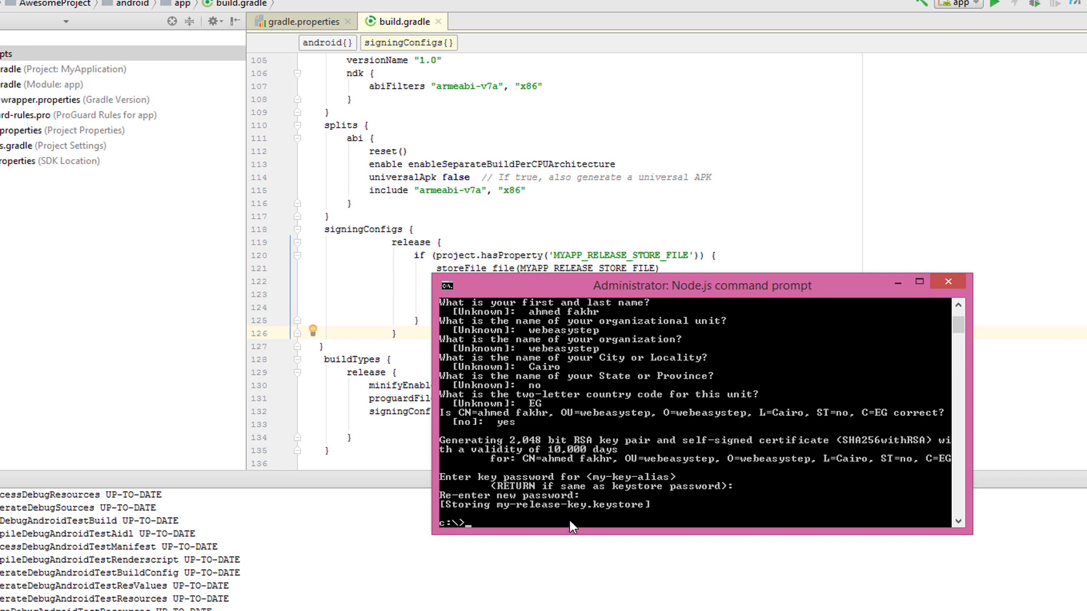
pyautogui.moveTo(601, 534)
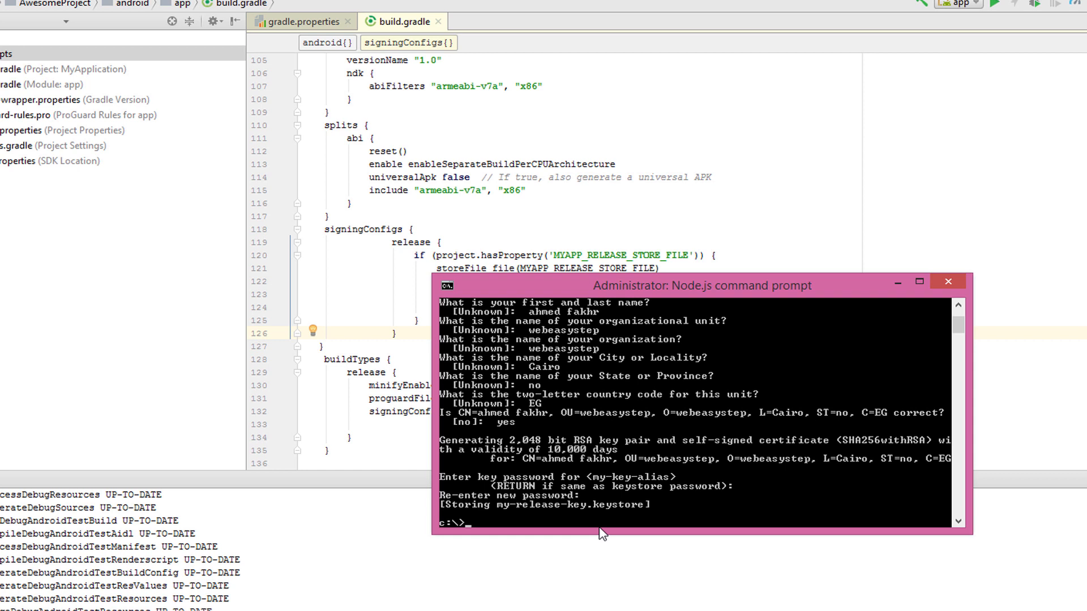
# Step: Change directory into projects\AwesomeProject and enter cd android && gradlew assembleRelease
pyautogui.write('cd')
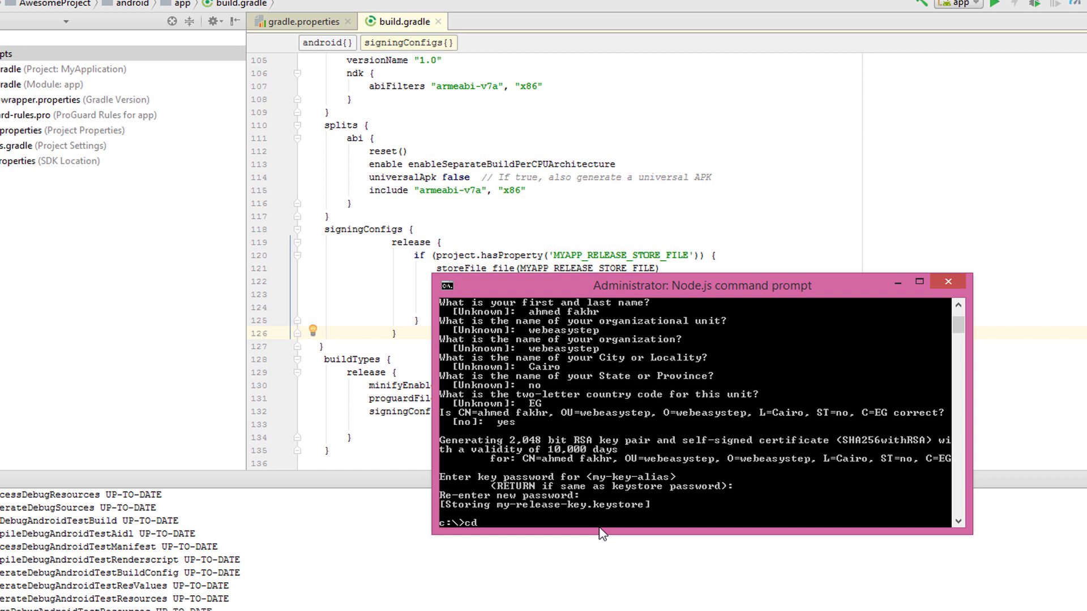
pyautogui.write('projects')
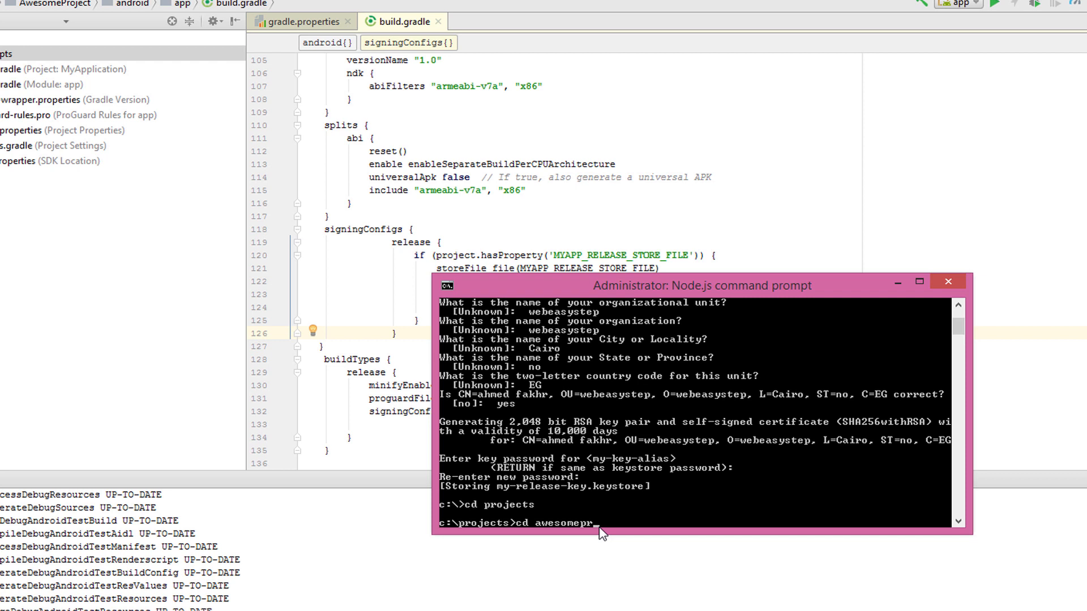
pyautogui.write('oject')
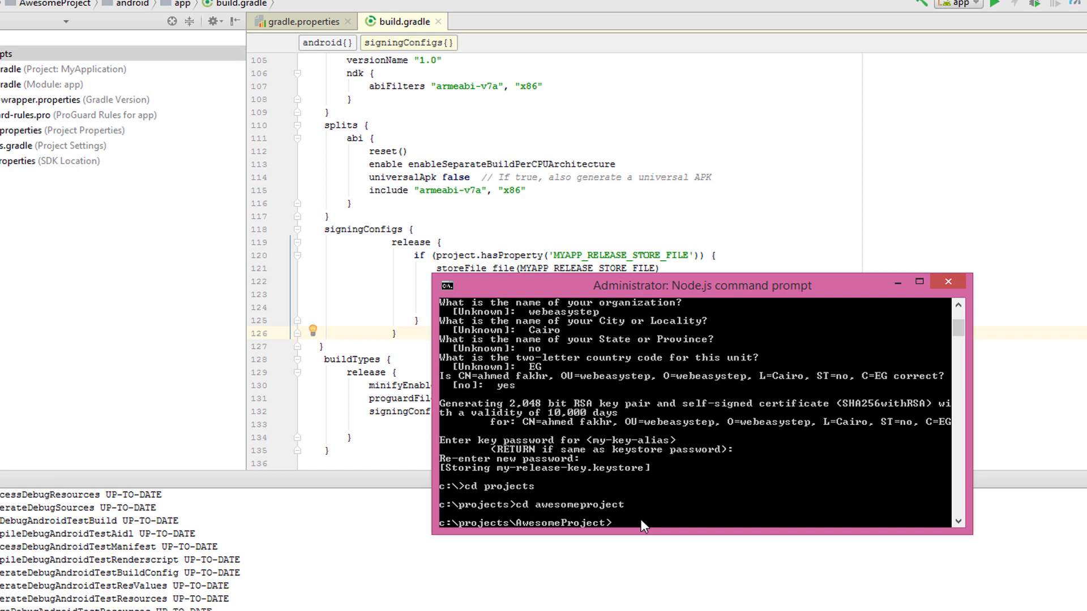
pyautogui.write('cd android && gradlew assembleRelease')
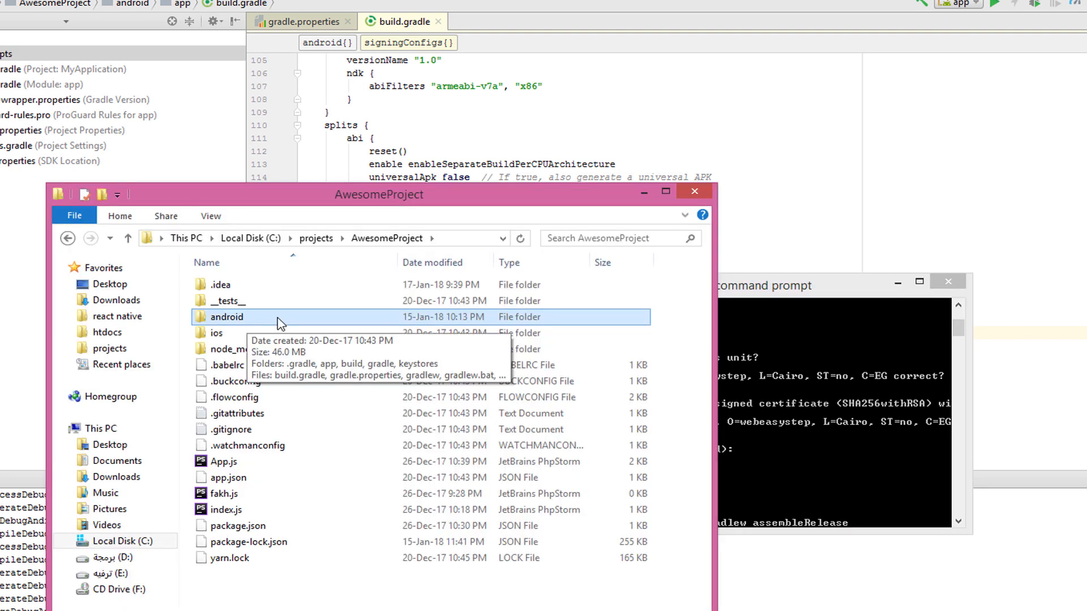
# Step: Open AwesomeProject's android folder in File Explorer while the release build runs
pyautogui.doubleClick(227, 317)
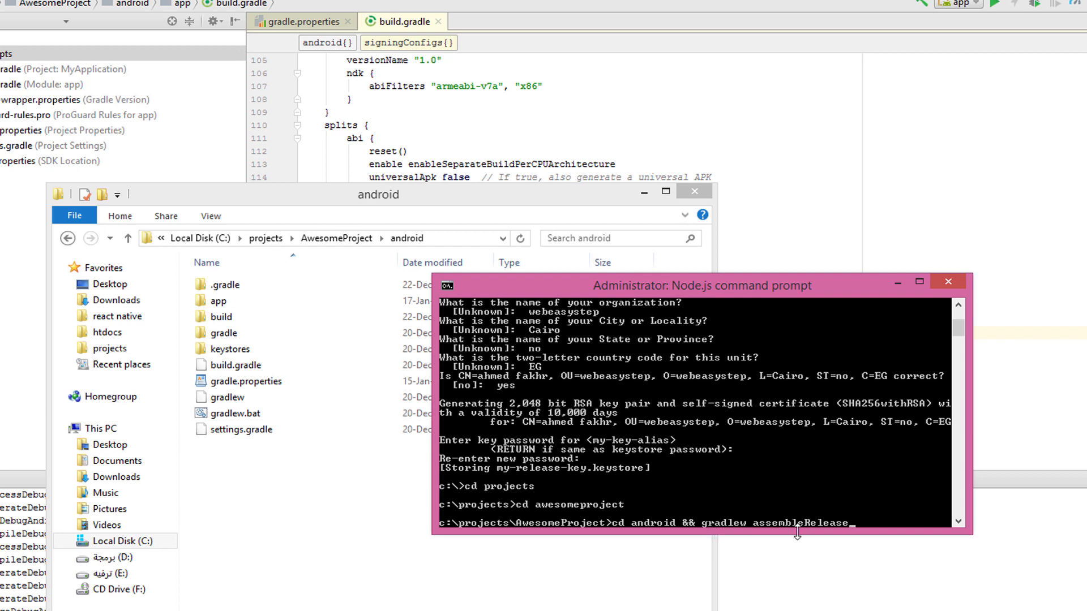
pyautogui.moveTo(887, 531)
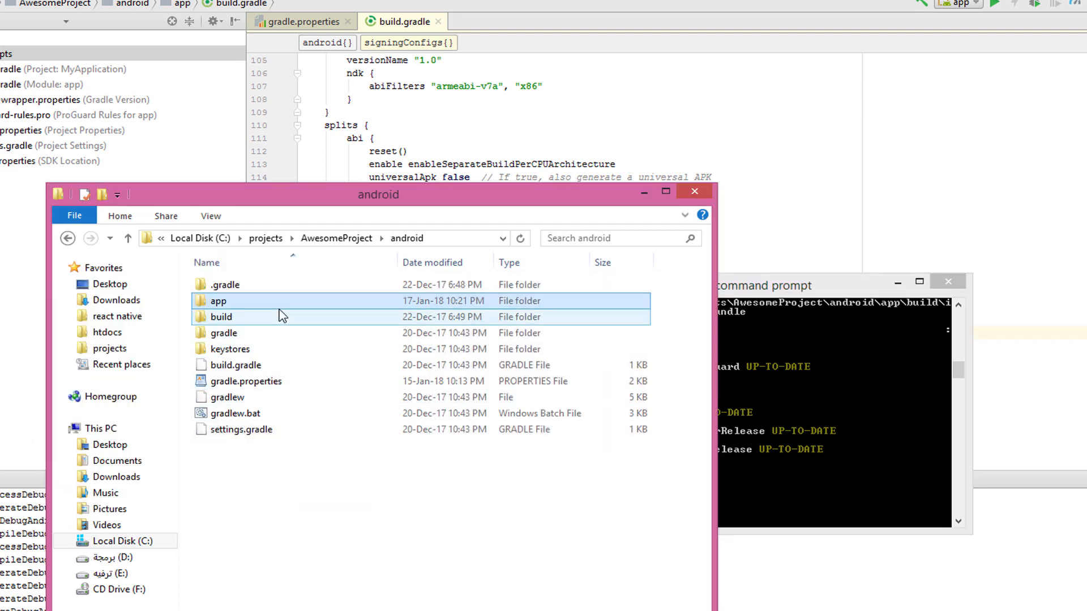
# Step: Browse to android\app\build\outputs\apk and select app-release.apk (7,343 KB)
pyautogui.click(217, 300)
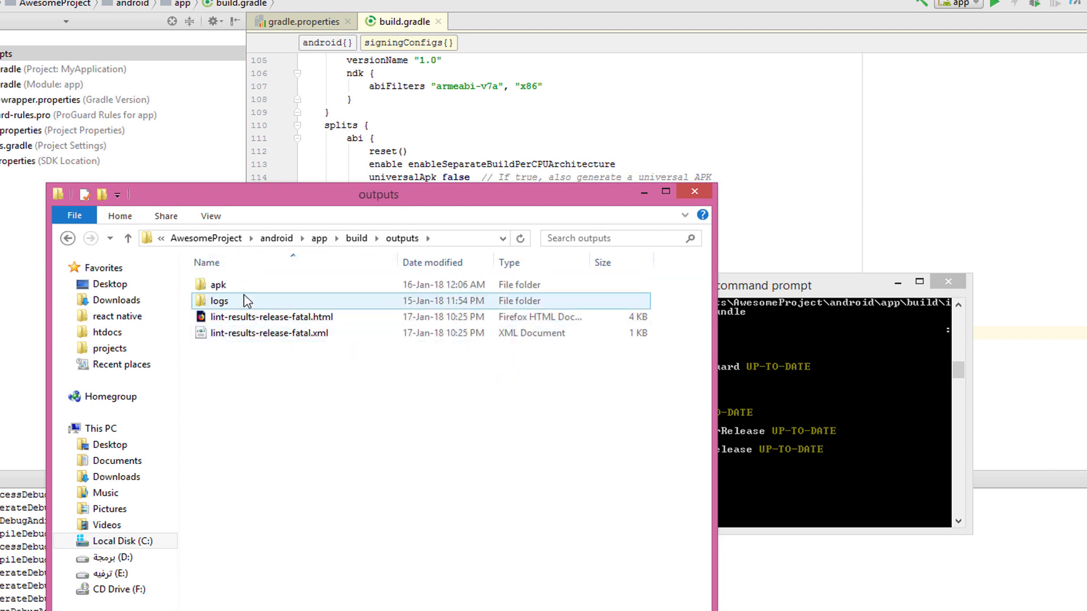
pyautogui.doubleClick(219, 284)
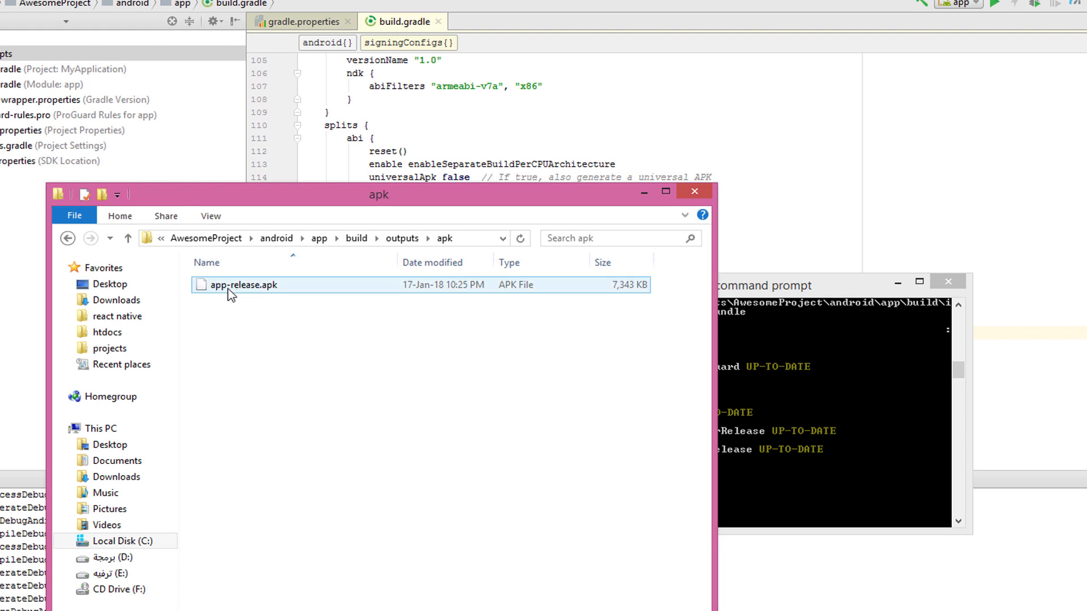
pyautogui.click(291, 327)
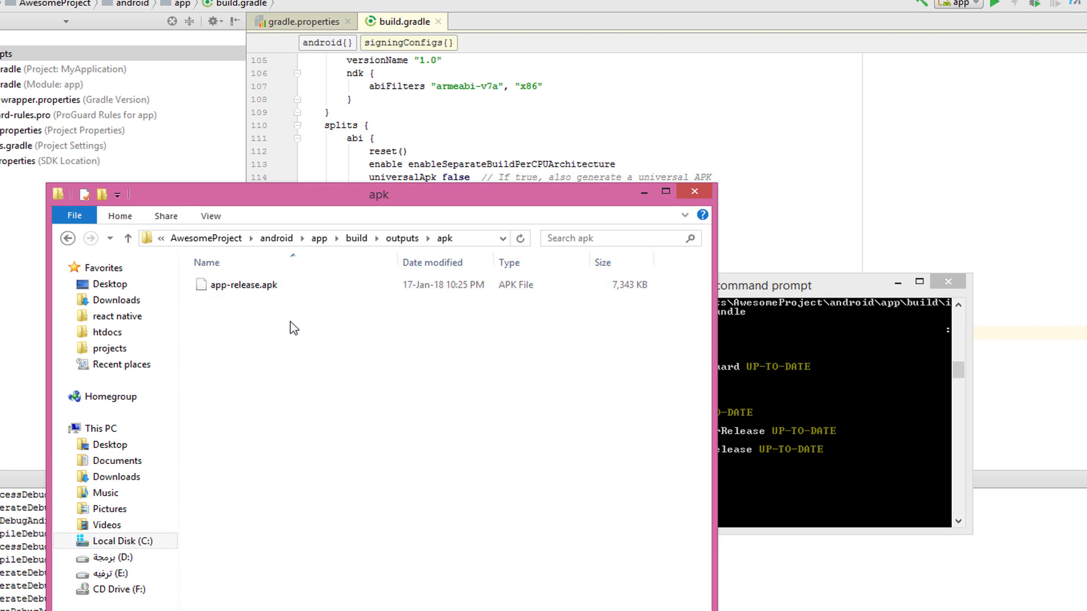
pyautogui.click(245, 284)
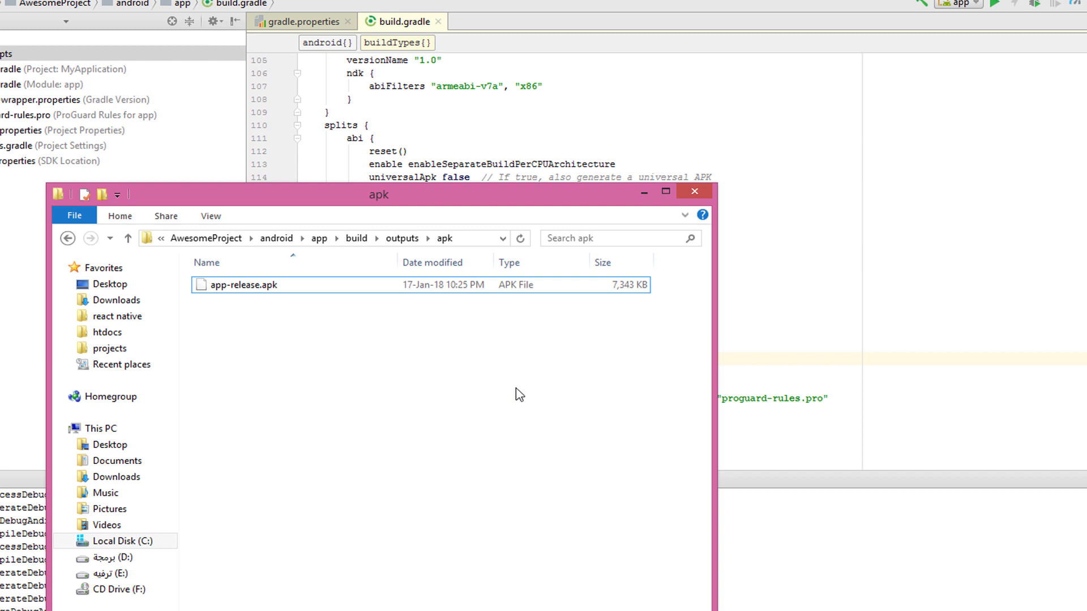
pyautogui.click(243, 285)
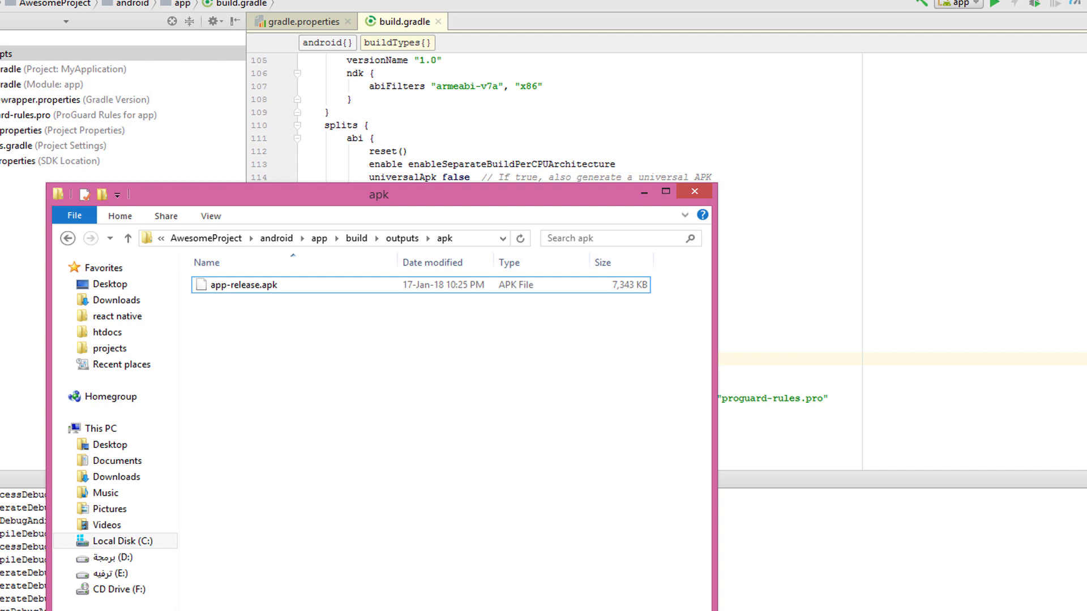
pyautogui.moveTo(501, 435)
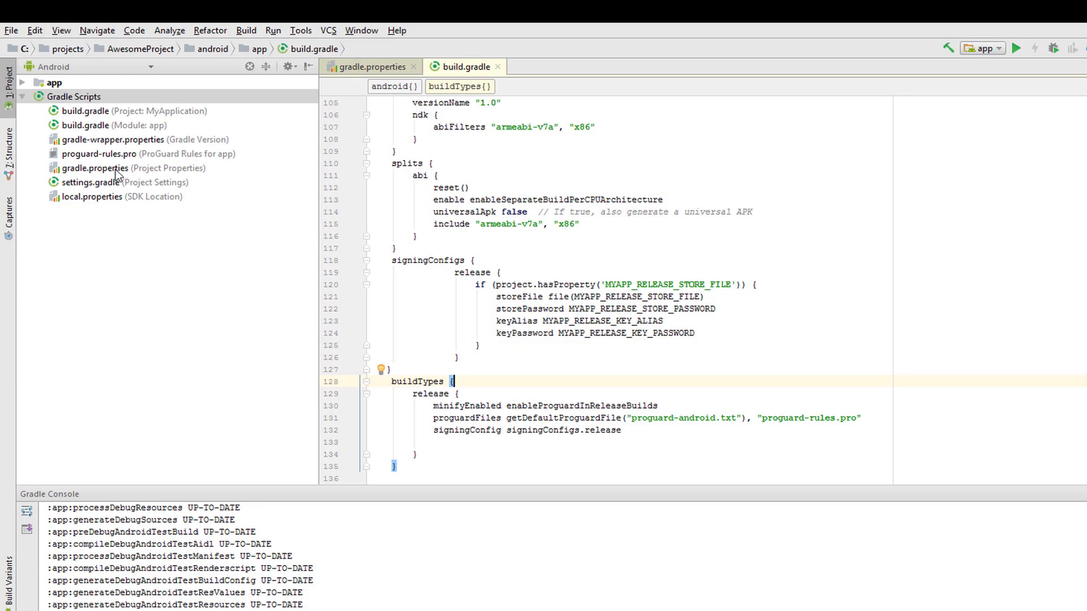
pyautogui.click(34, 30)
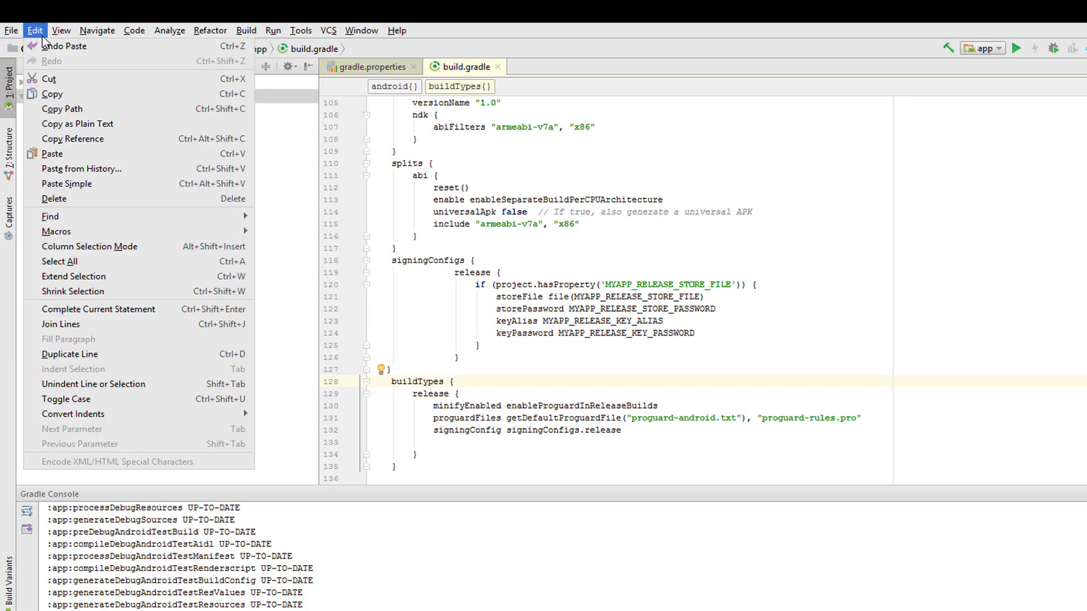
pyautogui.click(11, 30)
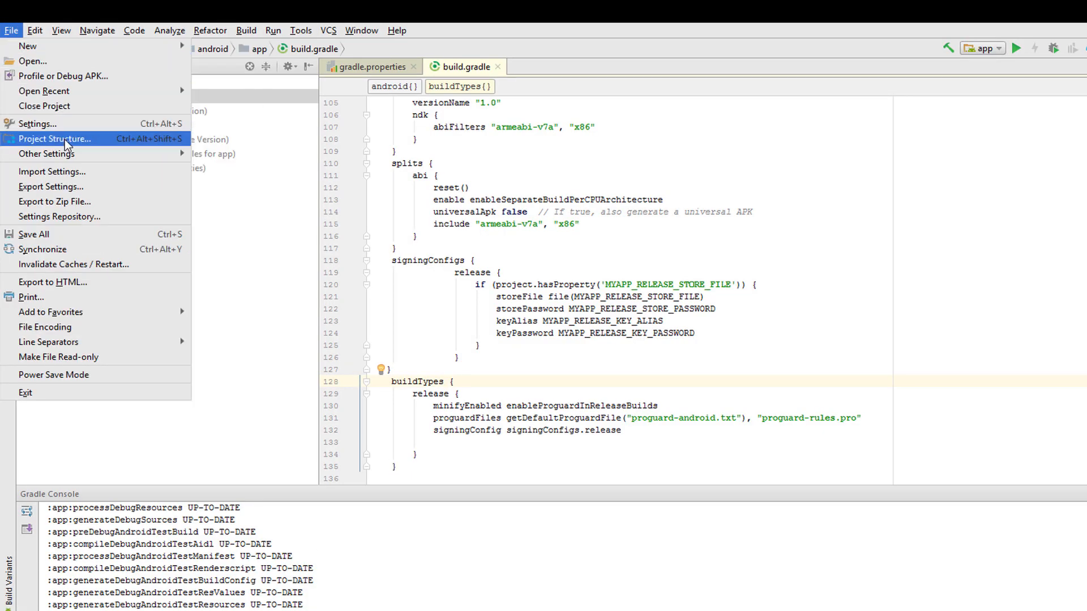
pyautogui.click(55, 139)
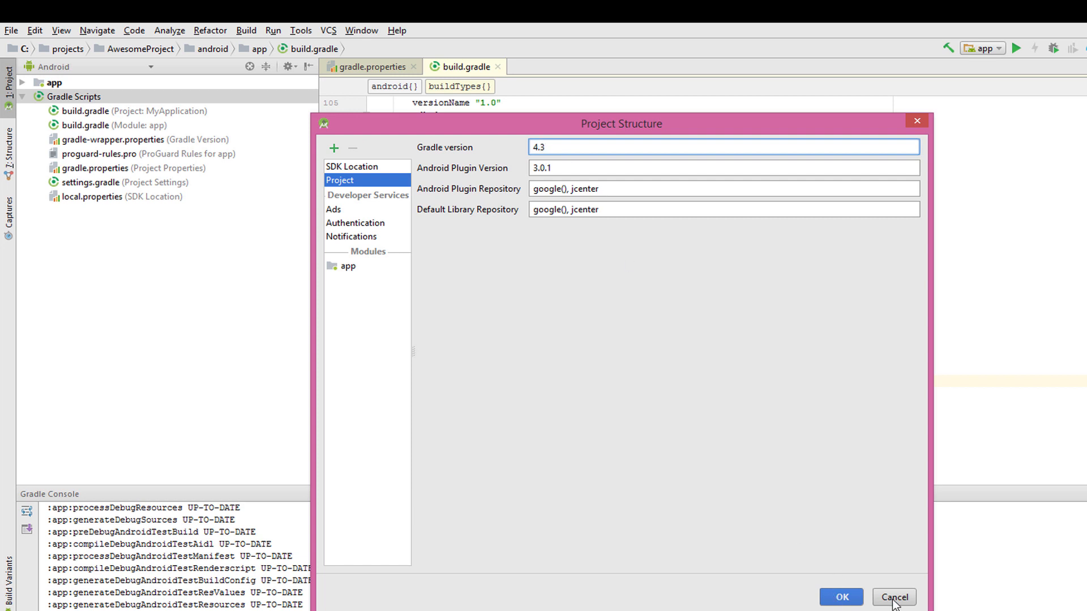
pyautogui.click(893, 597)
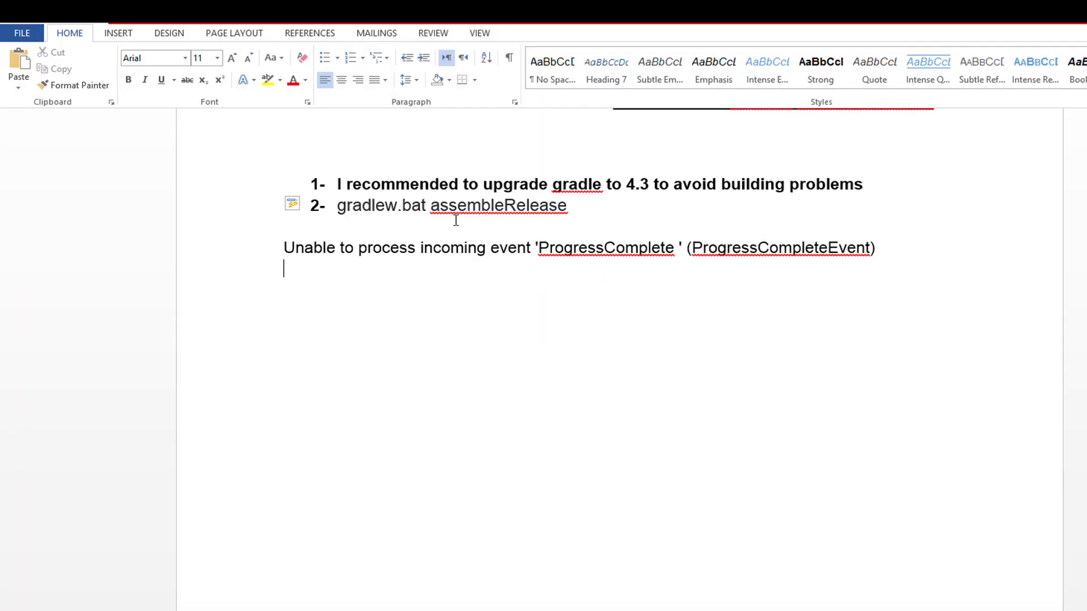
# Step: Replace 'gradlew.bat' in the note's second item with 'Gradlew.bat'
pyautogui.doubleClick(357, 205)
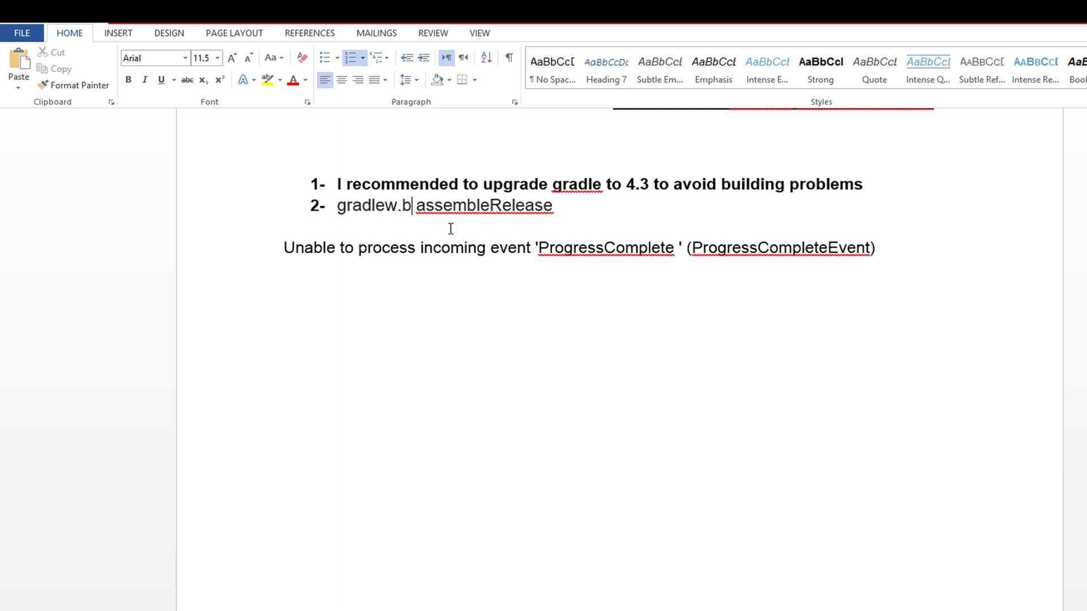
pyautogui.press('BackSpace')
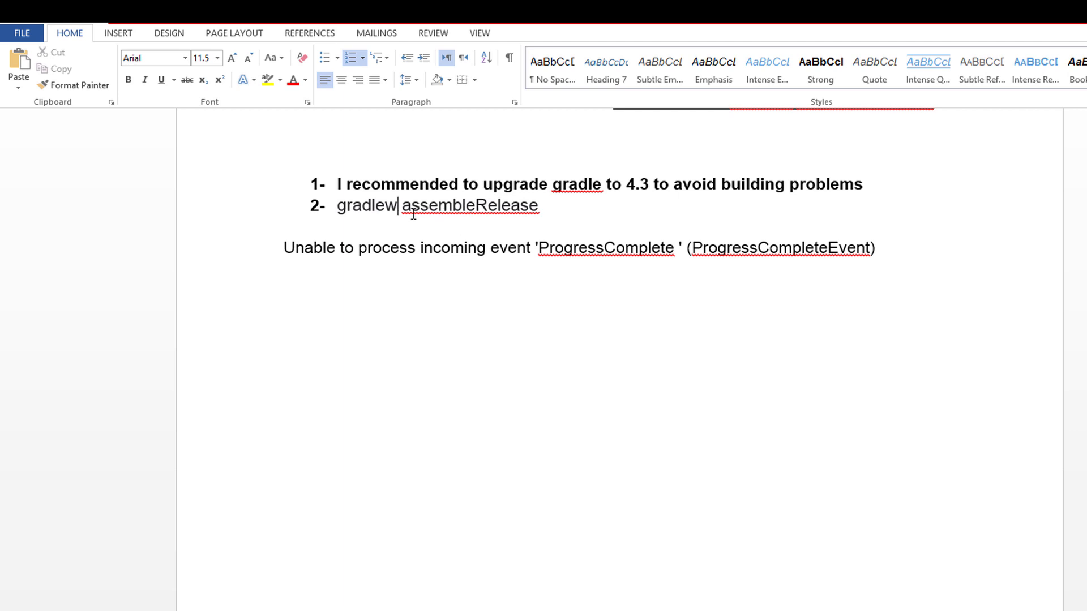
pyautogui.moveTo(450, 225)
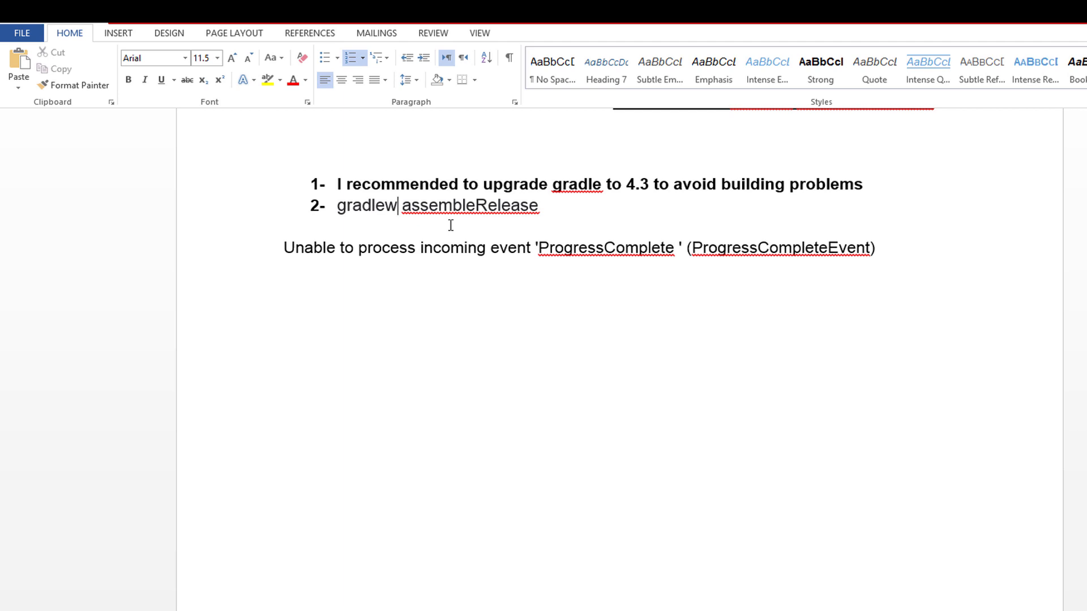
pyautogui.write('Gradlew.ba')
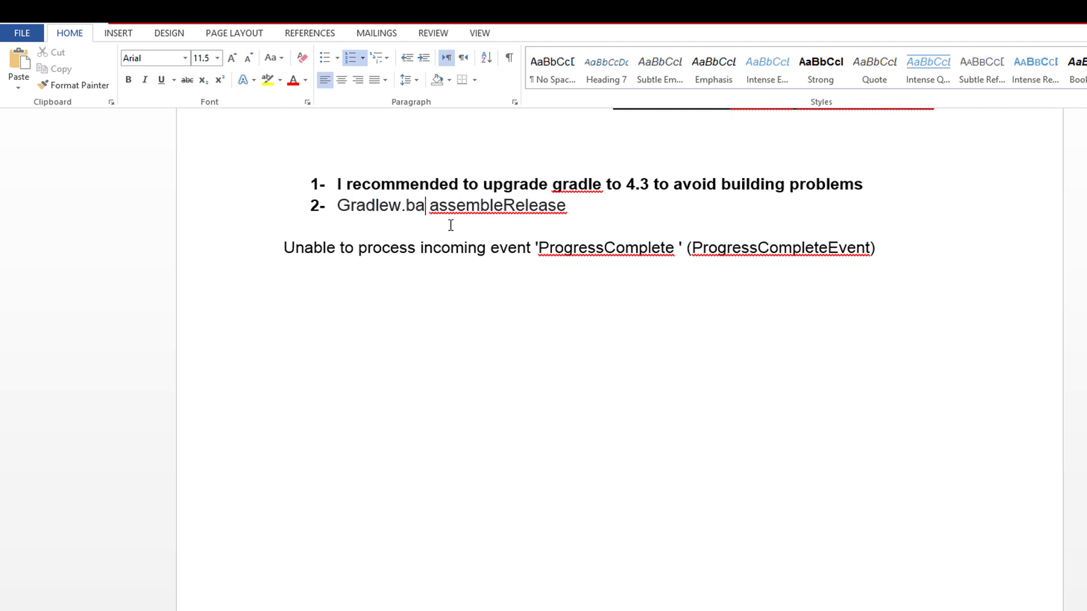
pyautogui.write('t')
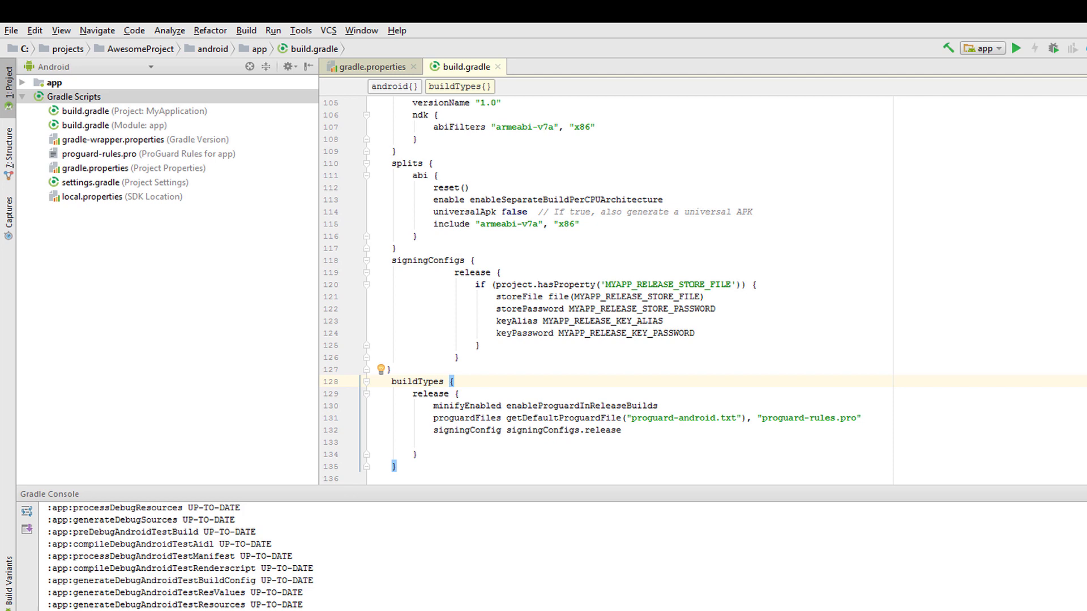
# Step: Check the Nexus 5X API 23 device in the AVD Manager, then exit Android Studio
pyautogui.click(1043, 43)
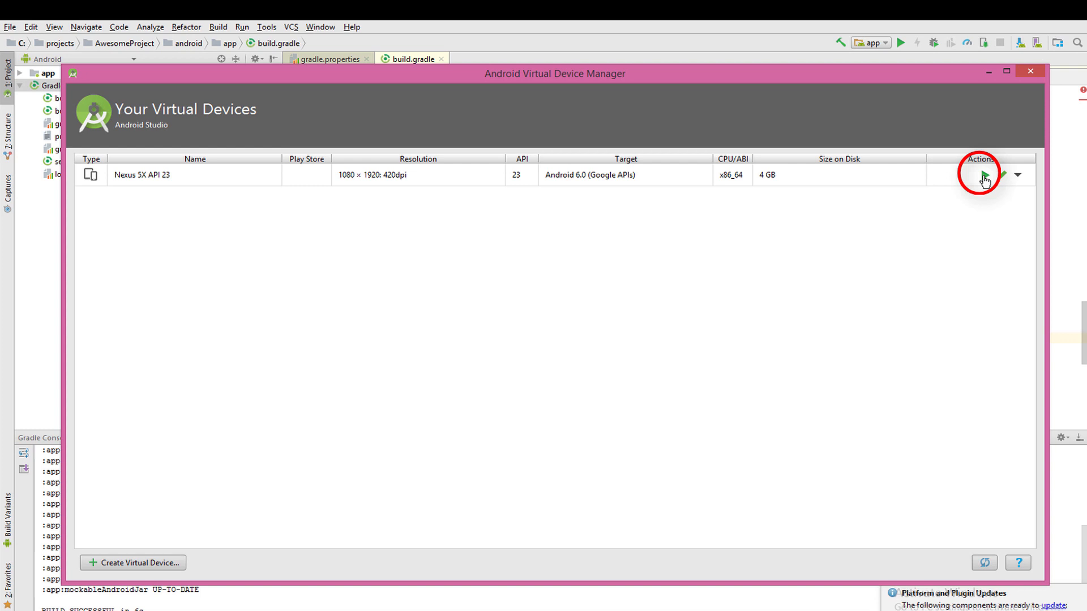
pyautogui.moveTo(984, 175)
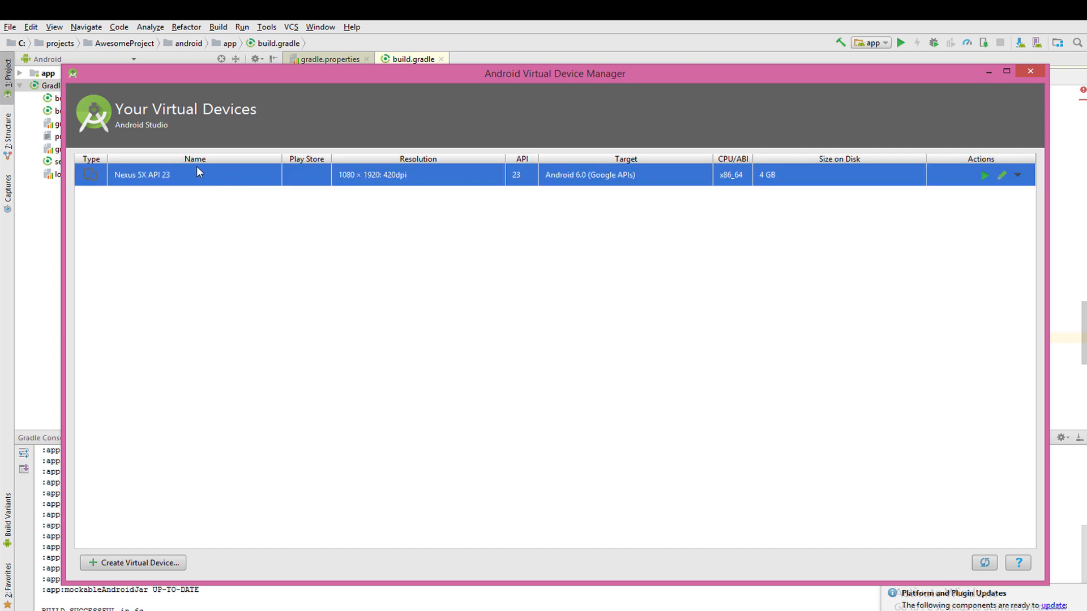
pyautogui.moveTo(136, 185)
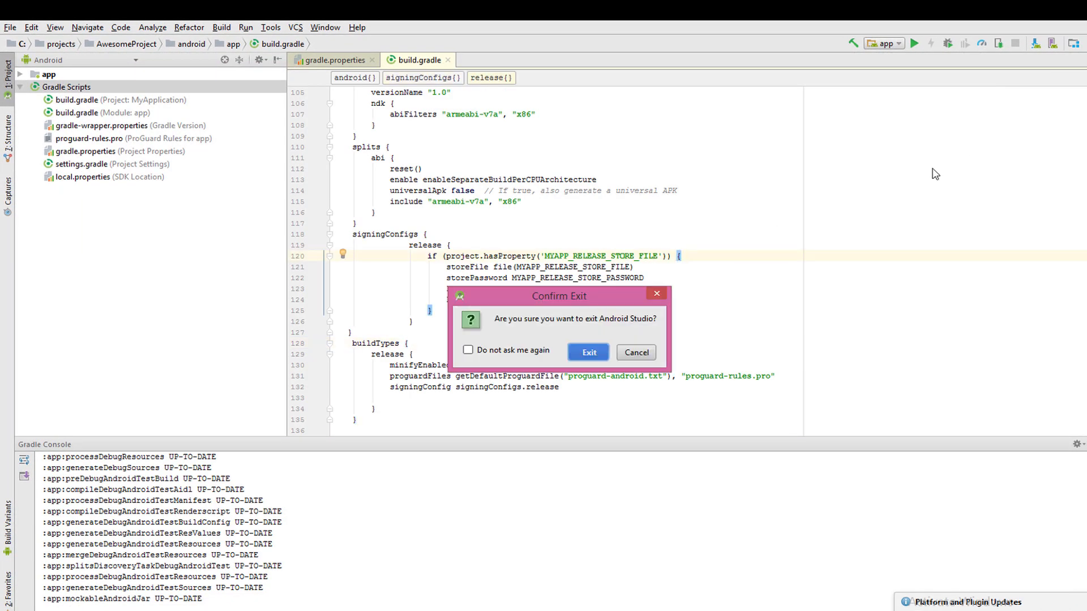
pyautogui.click(634, 352)
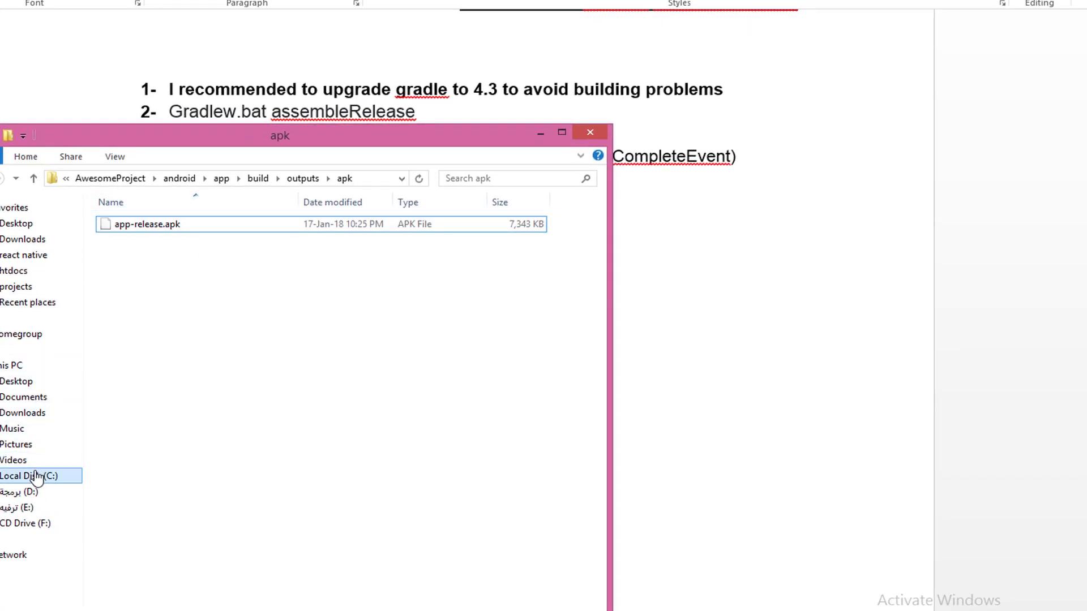
# Step: Navigate to C:\Users\fakhr\AppData\Local\Android\sdk\emulator and select its address-bar path
pyautogui.click(38, 476)
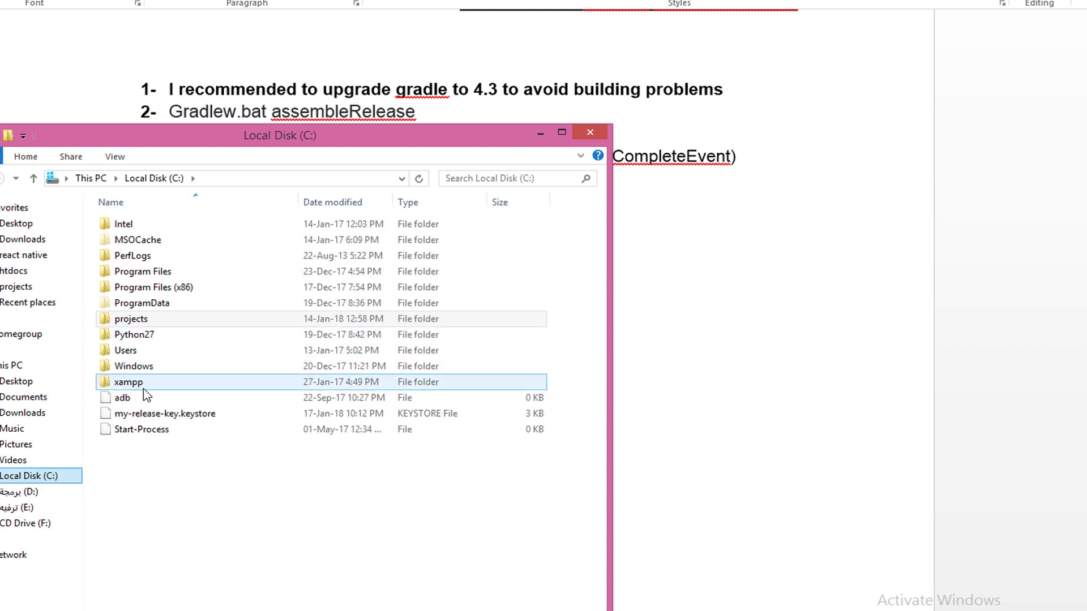
pyautogui.doubleClick(127, 350)
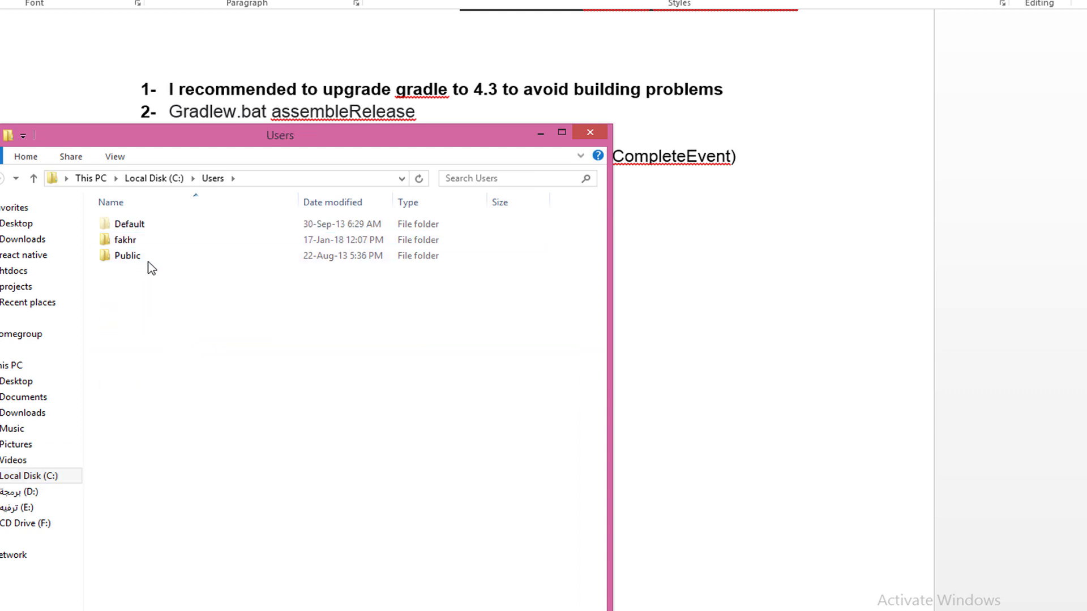
pyautogui.click(126, 240)
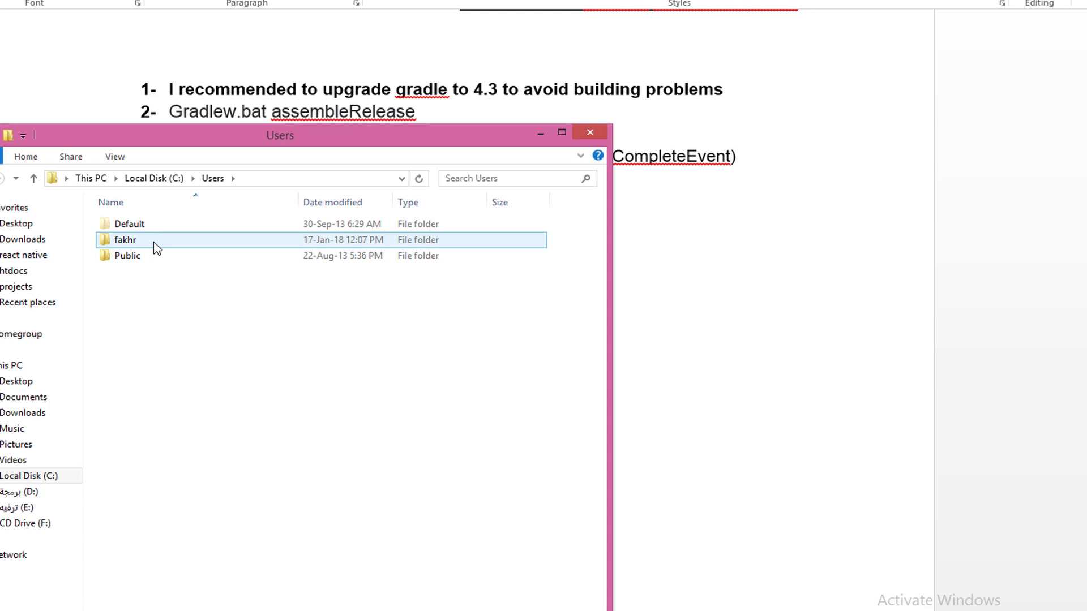
pyautogui.doubleClick(125, 240)
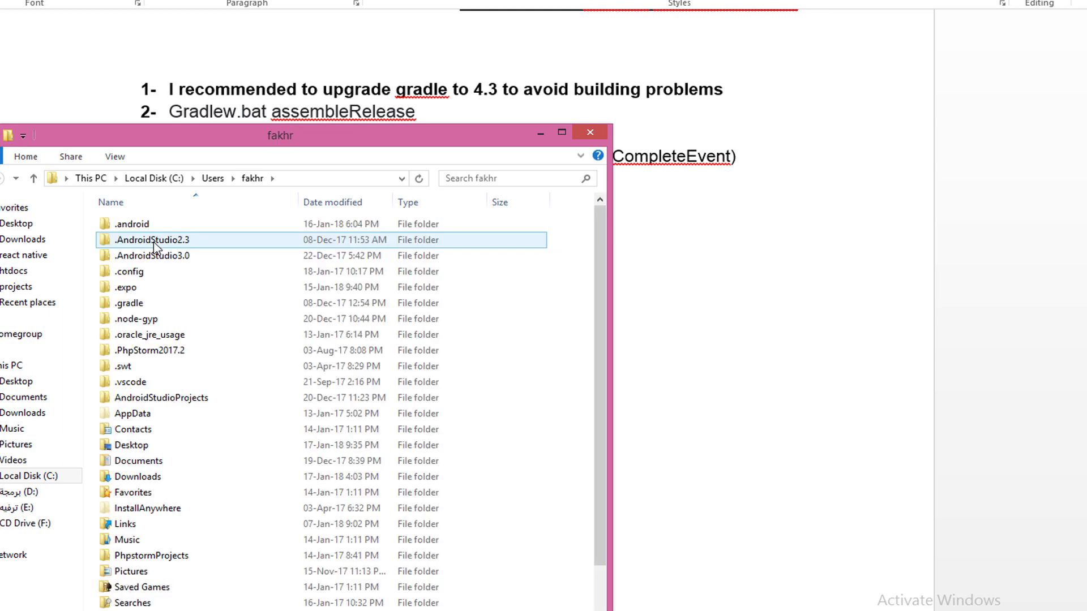
pyautogui.doubleClick(132, 413)
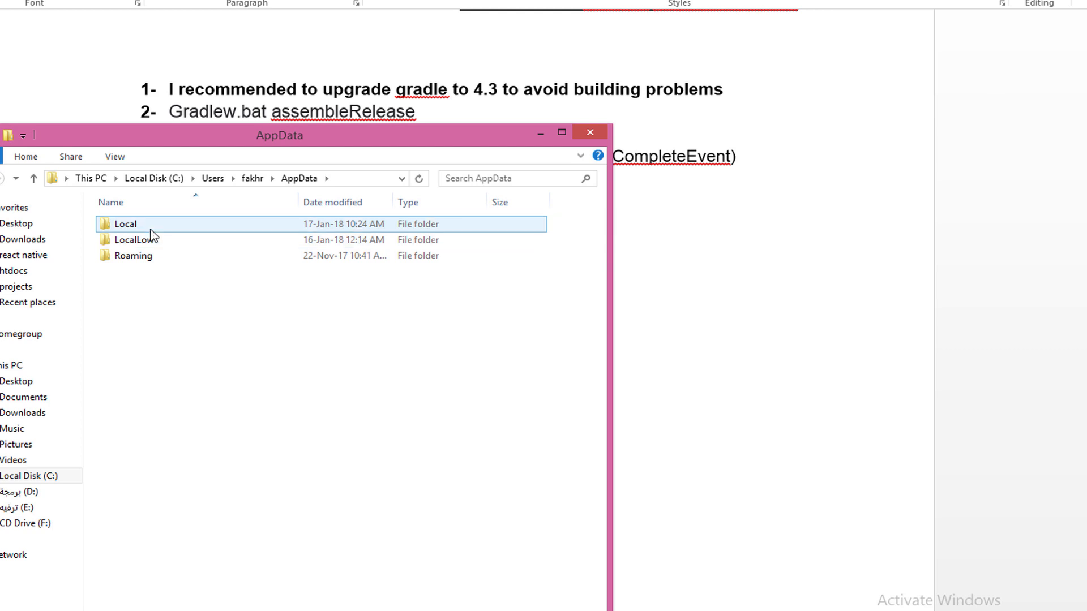
pyautogui.doubleClick(125, 223)
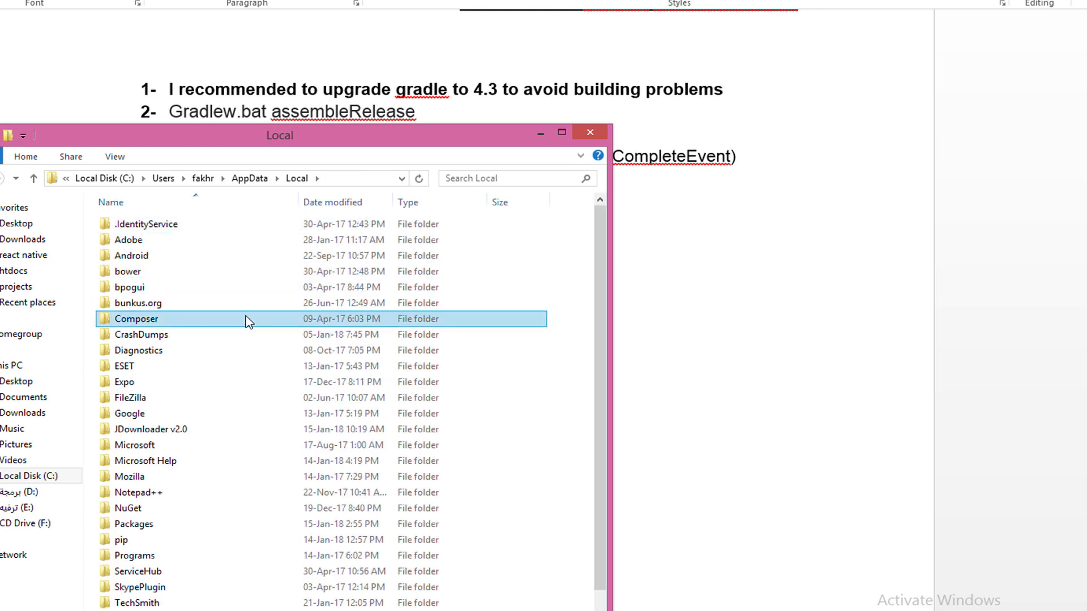
pyautogui.click(137, 303)
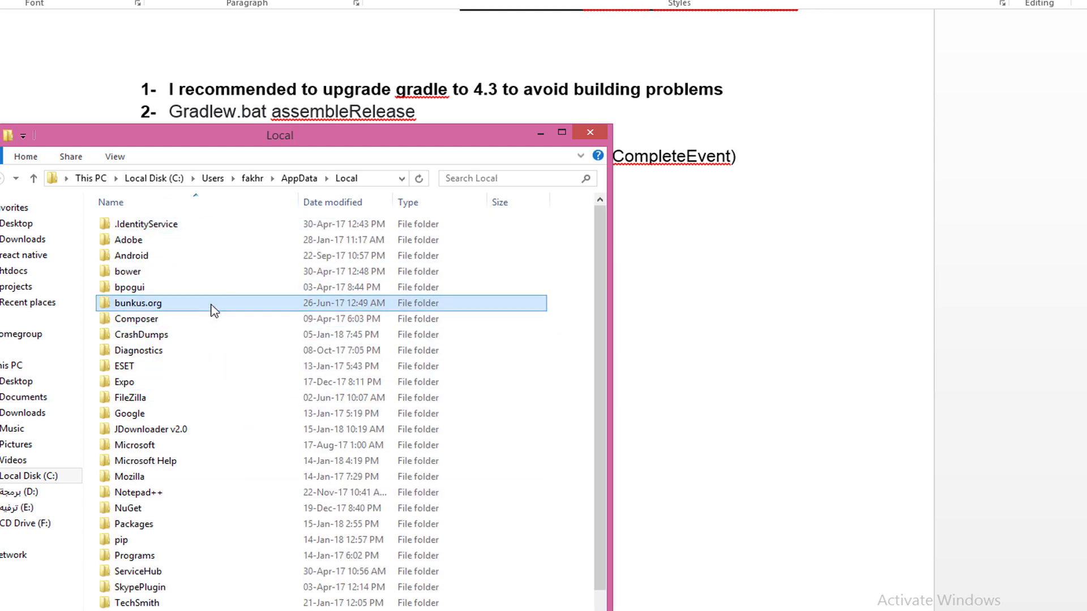
pyautogui.doubleClick(130, 255)
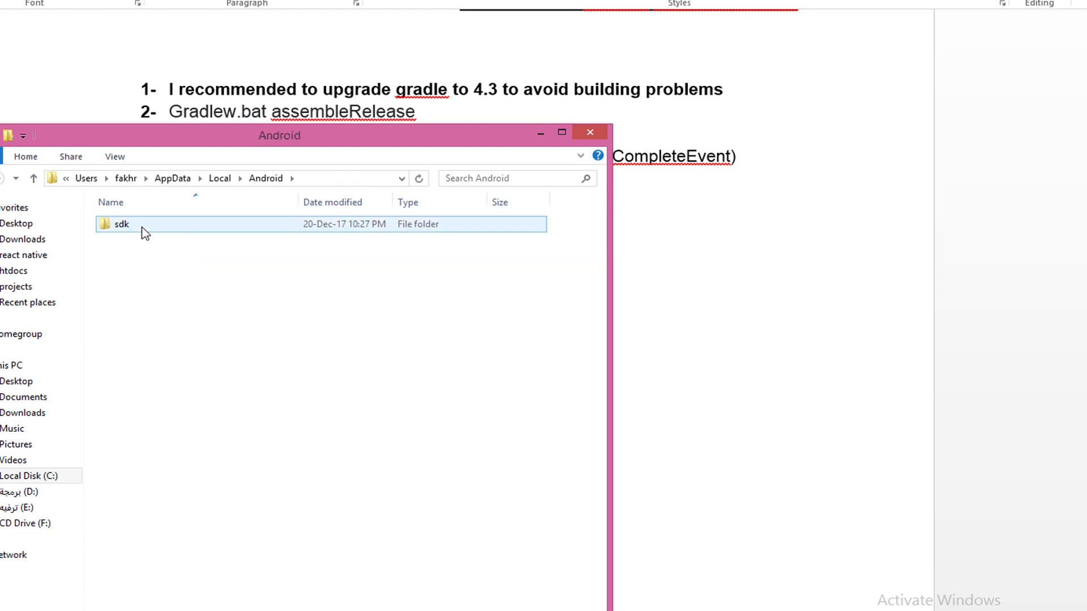
pyautogui.doubleClick(120, 224)
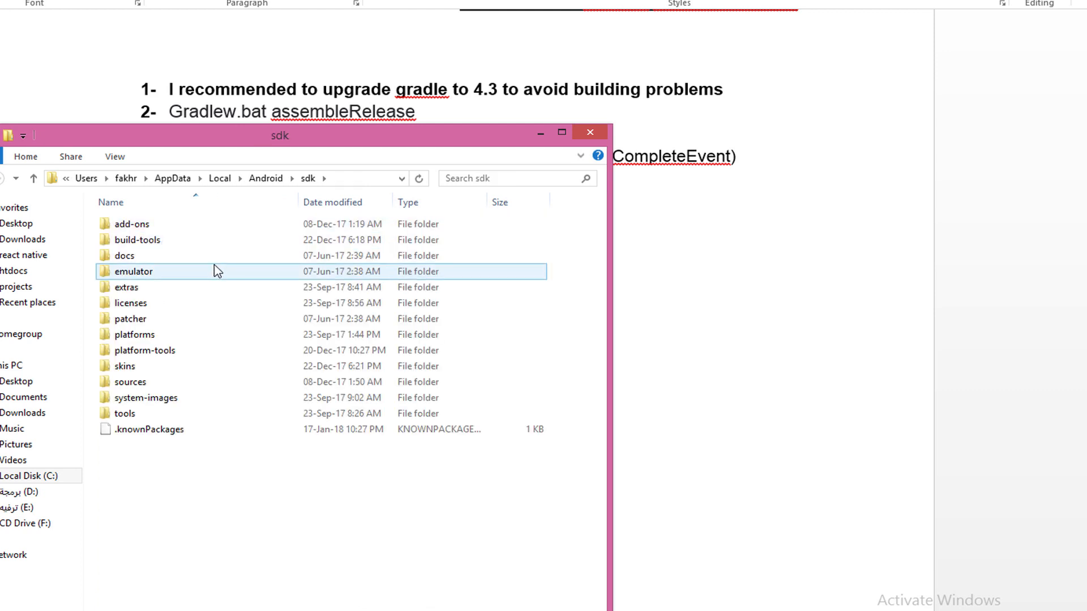
pyautogui.moveTo(236, 279)
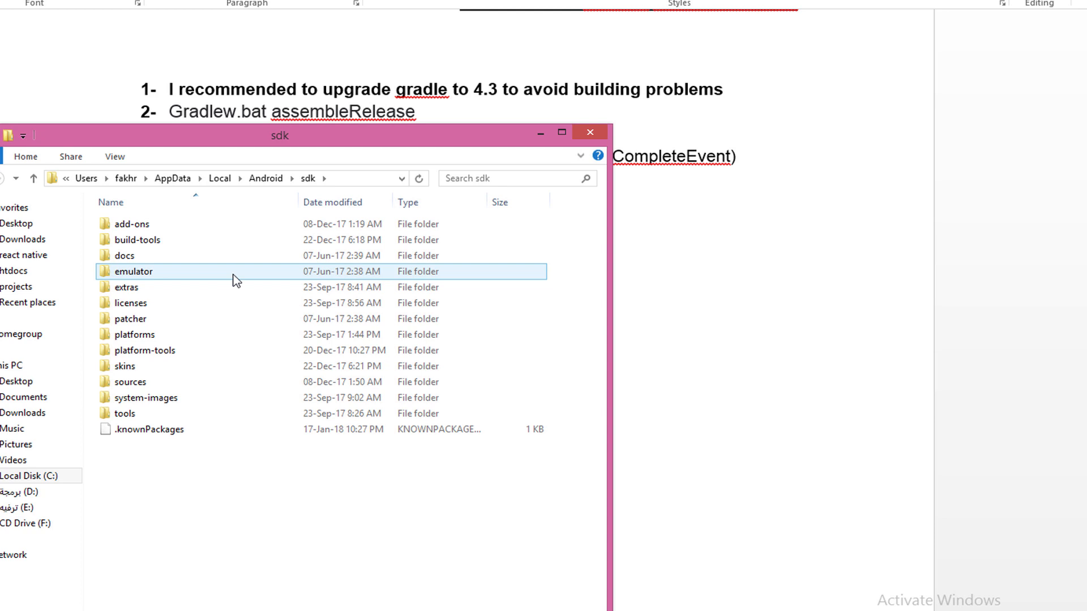
pyautogui.doubleClick(133, 271)
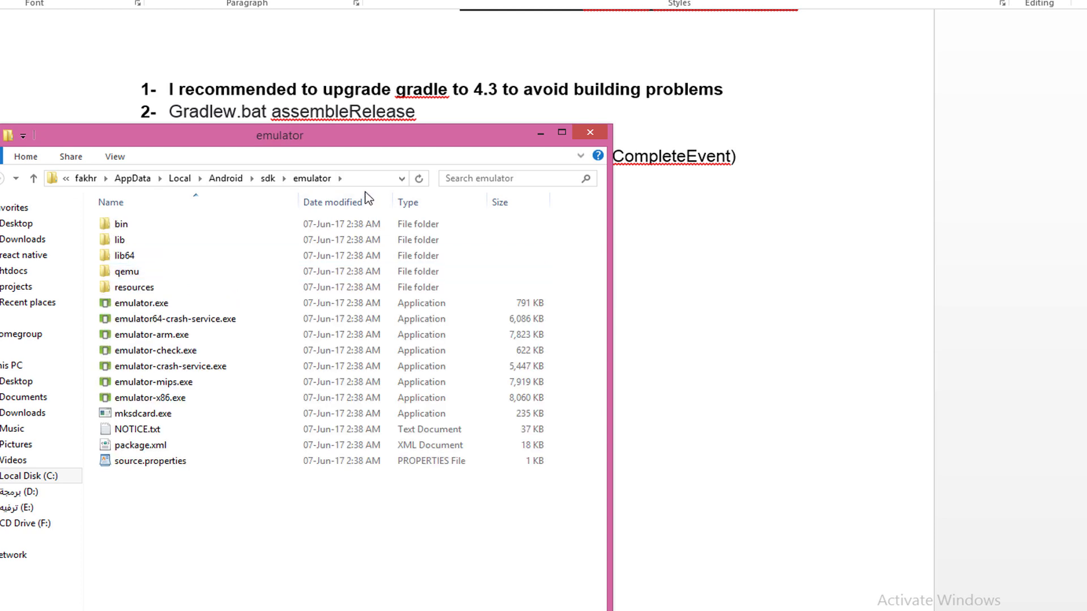
pyautogui.click(139, 302)
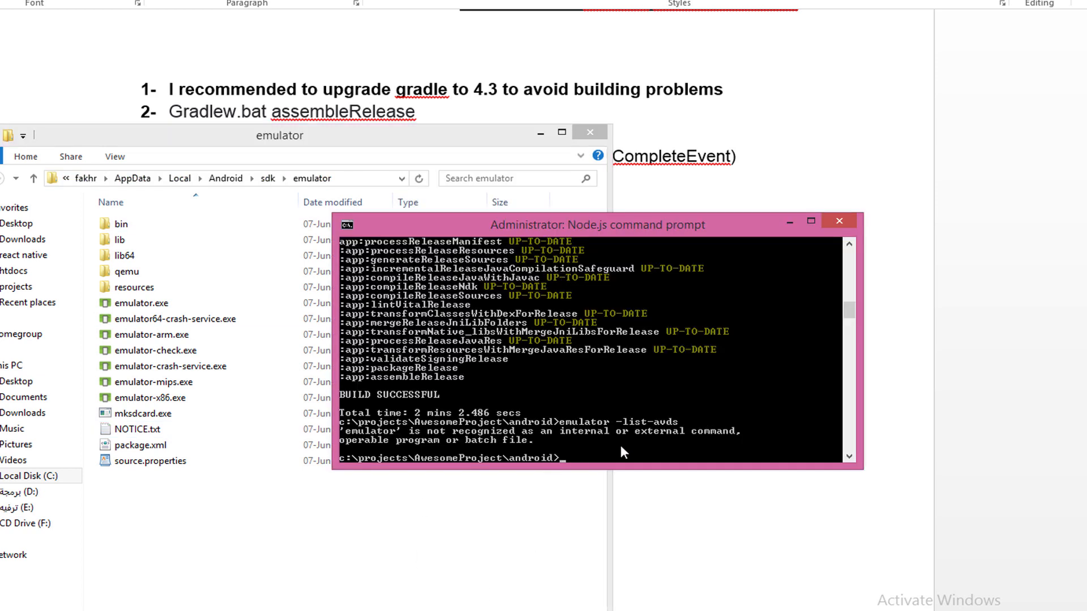
# Step: Change directory to C:\Users\fakhr\AppData\Local\Android\sdk\emulator in the Node.js prompt
pyautogui.write('c')
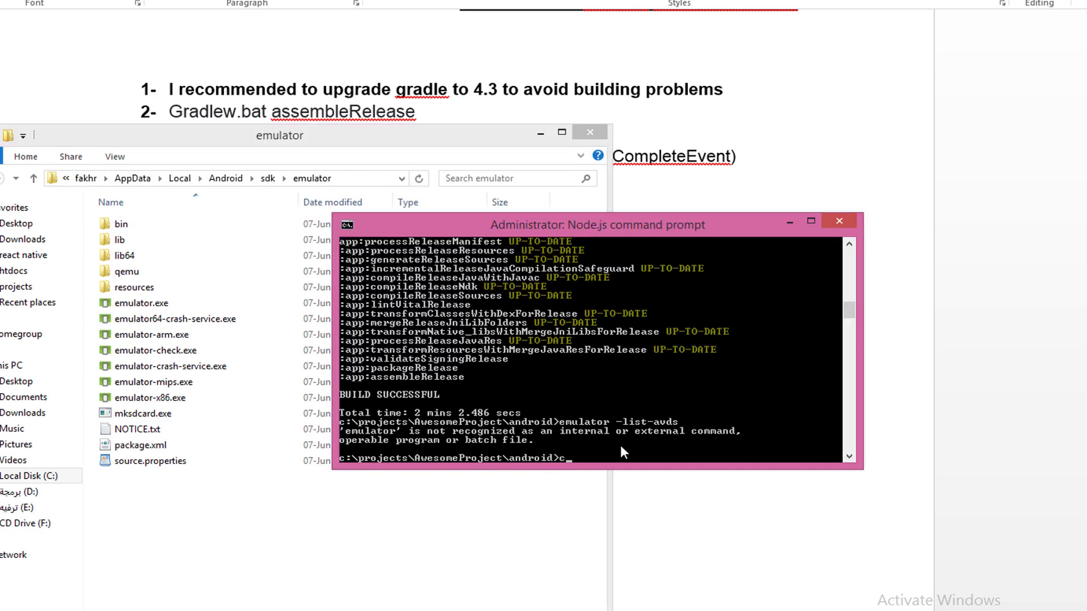
pyautogui.write('cd C:\\Users\\fakhr\\AppData\\Local\\Android\\sdk\\emulator')
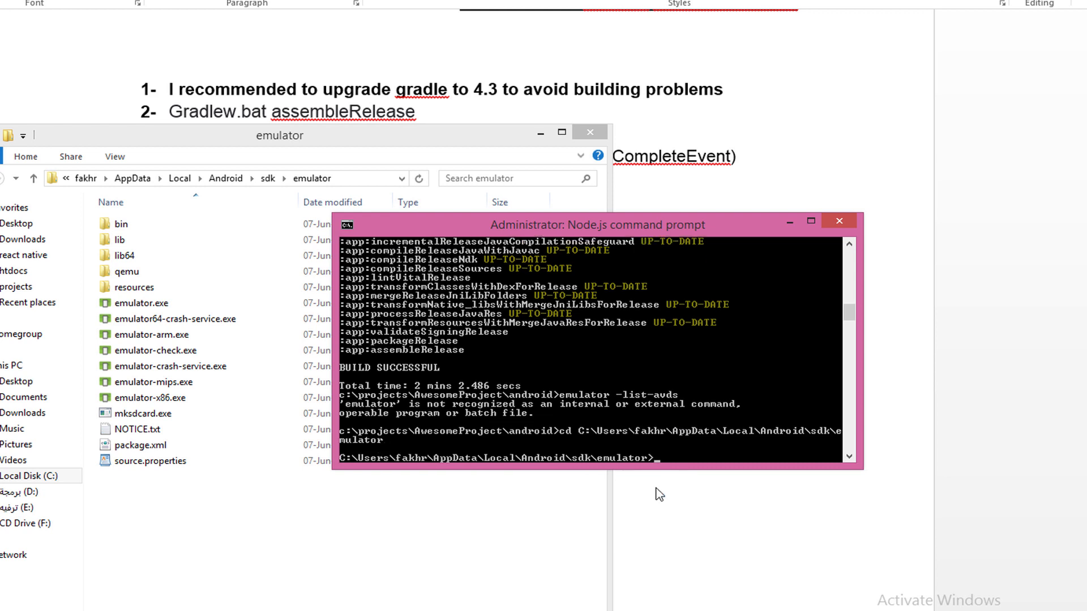
pyautogui.moveTo(672, 468)
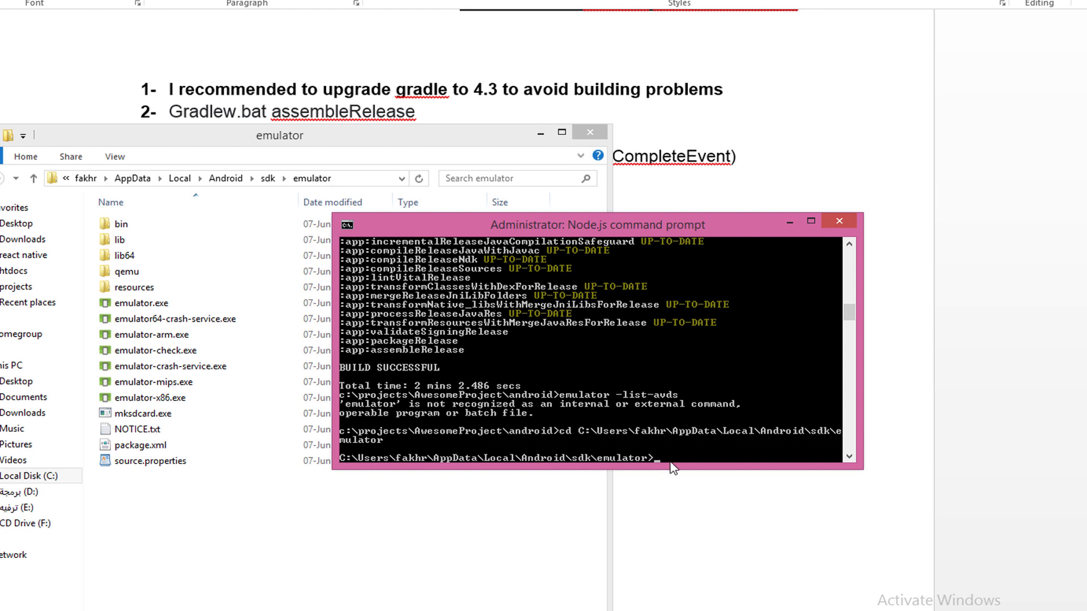
pyautogui.moveTo(691, 464)
pyautogui.write('emulator -list-avds')
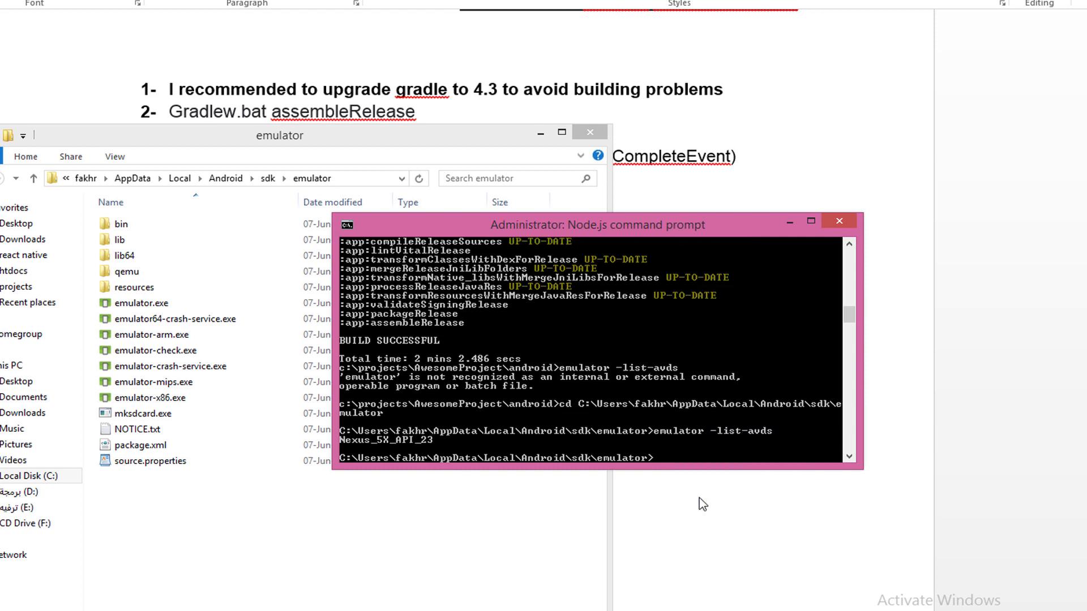
pyautogui.moveTo(758, 444)
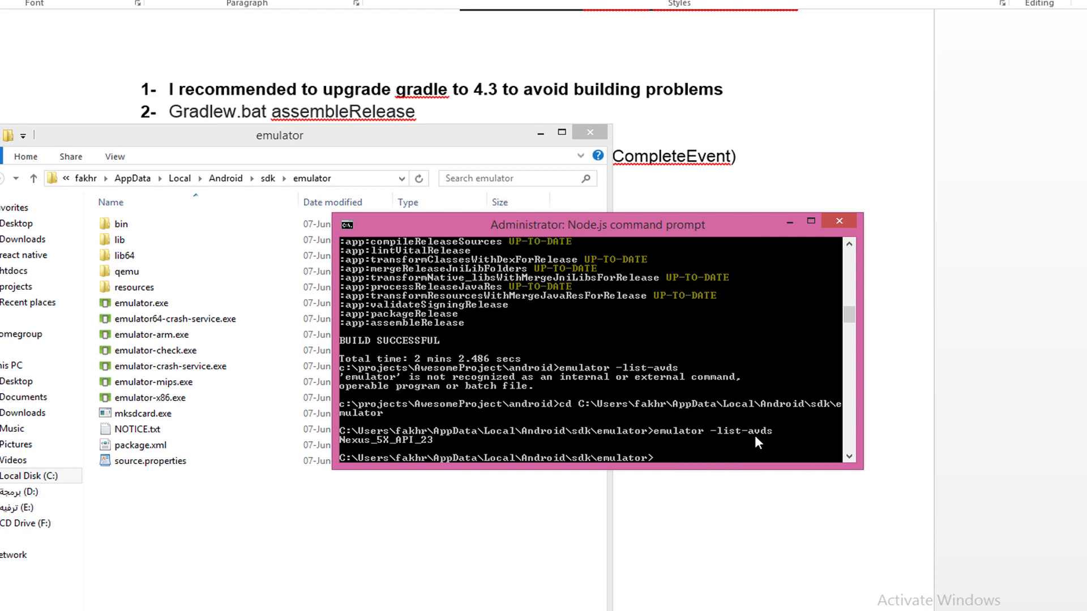
pyautogui.moveTo(772, 443)
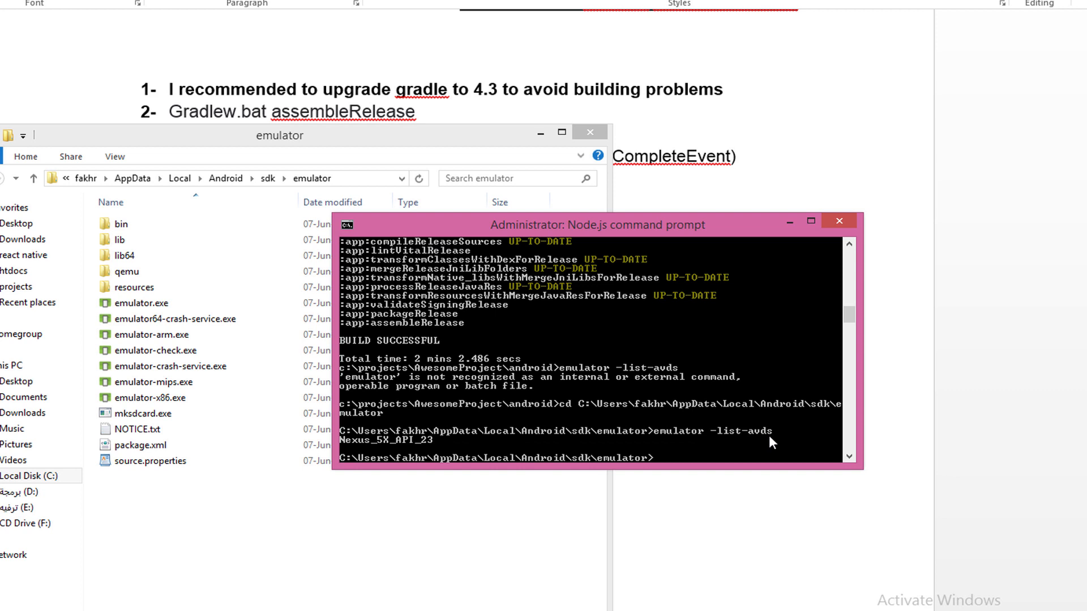
pyautogui.moveTo(365, 450)
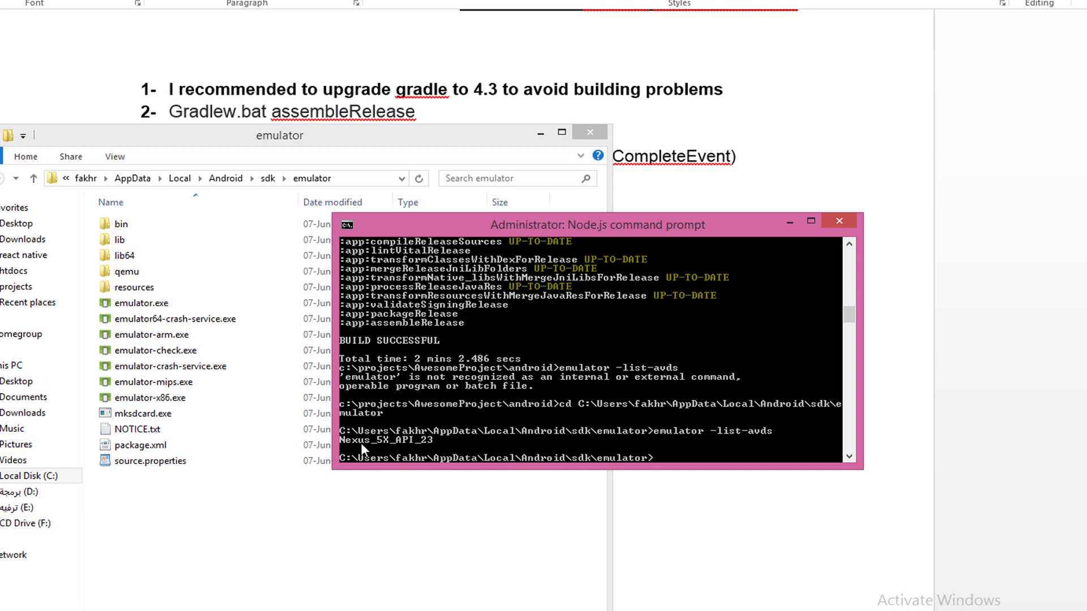
pyautogui.moveTo(410, 449)
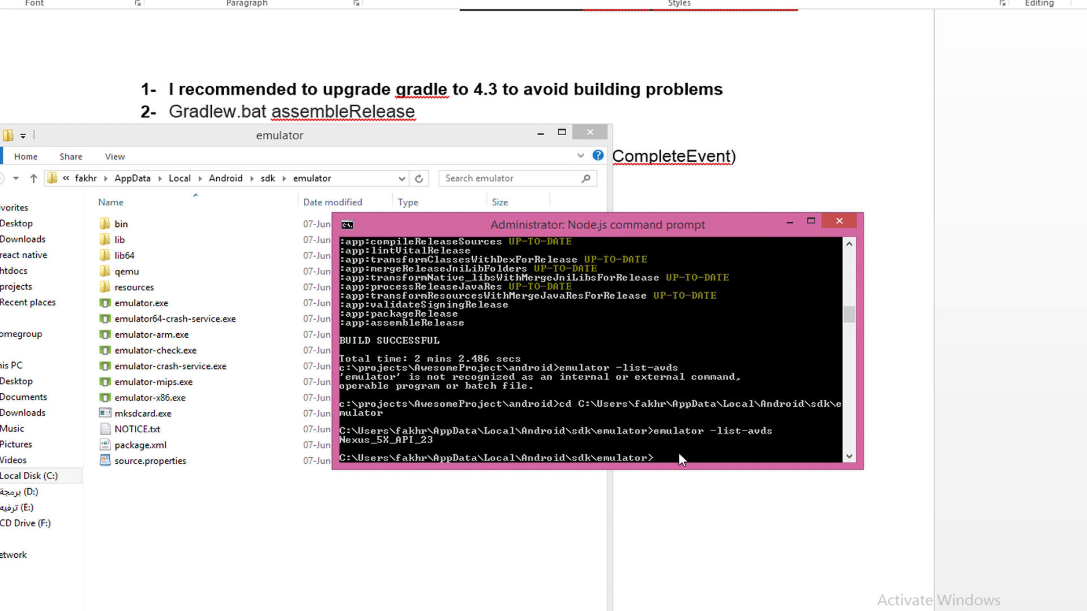
# Step: Run emulator -avd Nexus_5X_API_23, pasting in the device name
pyautogui.write('emulator')
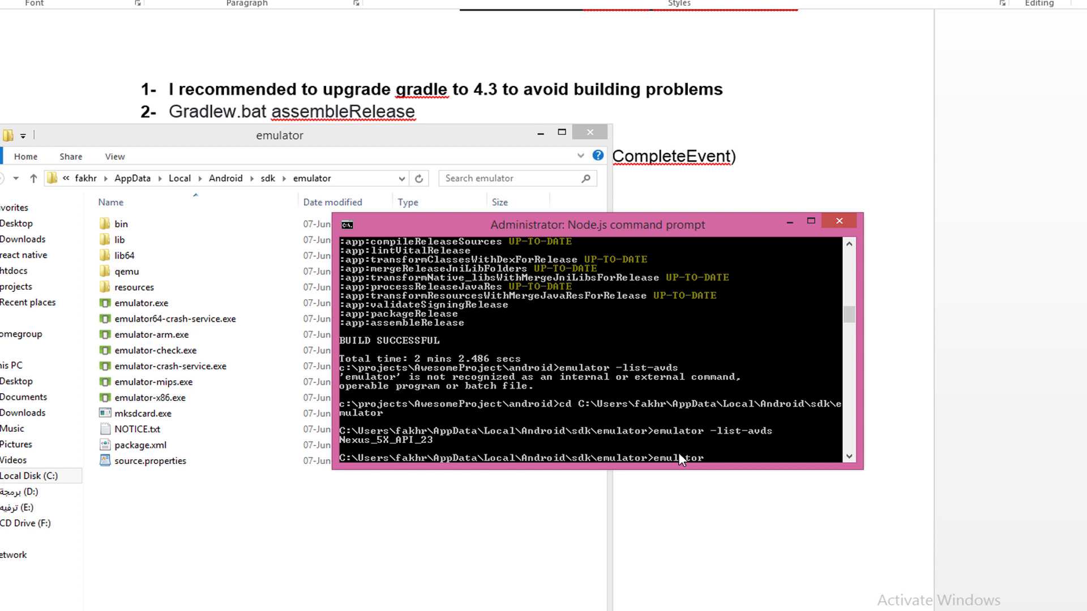
pyautogui.write('-avd')
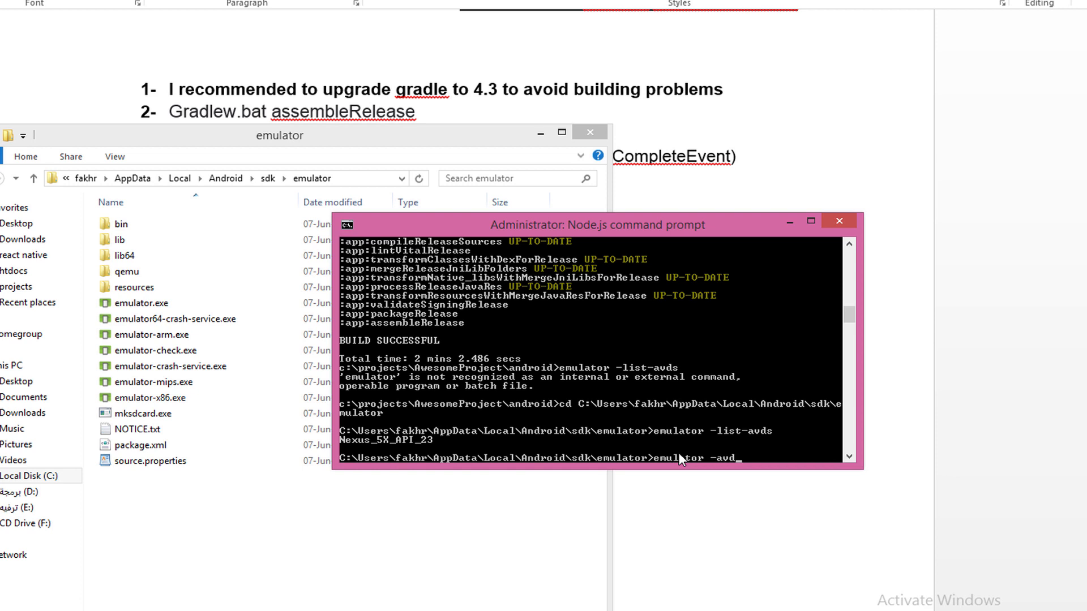
pyautogui.rightClick(693, 458)
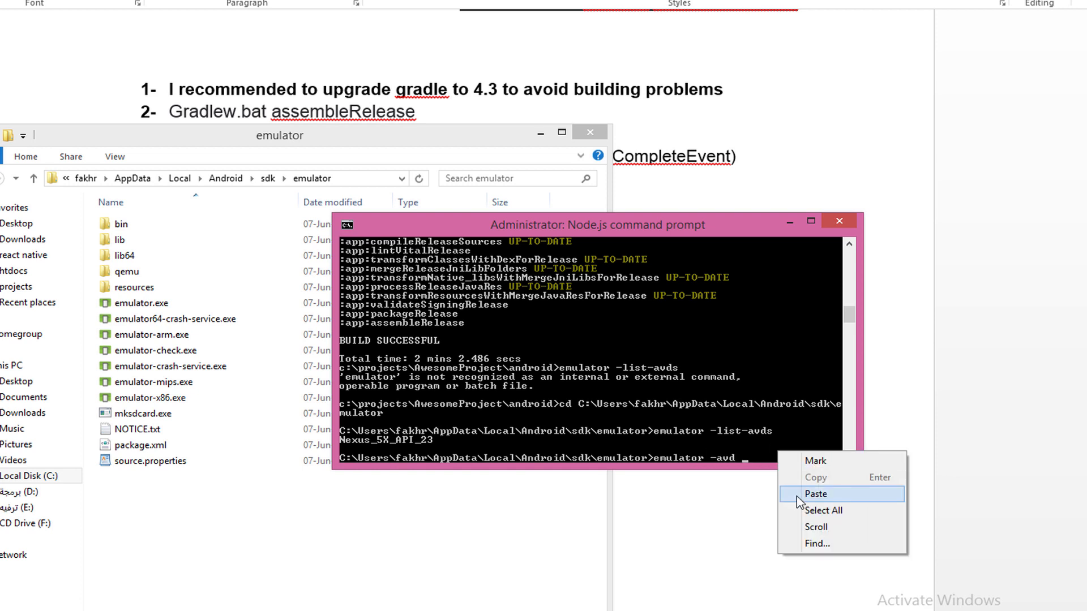
pyautogui.click(814, 494)
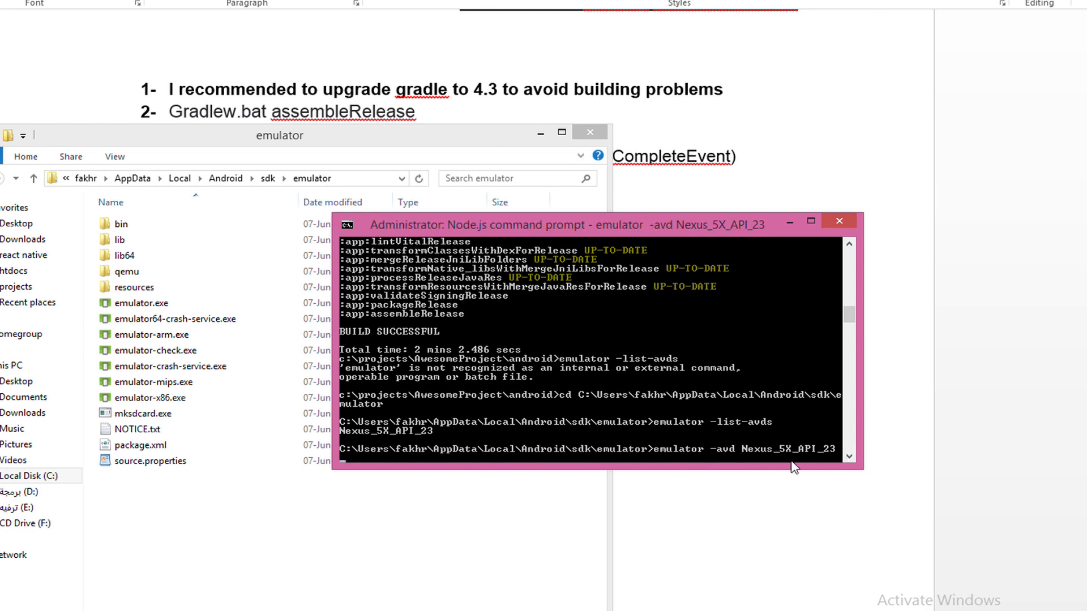
pyautogui.moveTo(703, 459)
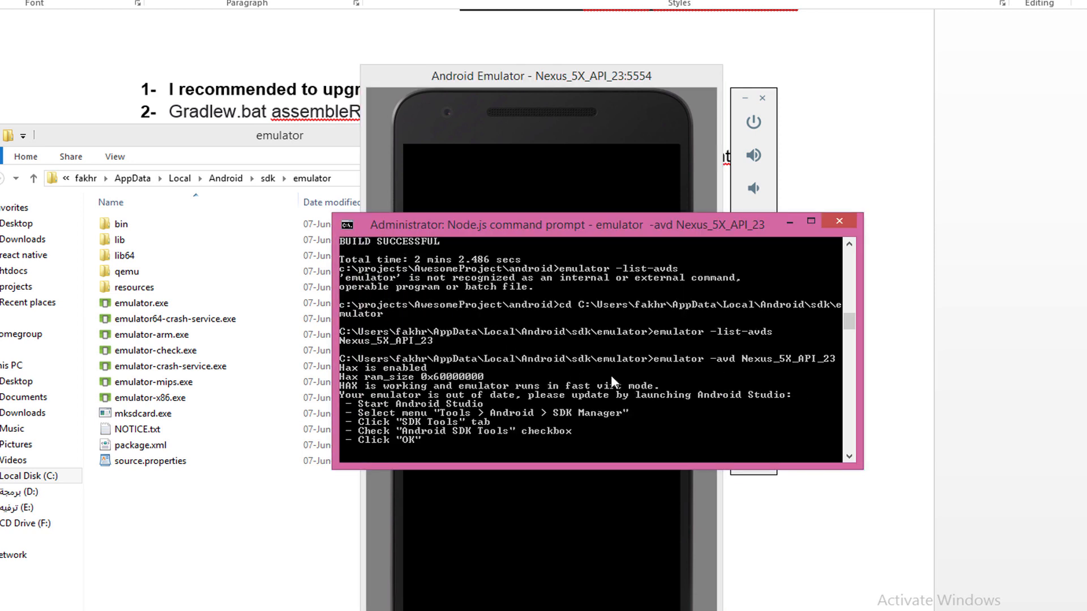
pyautogui.moveTo(690, 398)
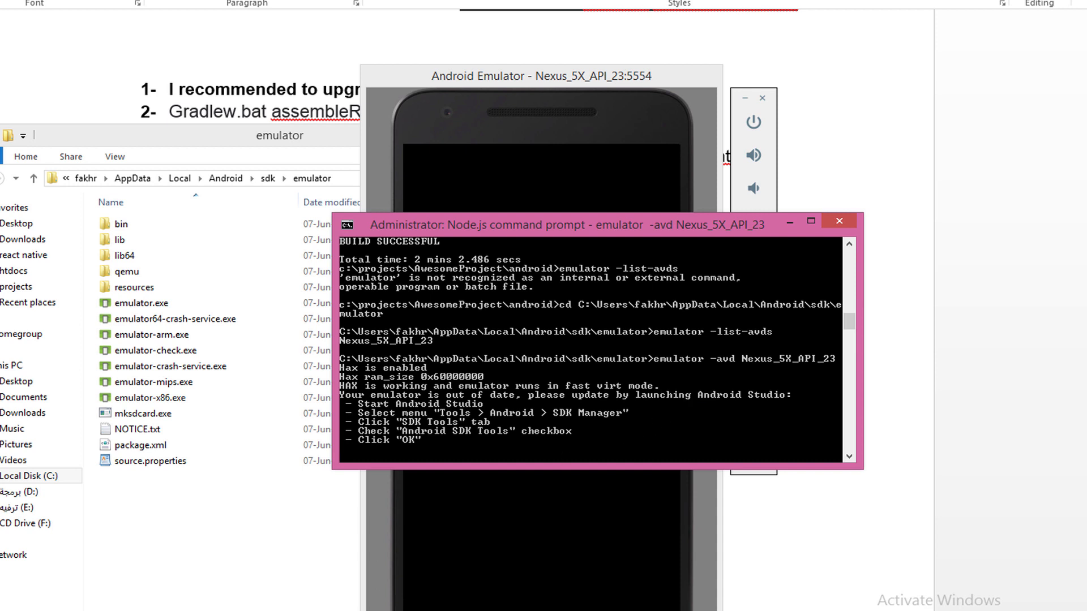
pyautogui.moveTo(689, 372)
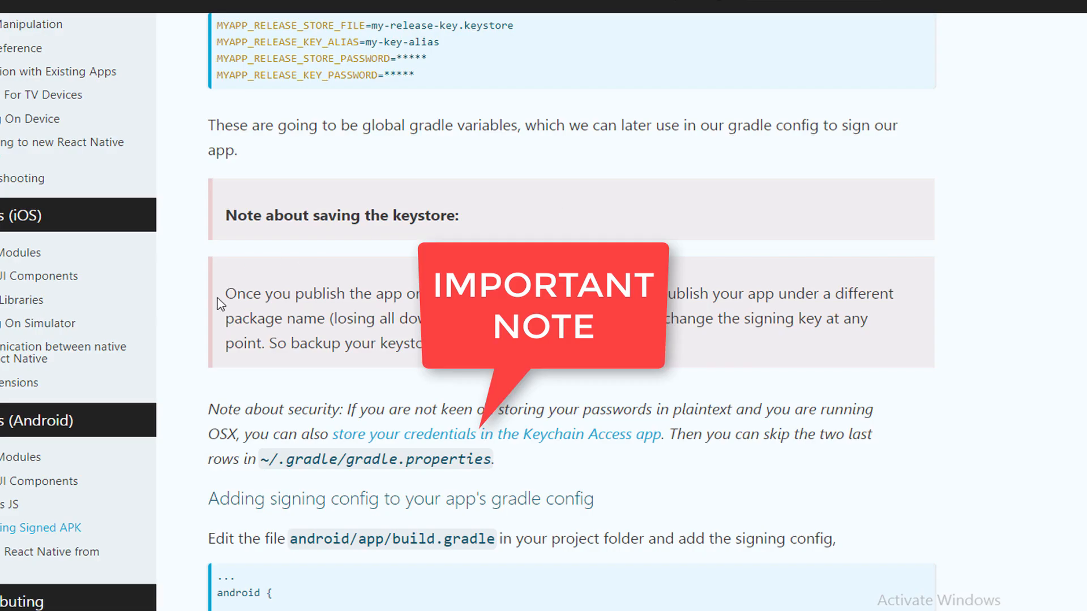
# Step: Select the 'backup your keystore and don't forget the passwords' sentence, then deselect
pyautogui.moveTo(225, 293); pyautogui.dragTo(497, 299)
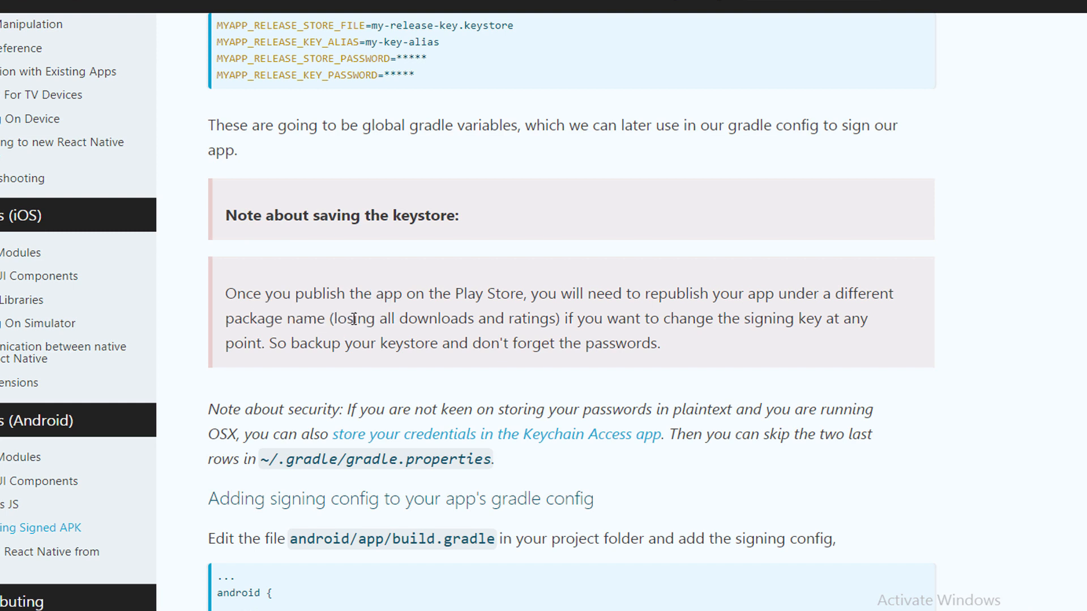
pyautogui.moveTo(337, 318); pyautogui.dragTo(430, 318)
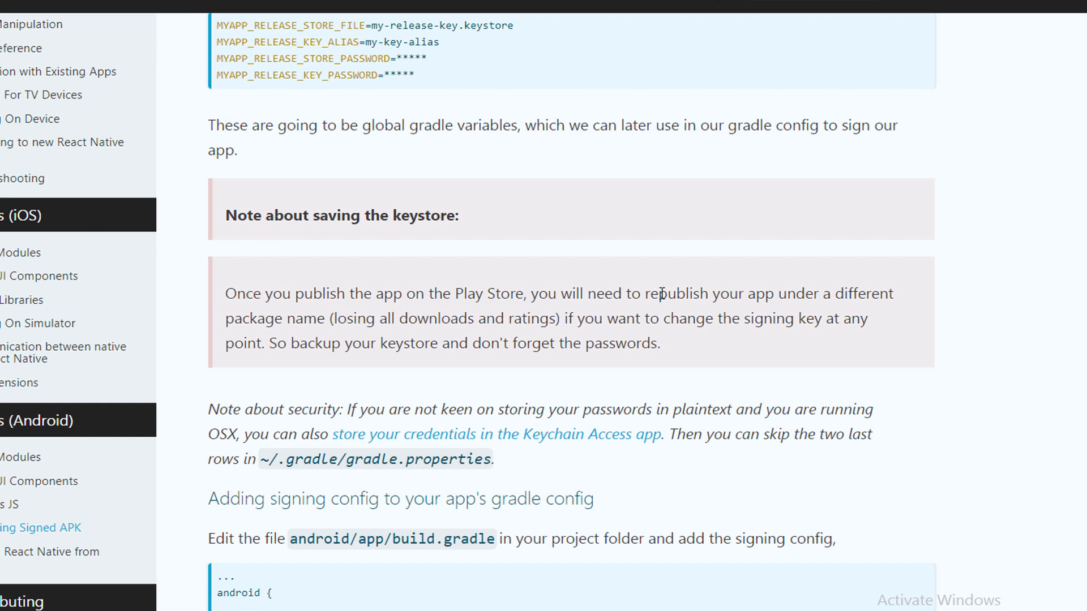
pyautogui.moveTo(652, 324)
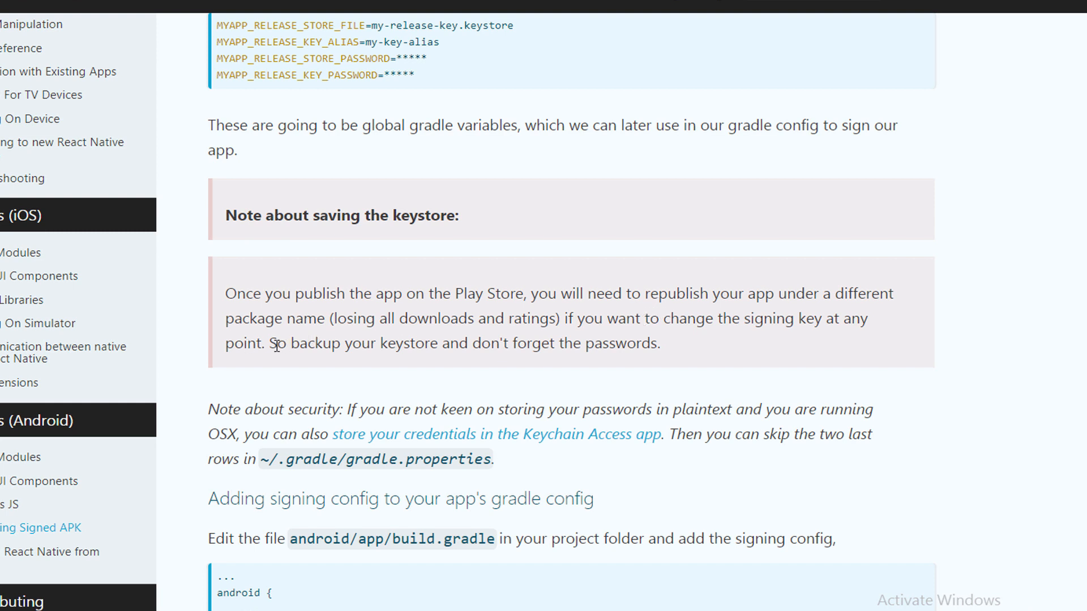
pyautogui.moveTo(323, 343); pyautogui.dragTo(442, 343)
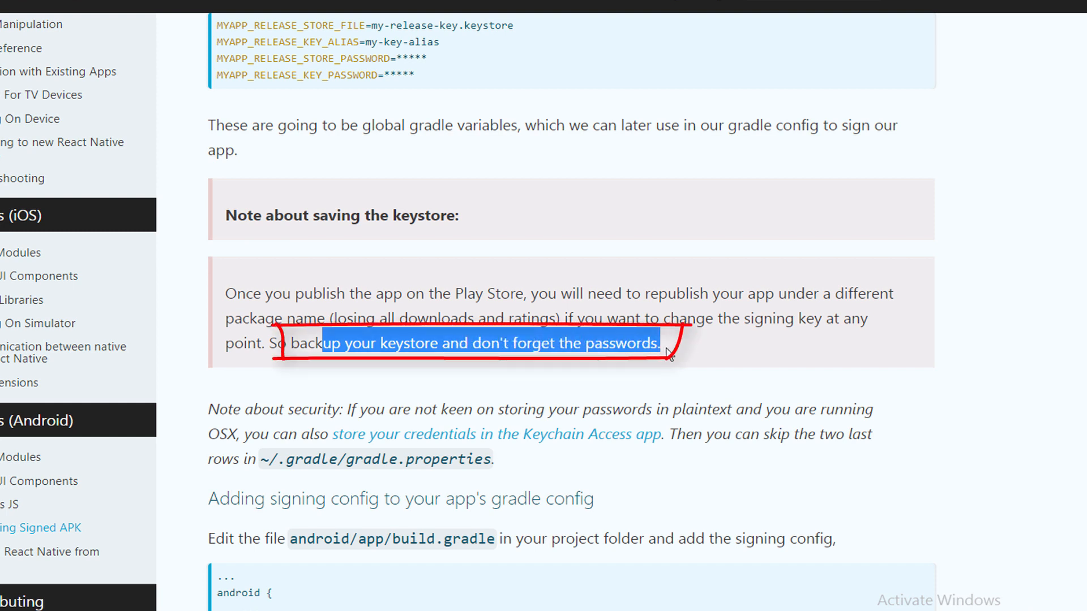
pyautogui.click(665, 351)
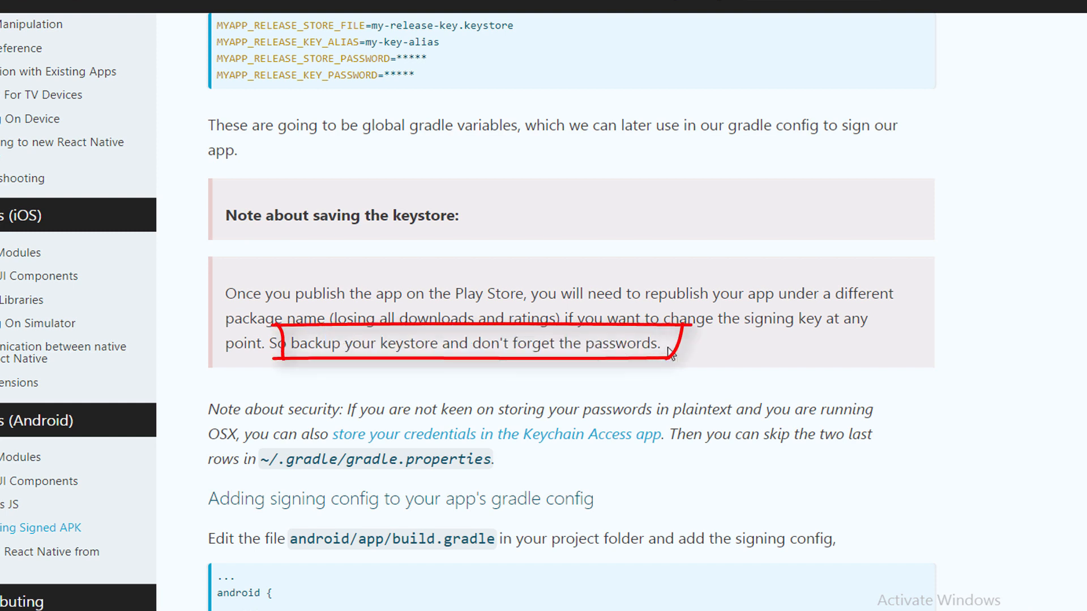